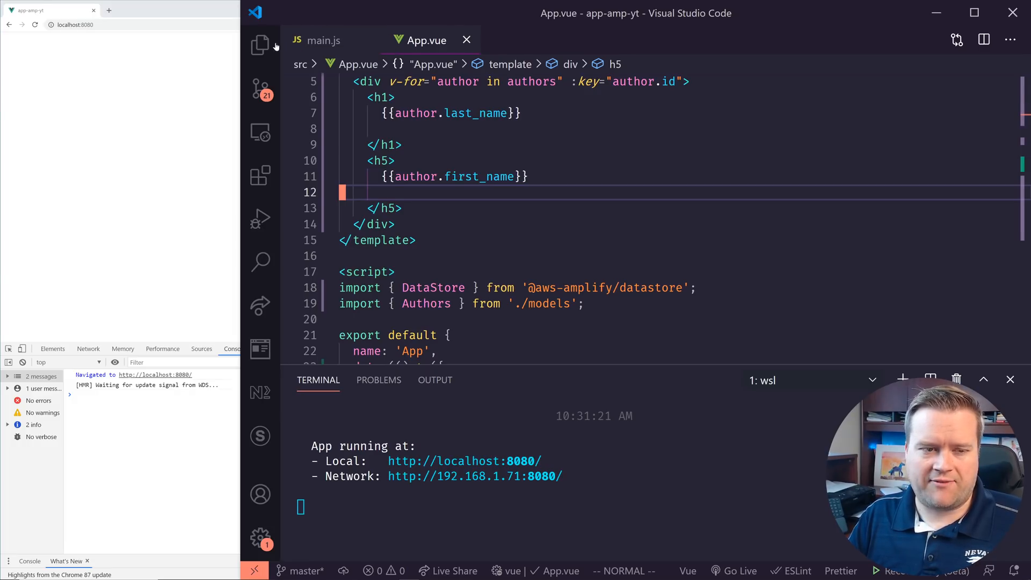
Toggle the Explorer panel a few times and glance at its view options without changing them
left_click(260, 44)
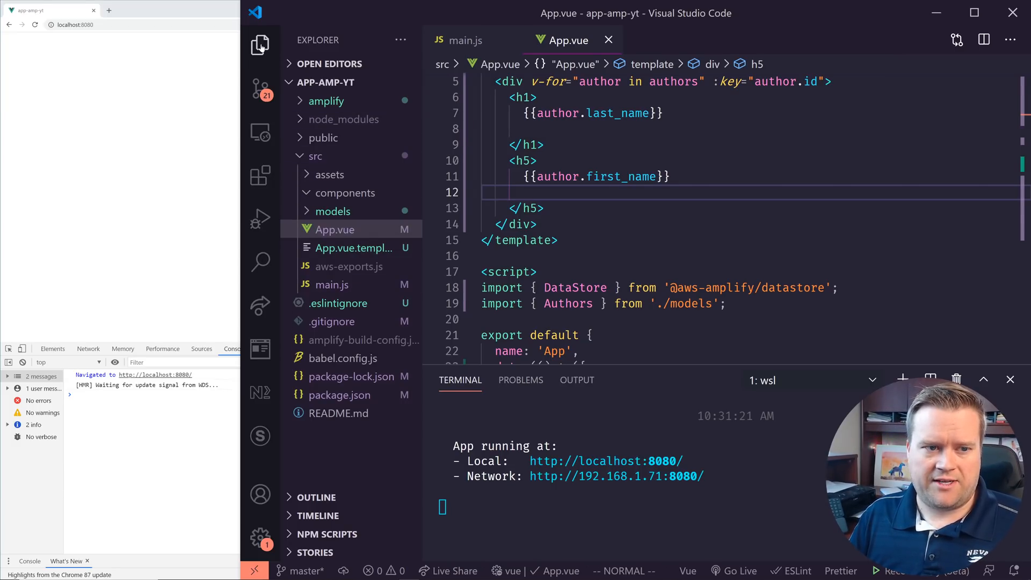
left_click(401, 39)
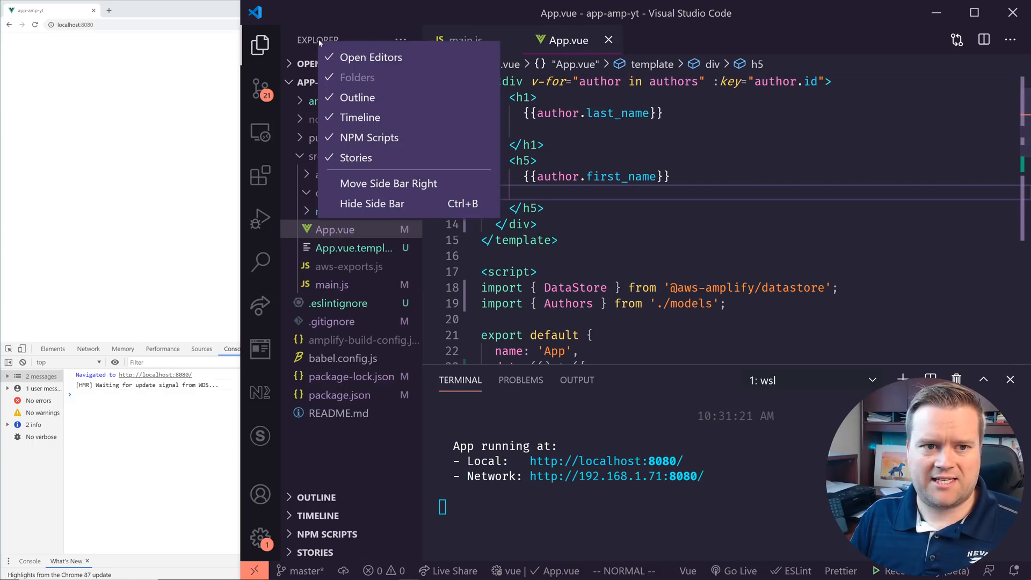
mouse_move(388, 184)
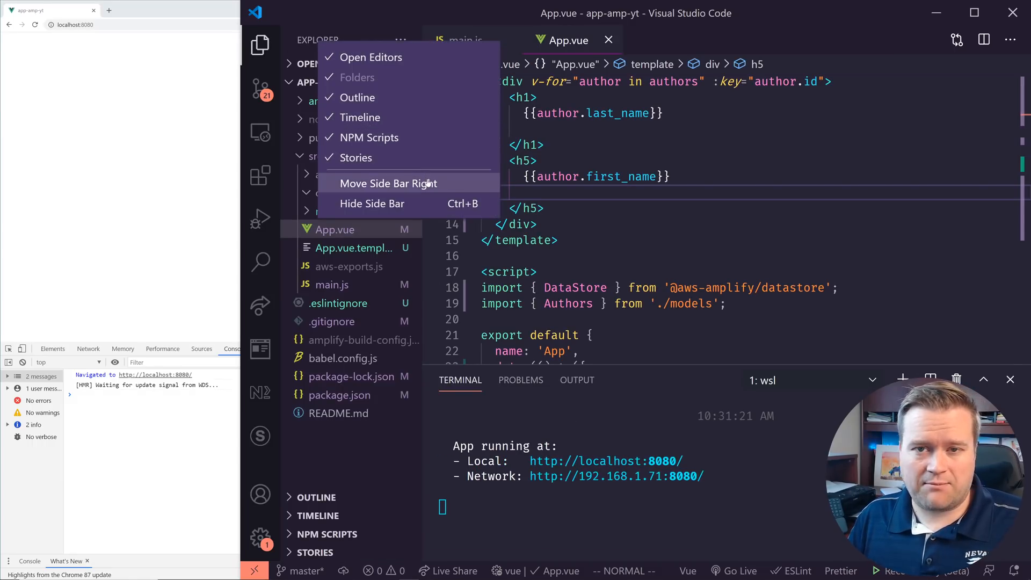
mouse_move(598, 160)
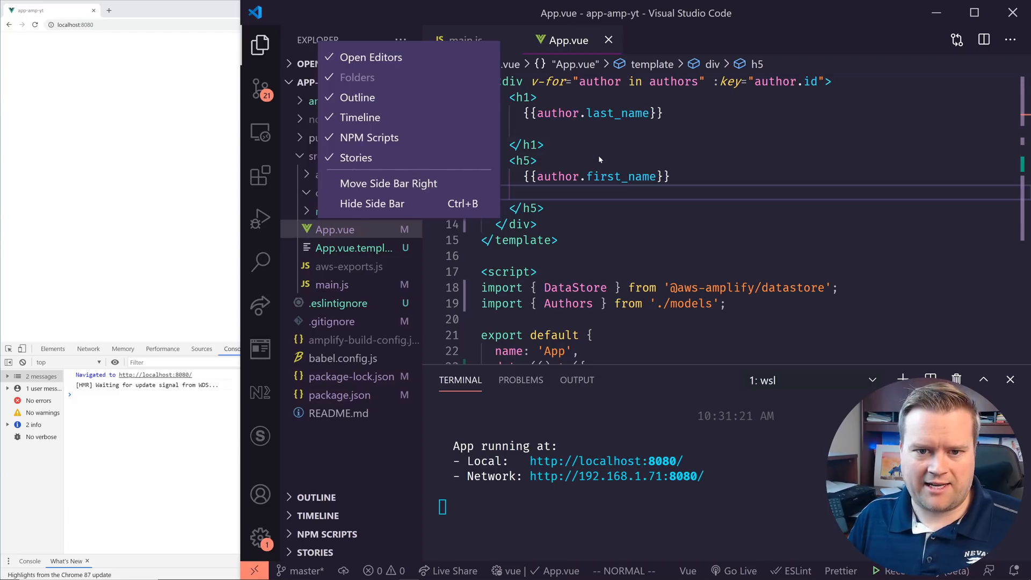
left_click(598, 159)
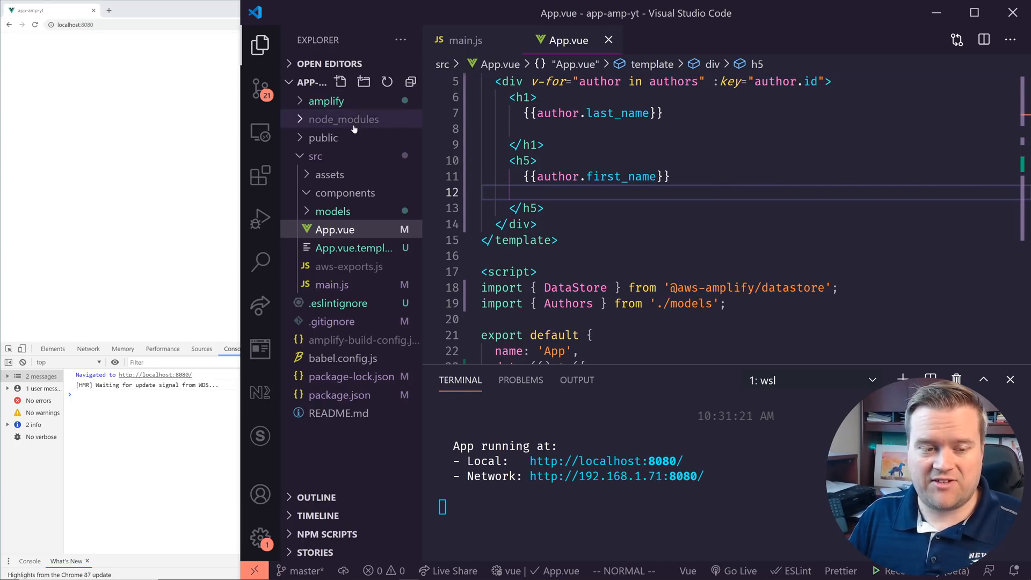
left_click(259, 46)
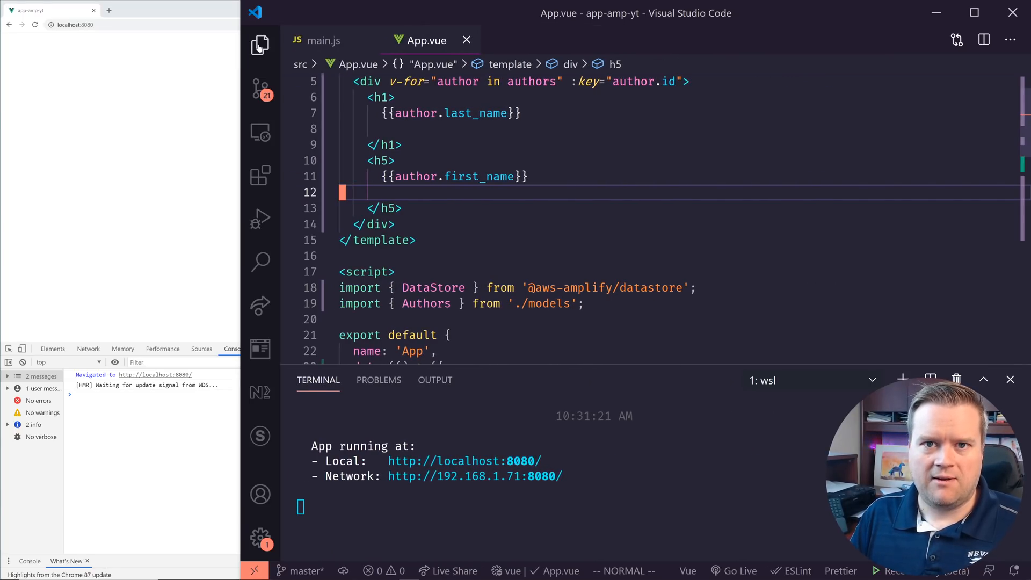
left_click(259, 45)
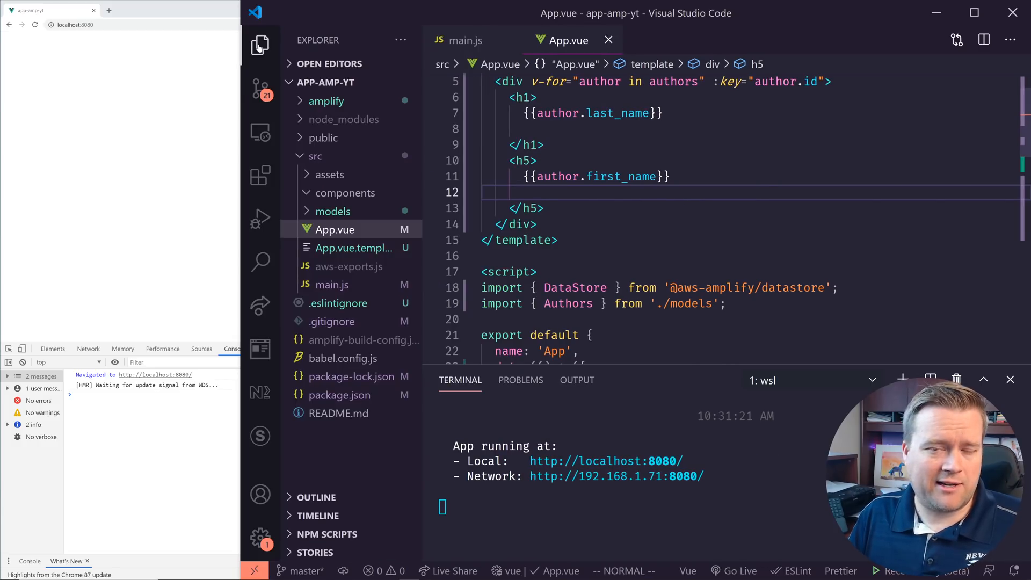
left_click(258, 44)
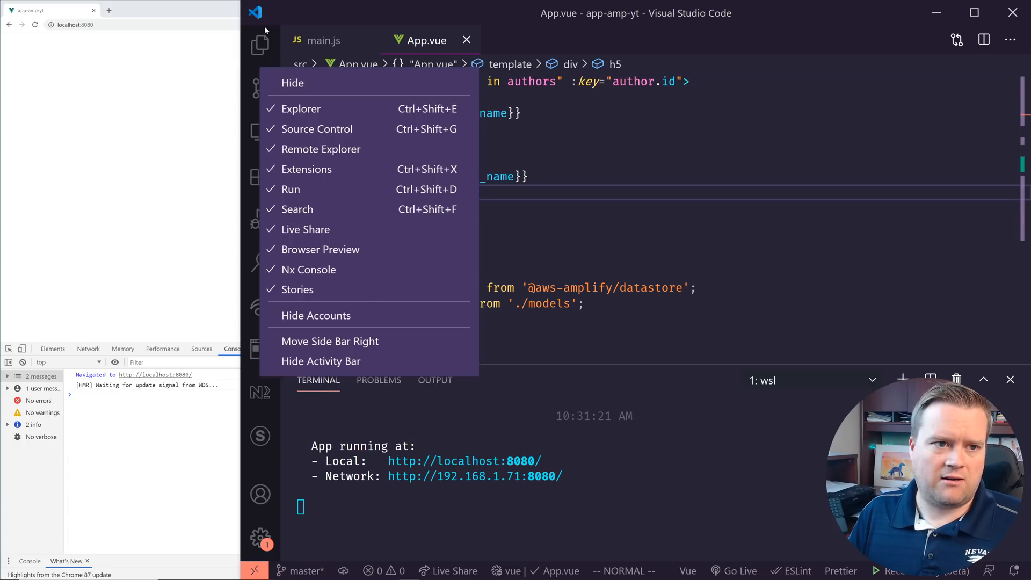
Move the side bar to the right side of the VS Code window
left_click(300, 108)
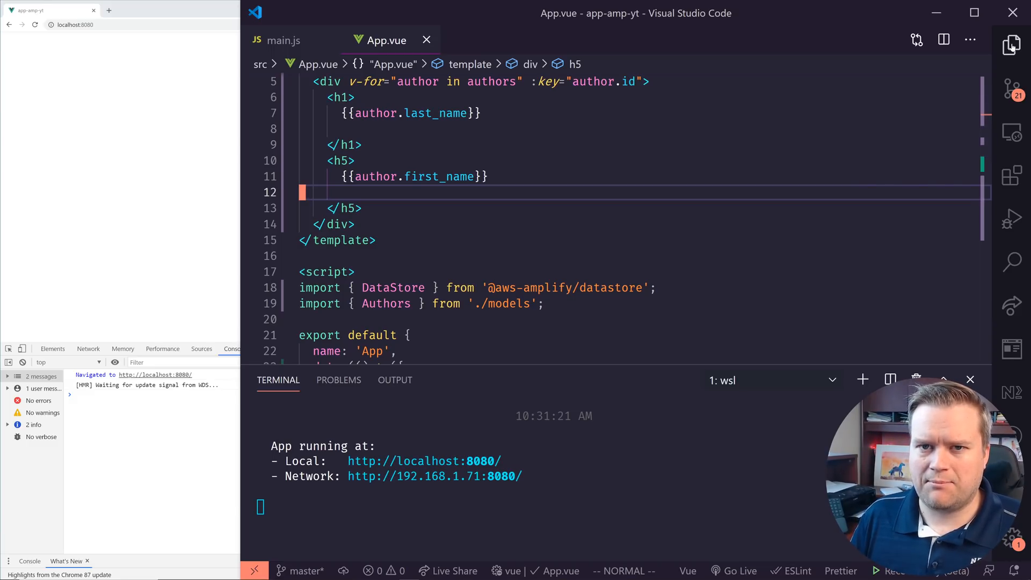
left_click(1011, 45)
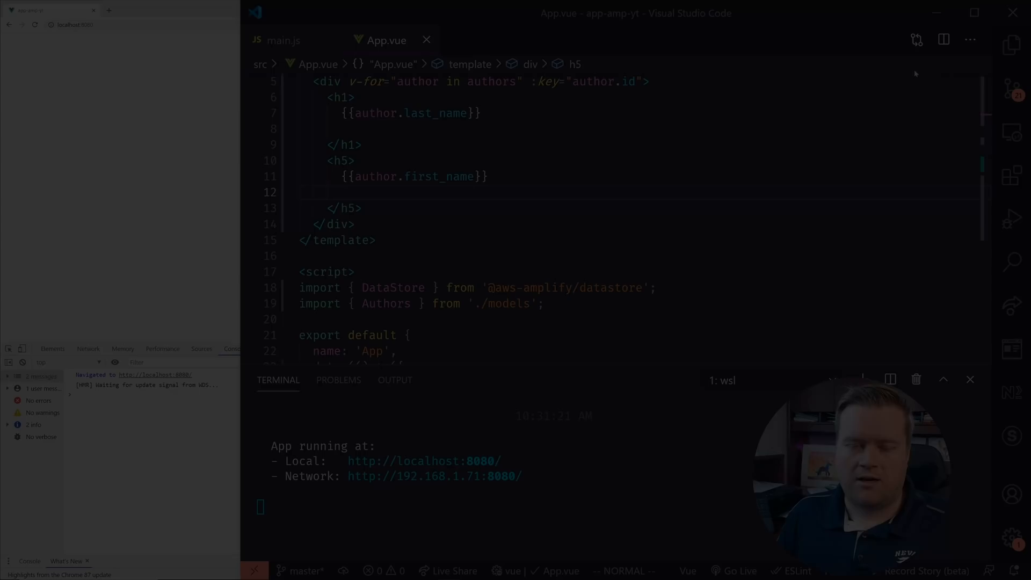
Open the Settings UI from the command palette and filter it with 'cursor'
left_click(351, 160)
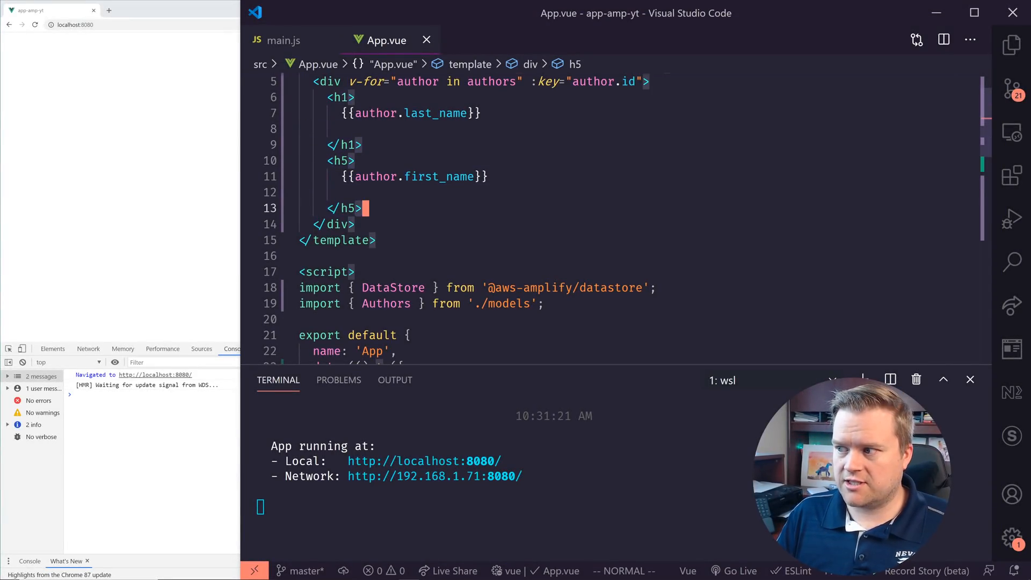
left_click(356, 145)
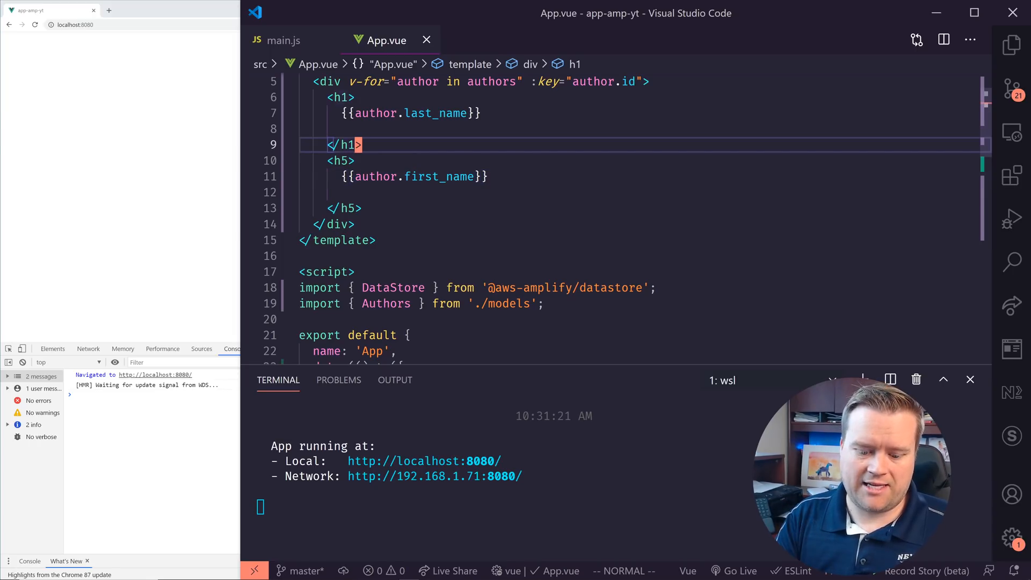
key("ctrl+shift+p")
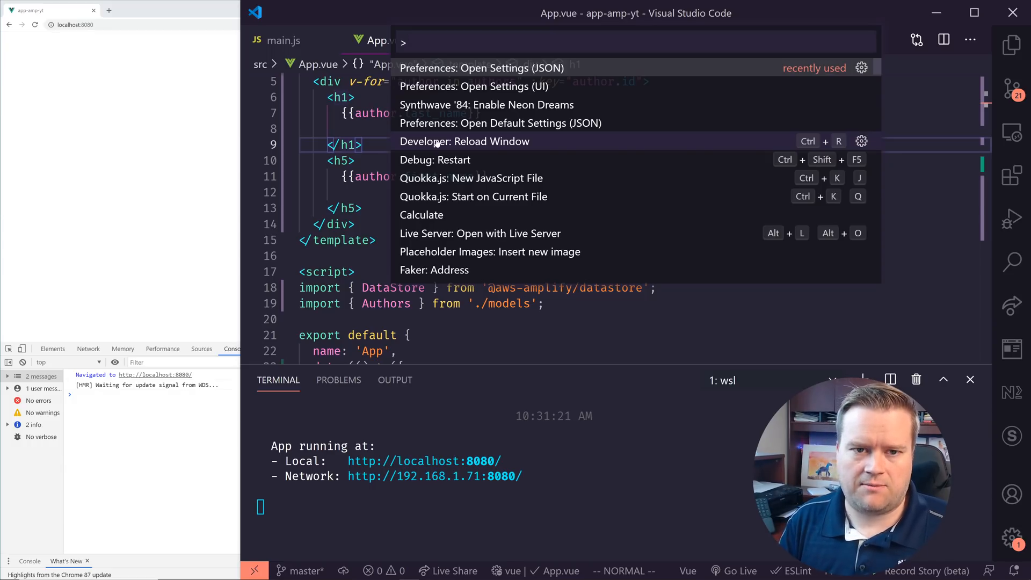
left_click(472, 86)
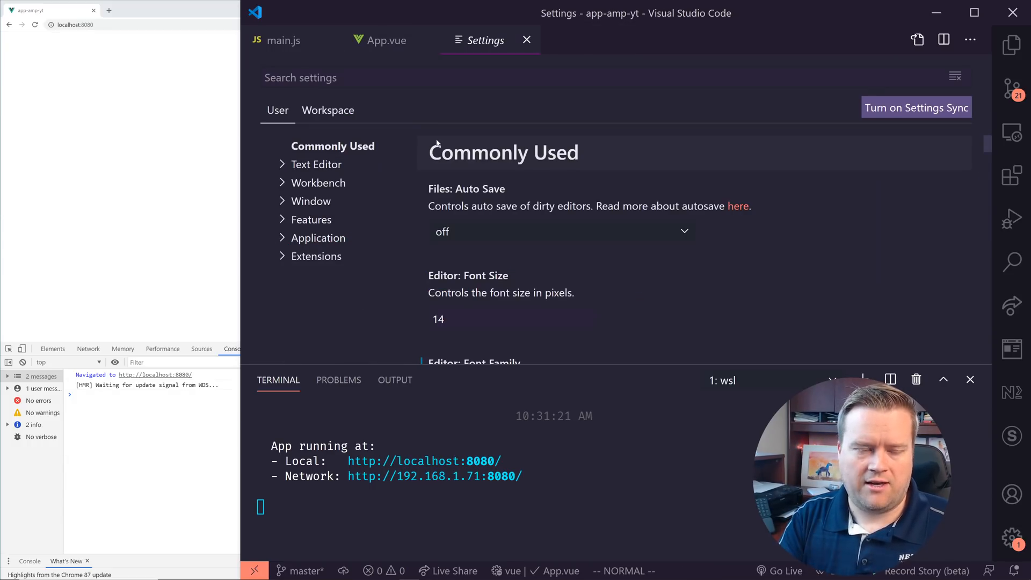
type("cursor")
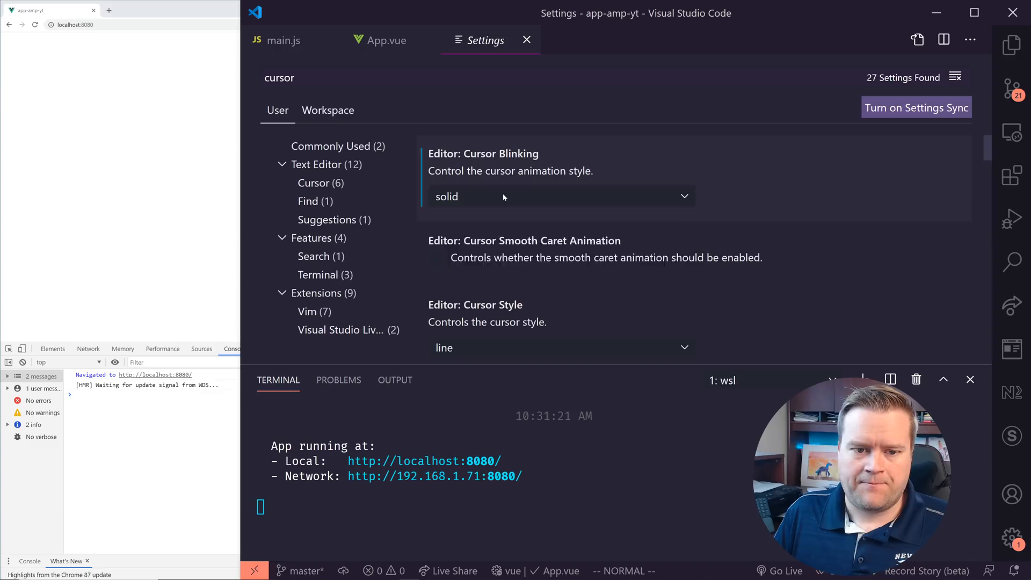
Try the blink, phase and solid cursor blinking styles, checking each in App.vue
left_click(559, 195)
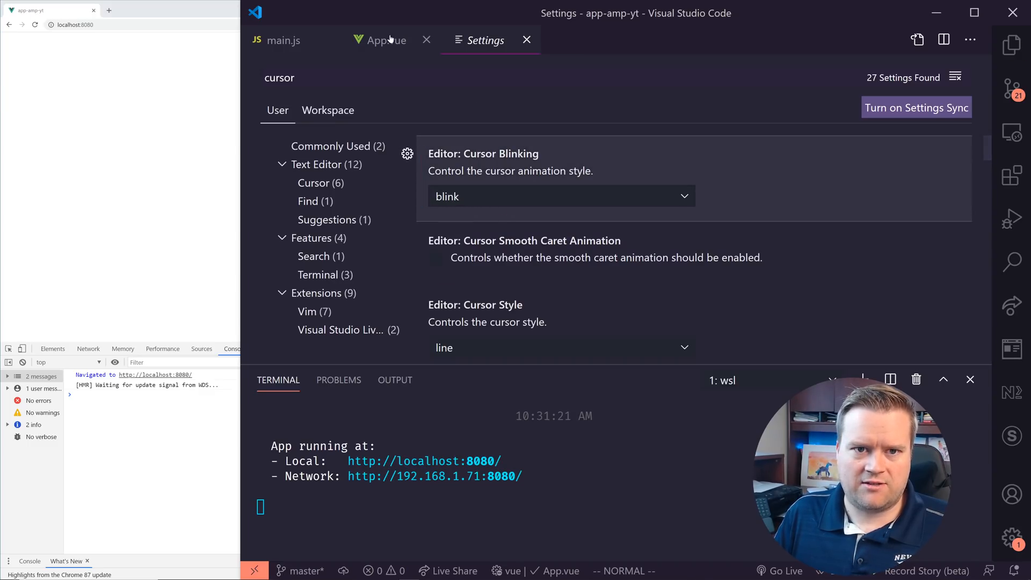
left_click(385, 40)
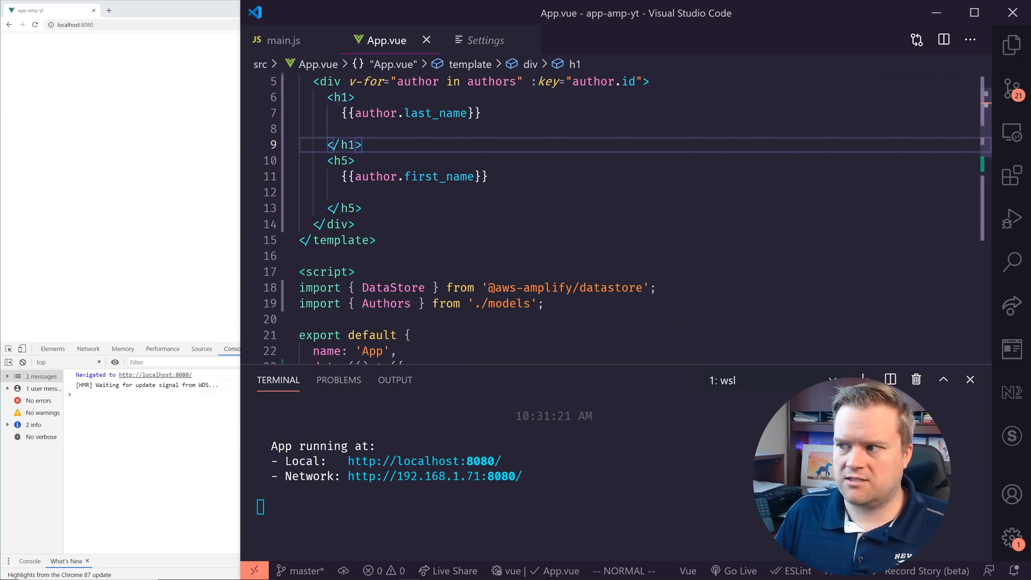
left_click(485, 40)
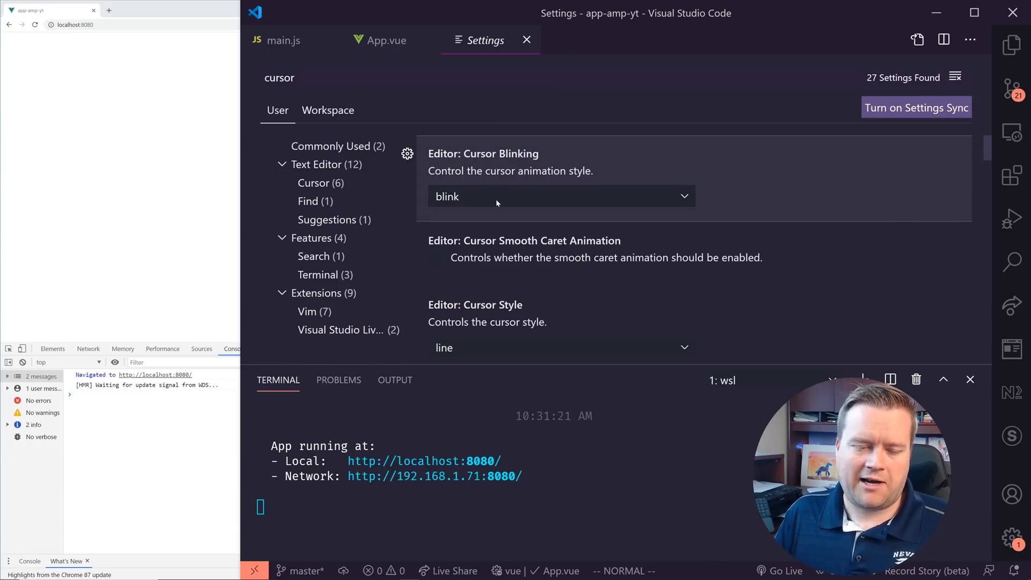
left_click(561, 195)
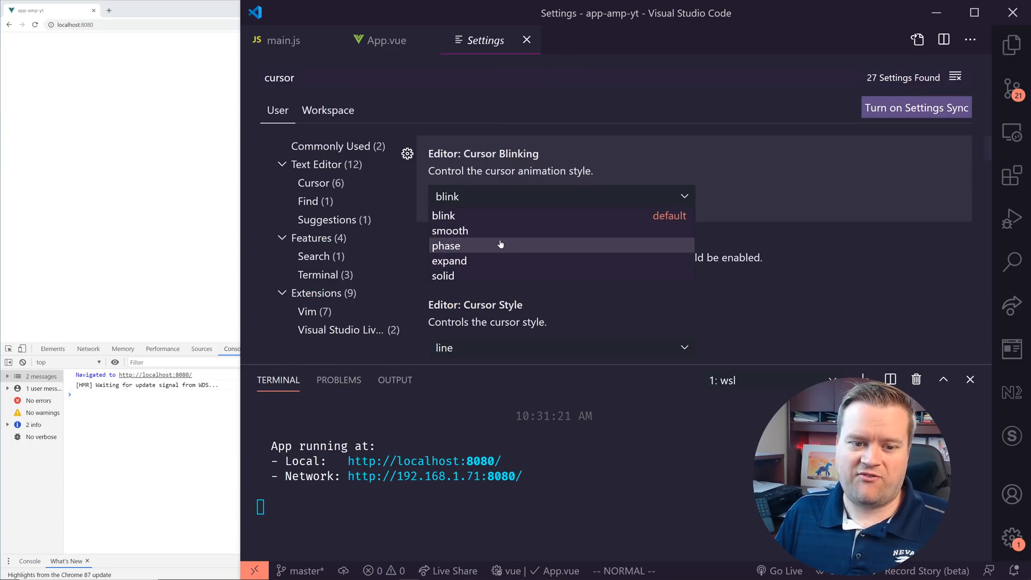
left_click(385, 40)
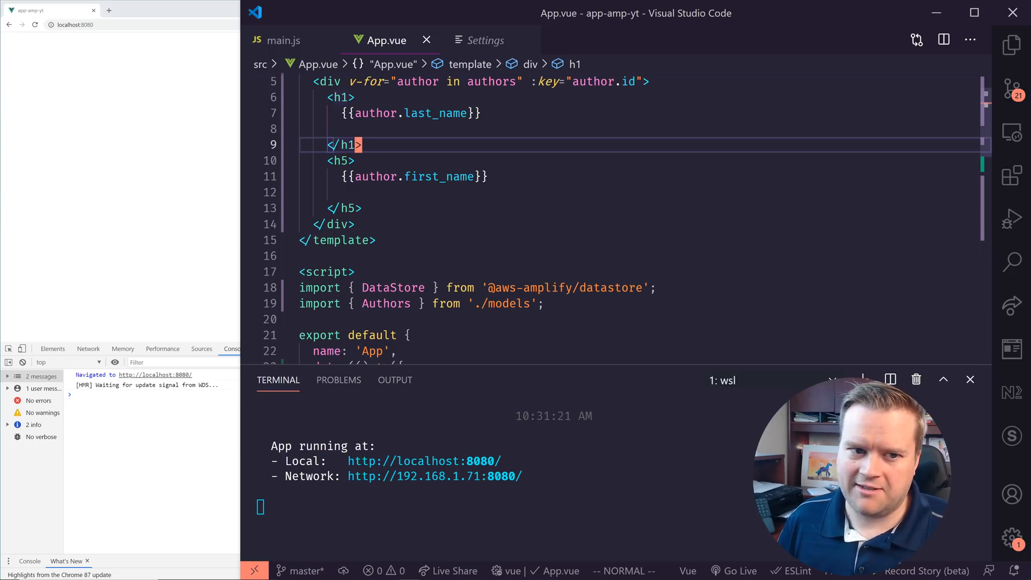
left_click(484, 39)
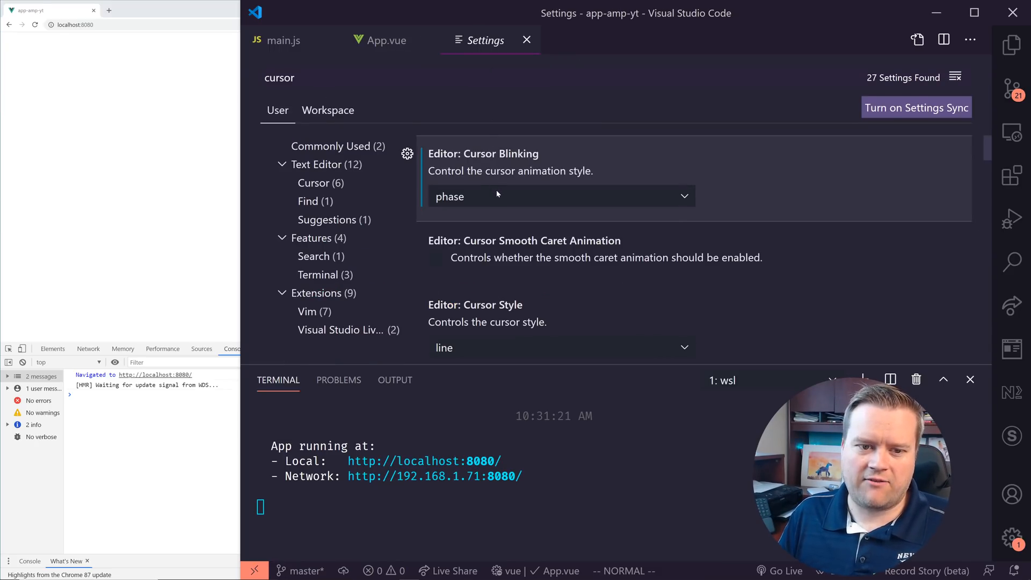
left_click(558, 195)
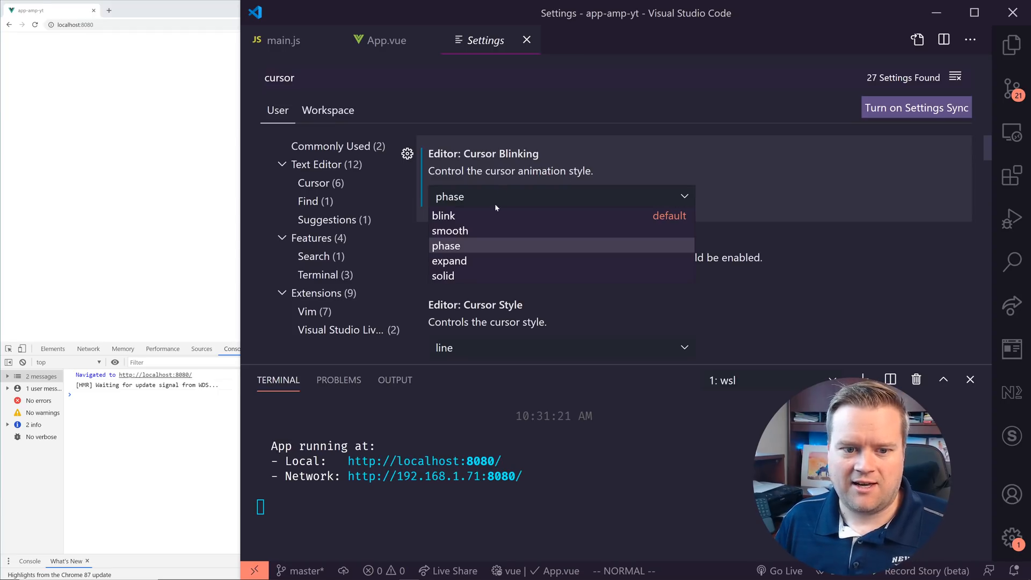
left_click(386, 40)
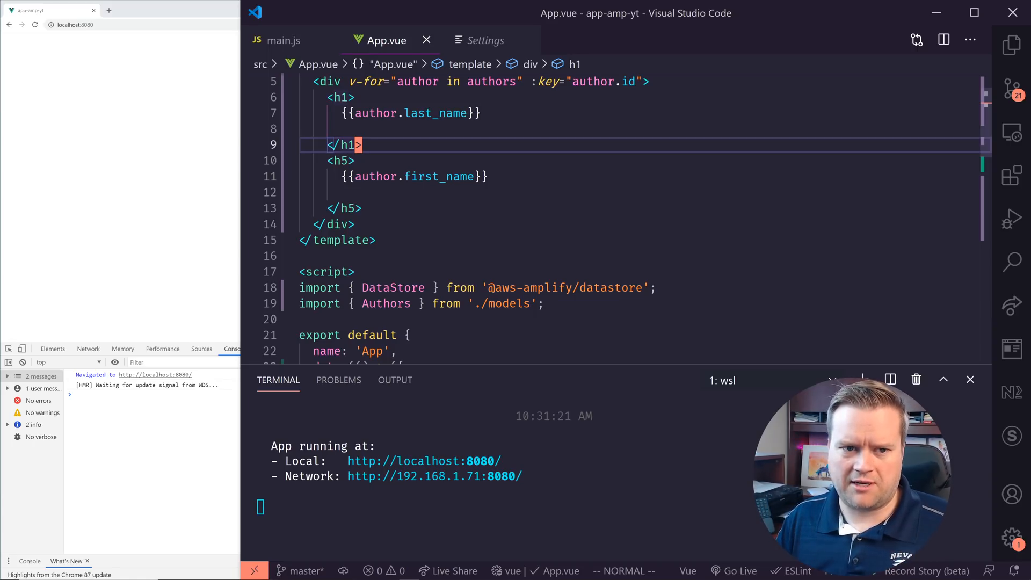
Try the expand style and further cursor blinking choices, switching between Settings and App.vue
left_click(558, 196)
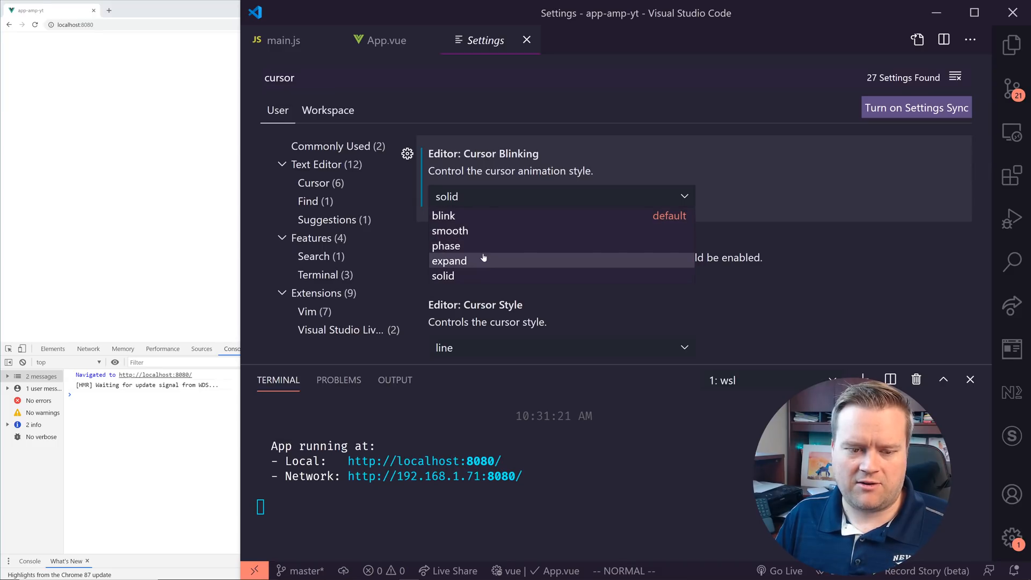
left_click(385, 39)
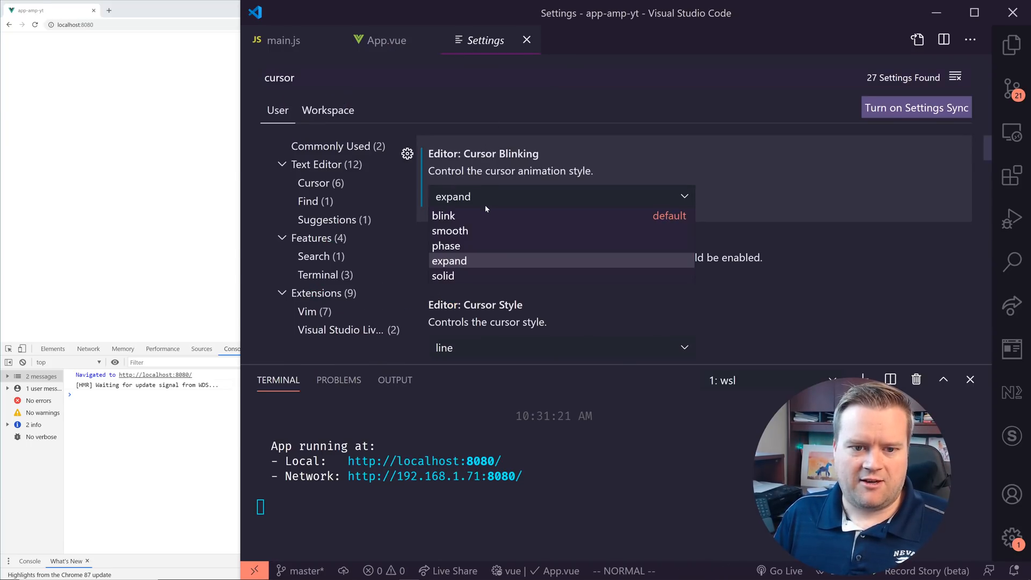
mouse_move(477, 245)
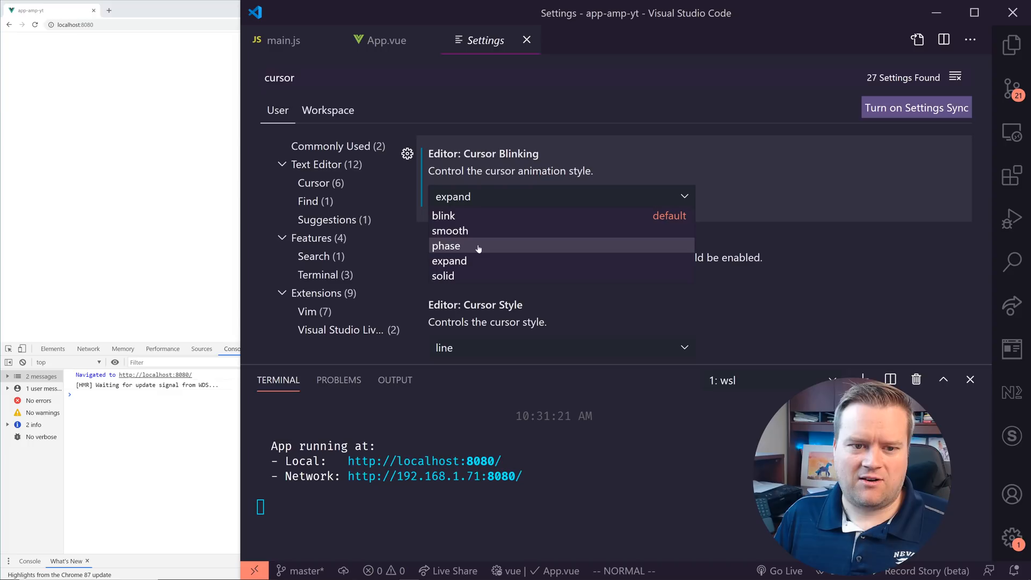
left_click(385, 40)
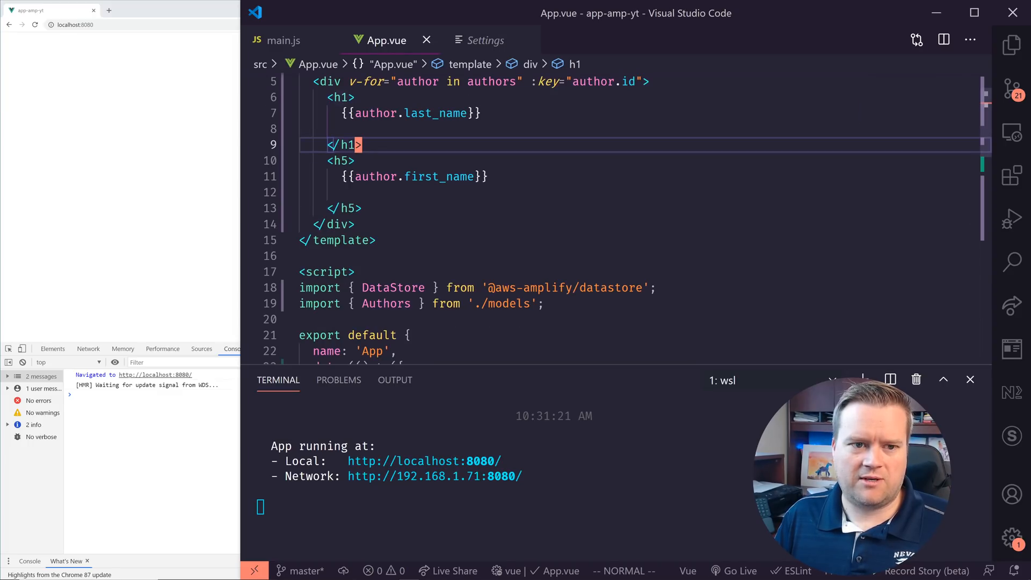
left_click(486, 40)
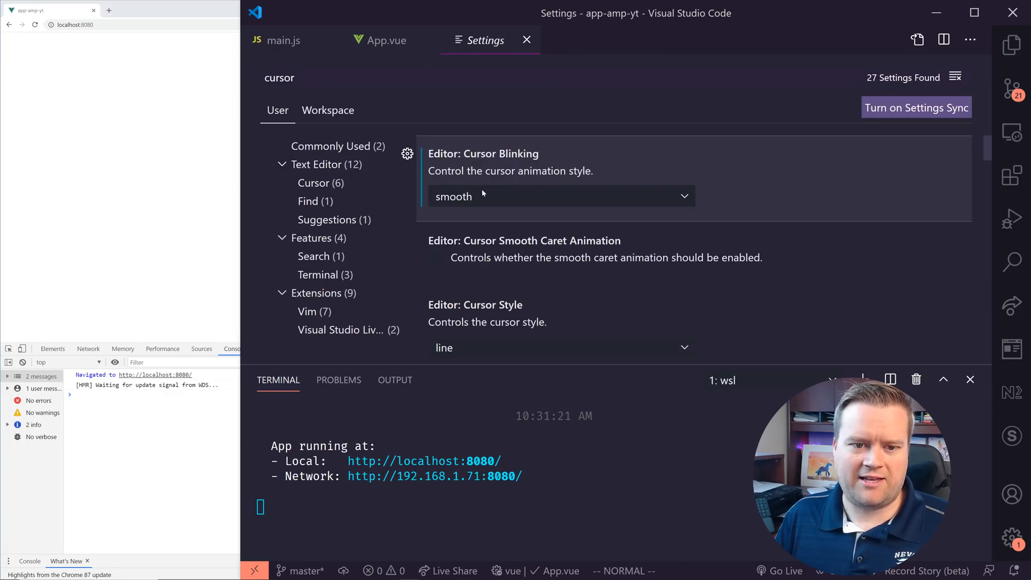
left_click(385, 40)
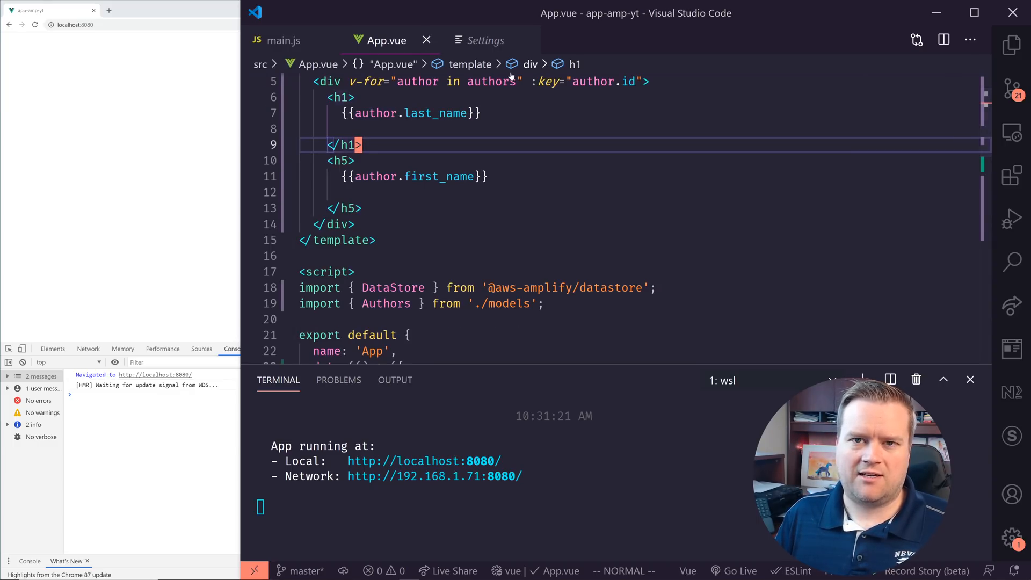
mouse_move(485, 40)
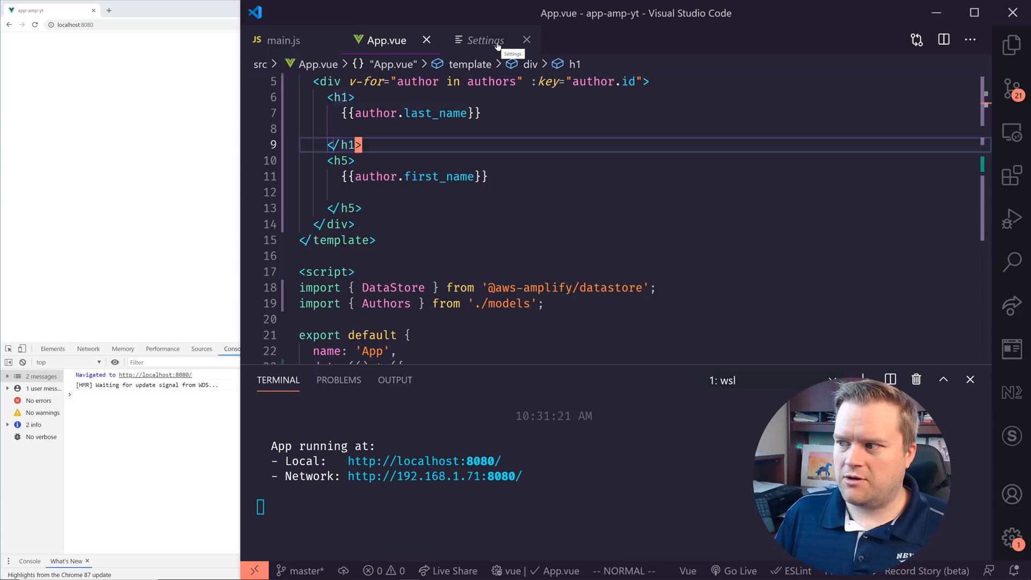
left_click(486, 40)
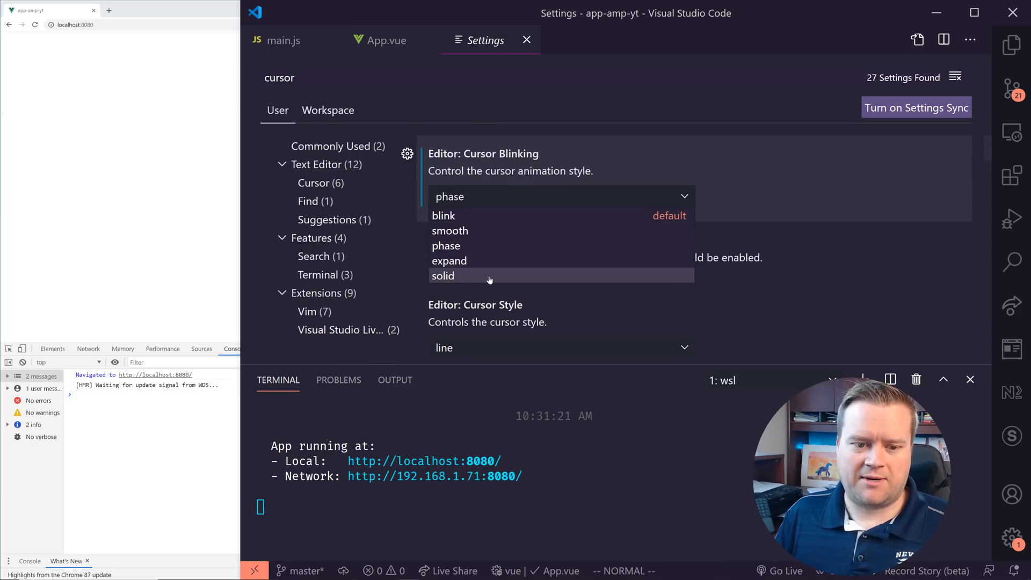
left_click(385, 40)
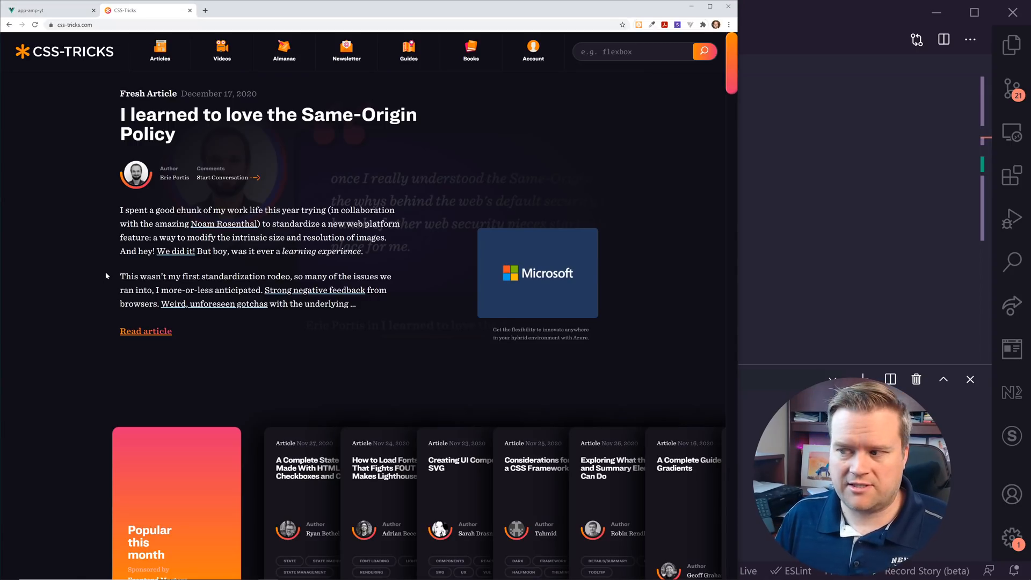
Inspect the CSS-Tricks page, dock DevTools to the left, then back to the bottom
right_click(108, 275)
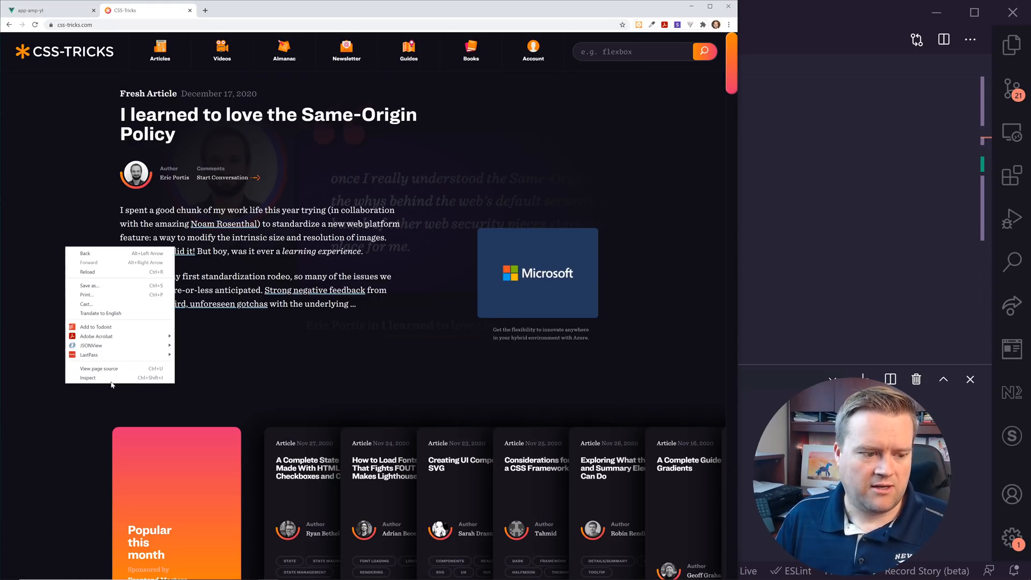
left_click(87, 377)
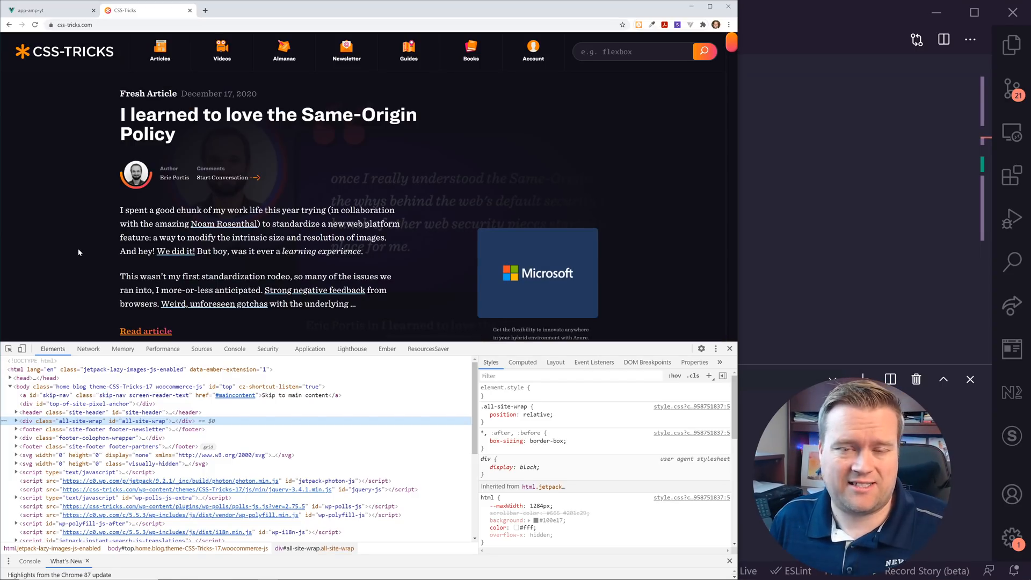
mouse_move(434, 323)
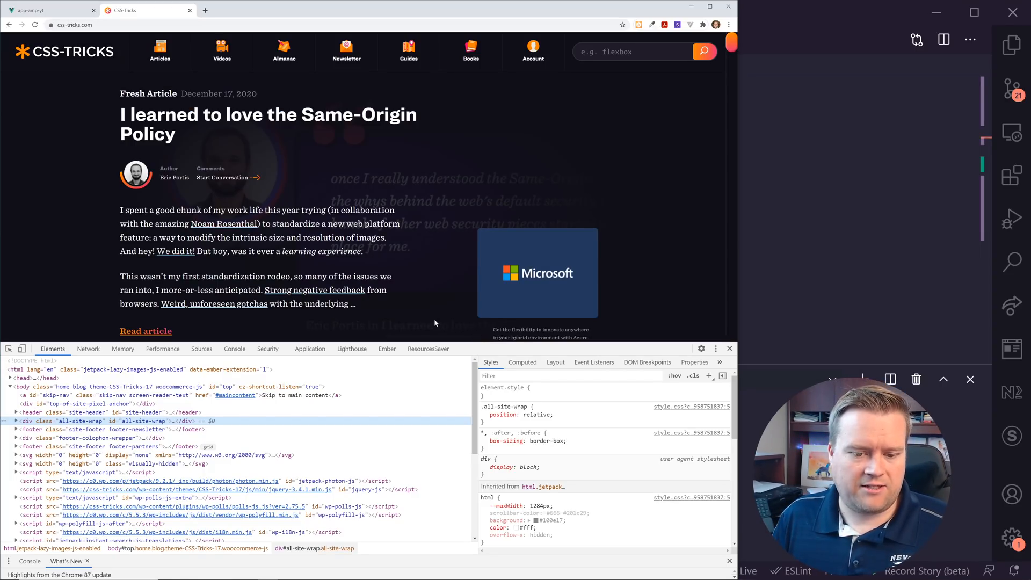
mouse_move(268, 348)
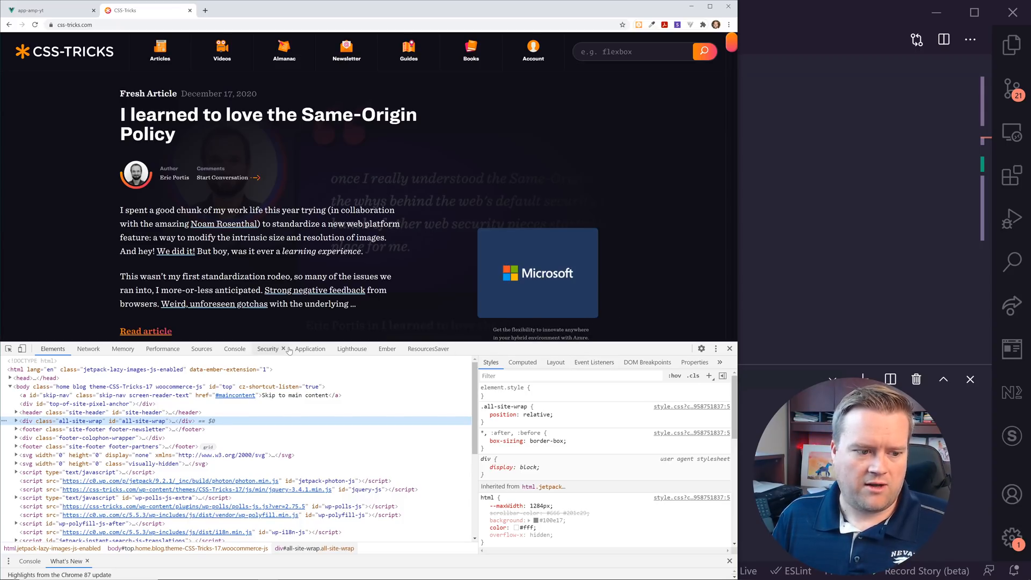
mouse_move(43, 288)
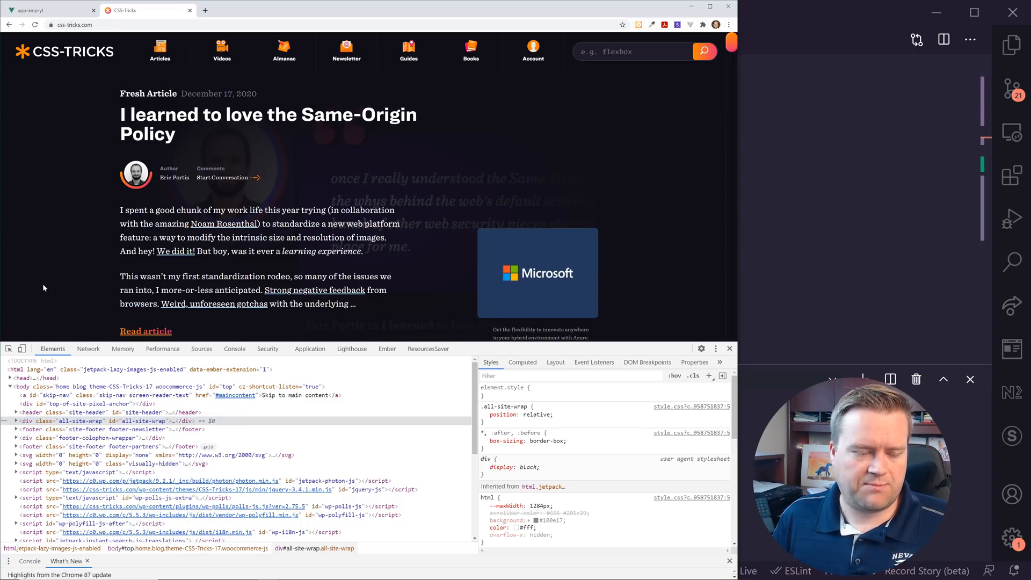
left_click(716, 348)
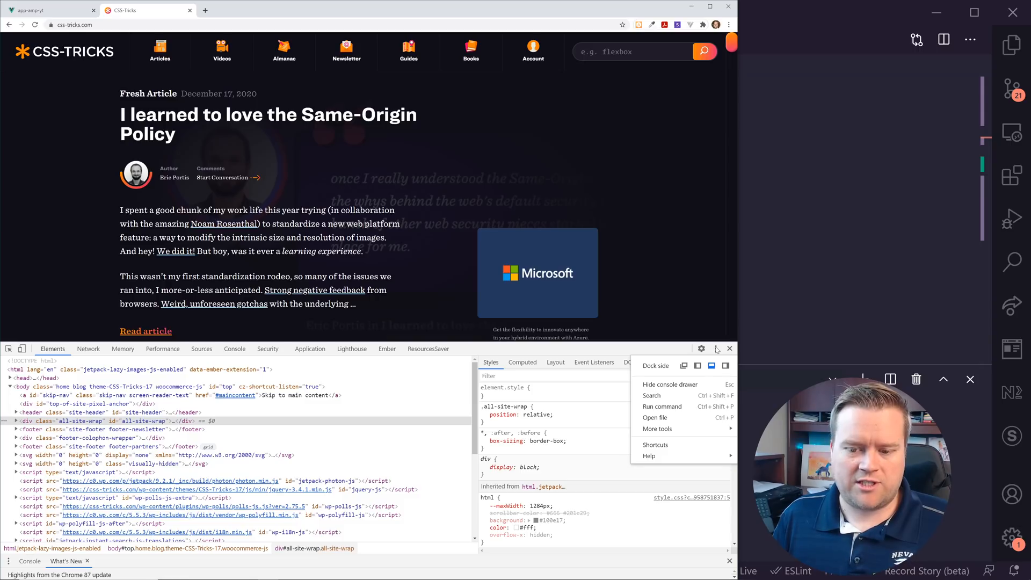
left_click(697, 365)
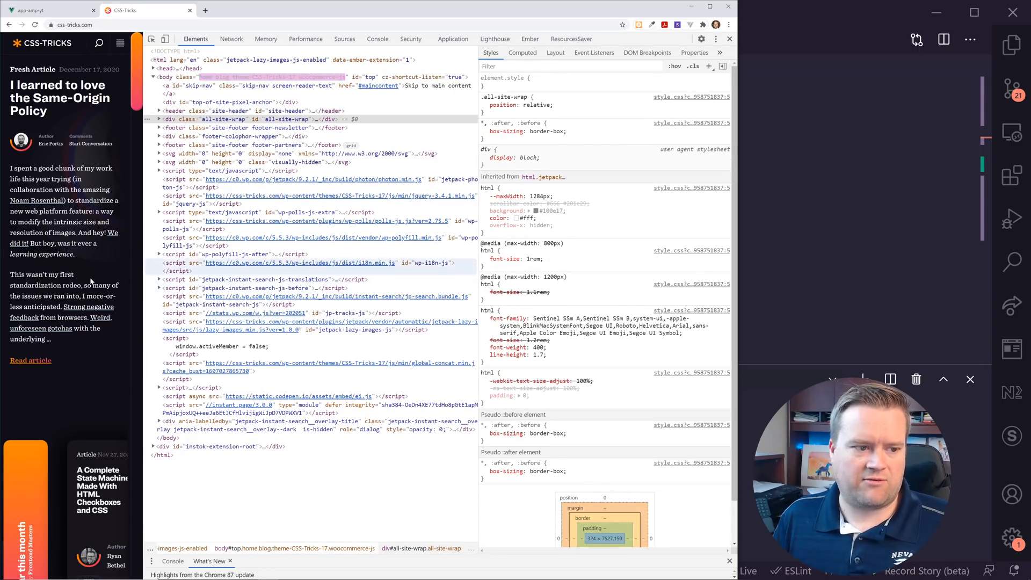
mouse_move(710, 66)
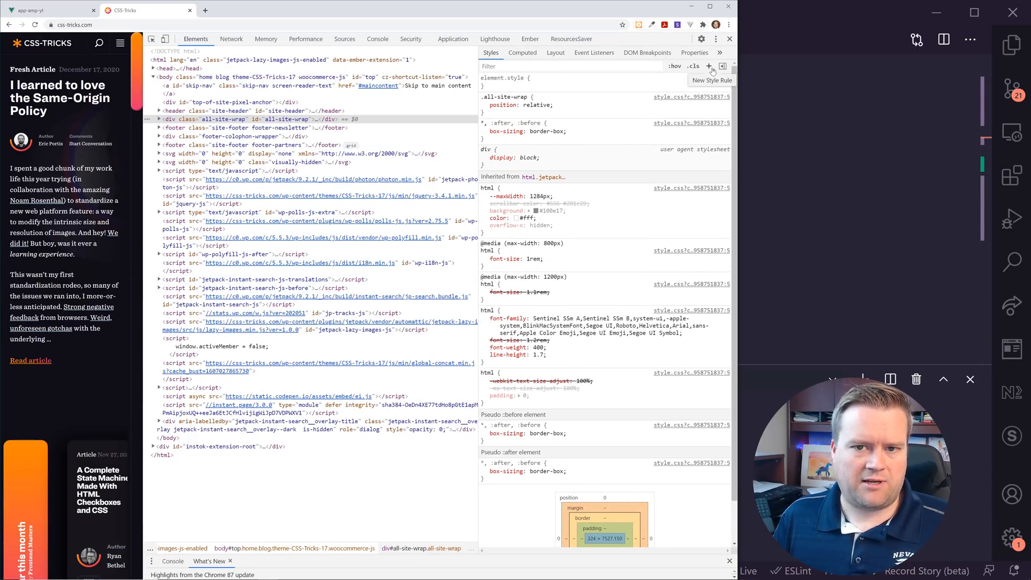
left_click(715, 39)
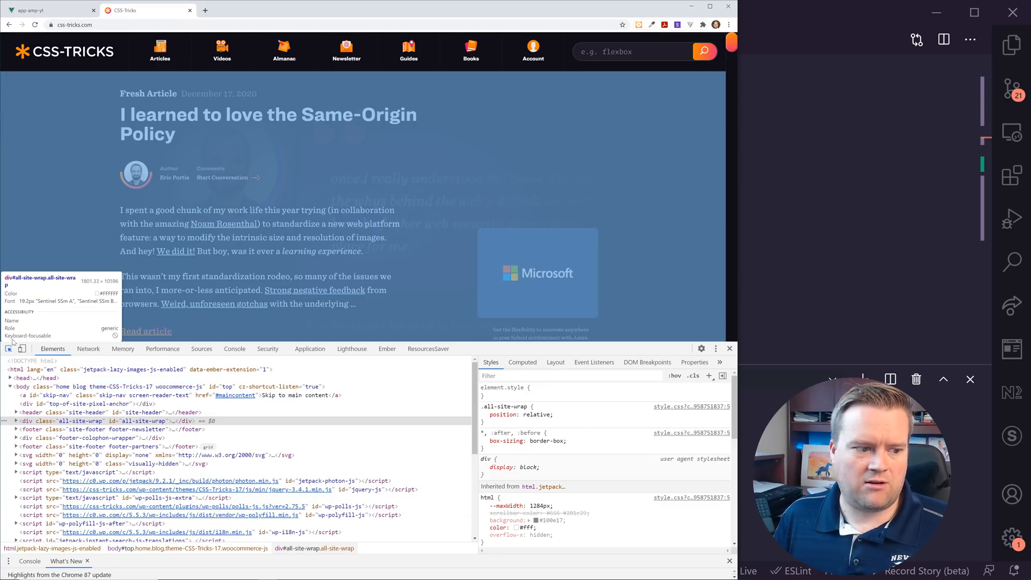
Store the first article paragraph as global temp1 and evaluate temp1 in the Console
left_click(15, 420)
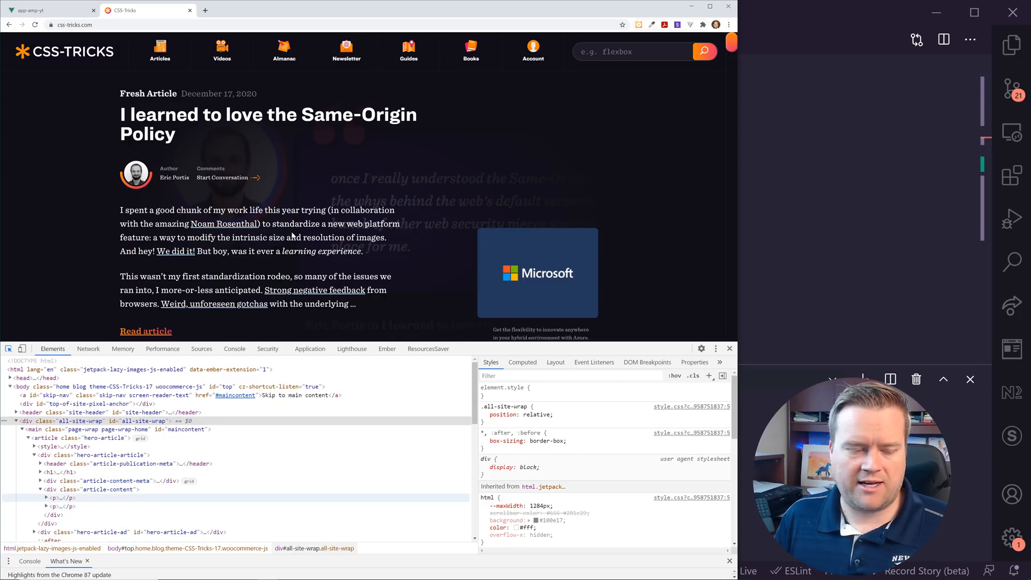
right_click(49, 497)
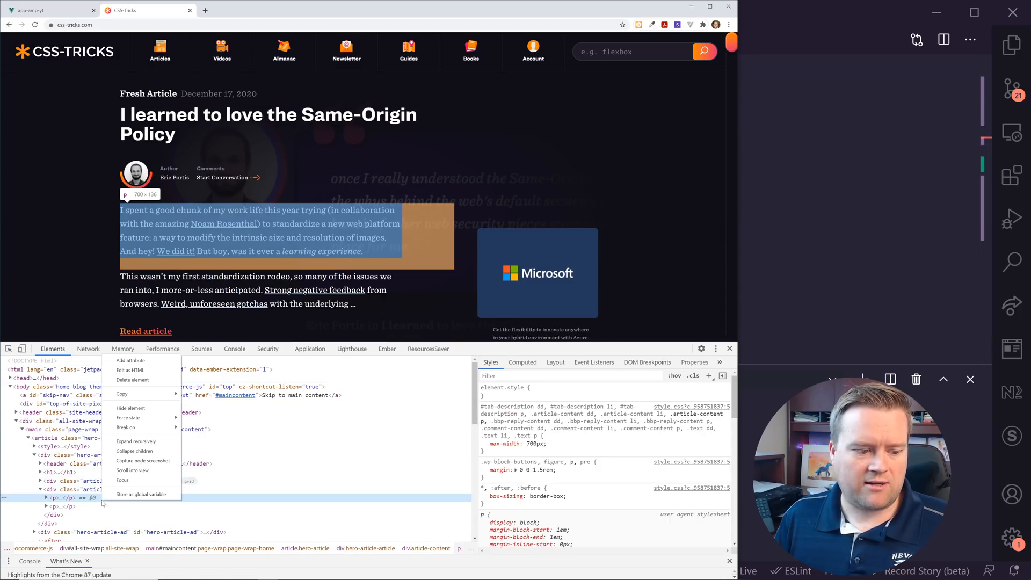
mouse_move(140, 493)
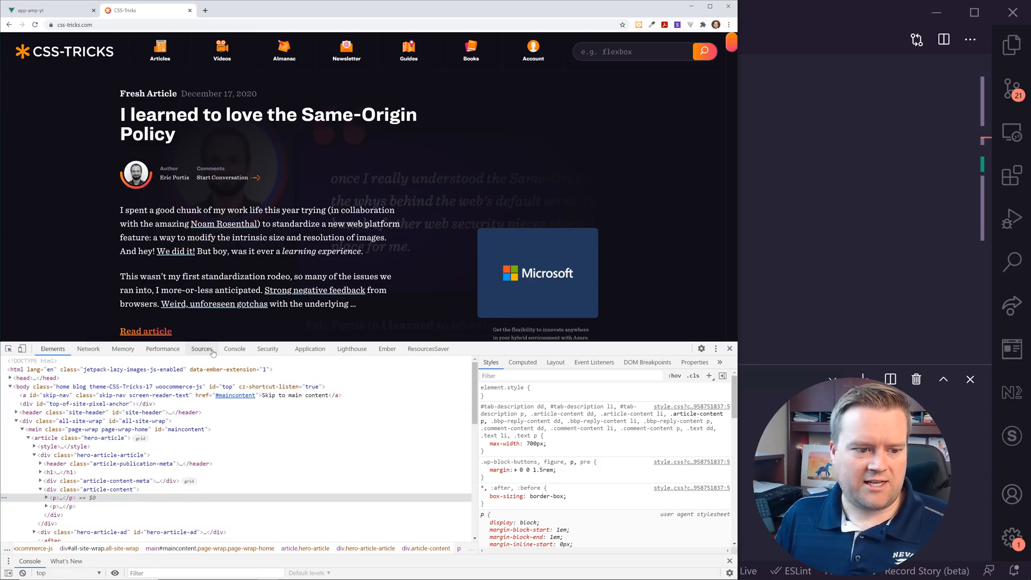
left_click(234, 348)
type("temp1.fo")
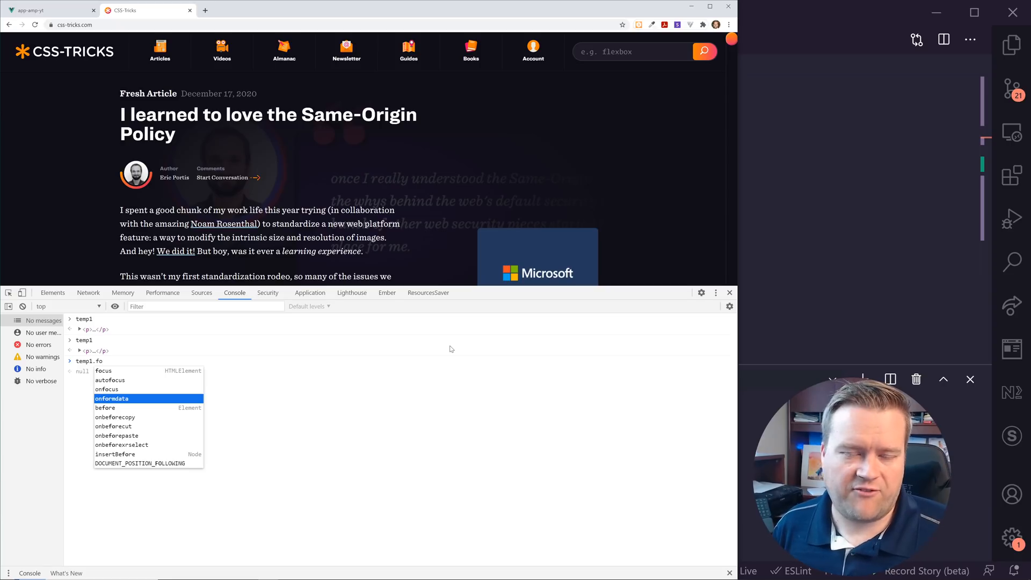
key("Escape")
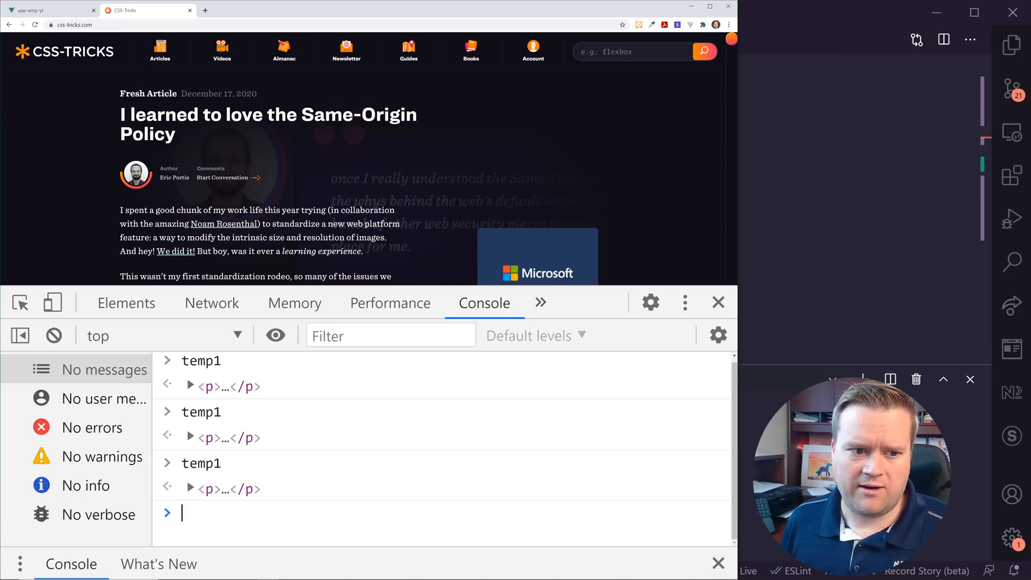
left_click(190, 488)
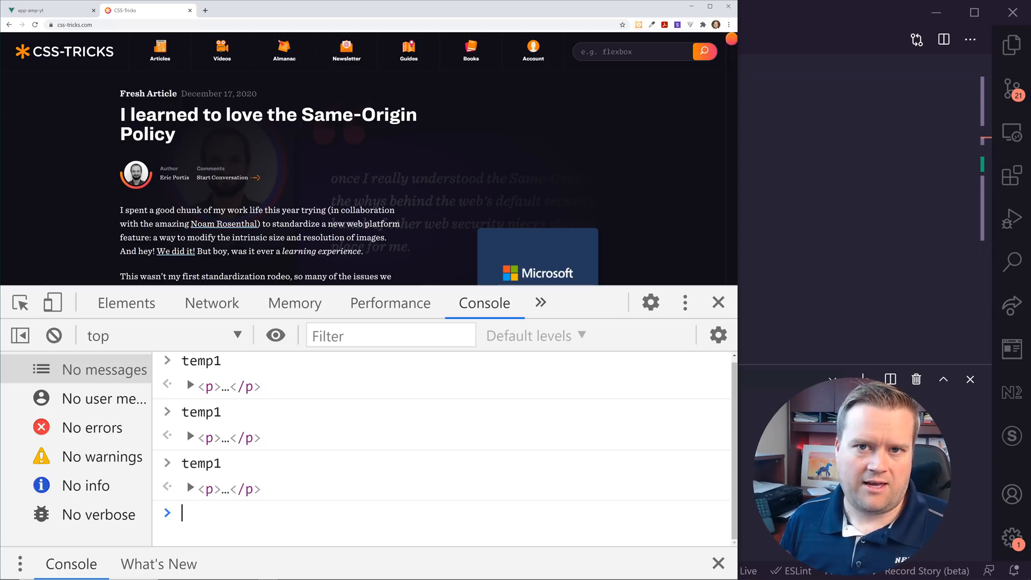
Run copy(temp1) in the Console and paste the markup into Notepad
type("copy(temp1")
type("notepad")
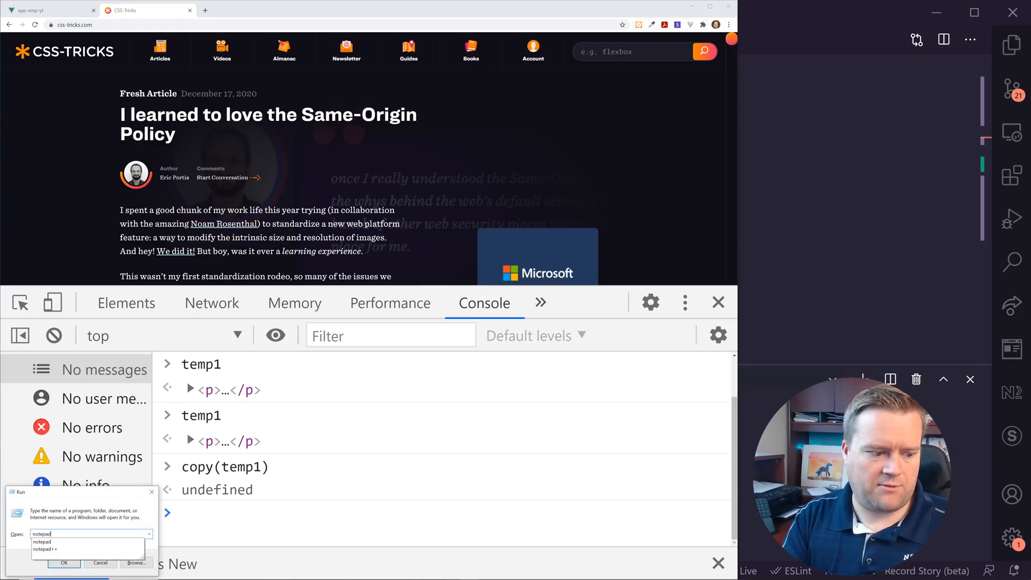
left_click(63, 562)
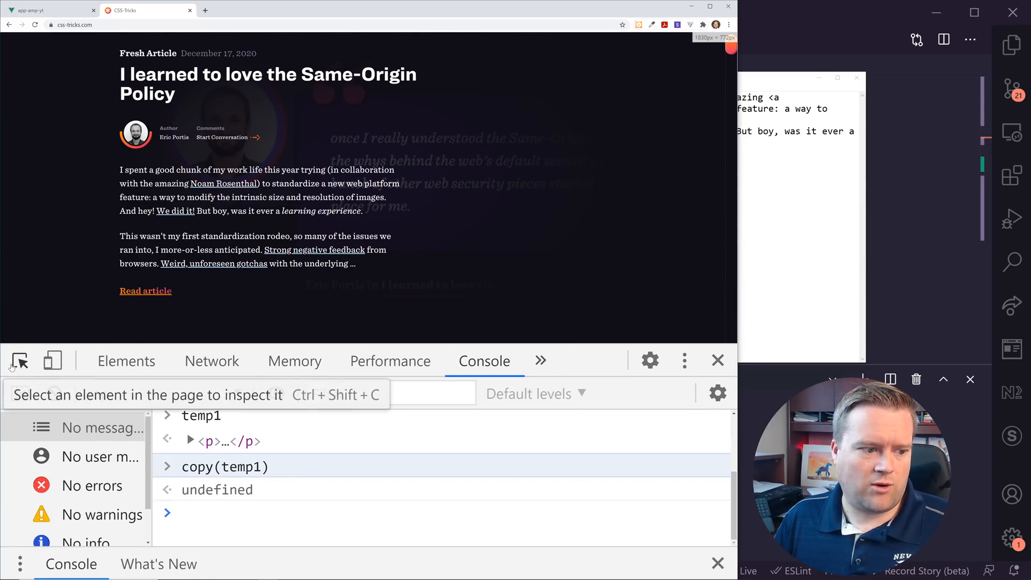
Dock DevTools right and give the paragraph inline font-size 32px and a blue background
left_click(125, 361)
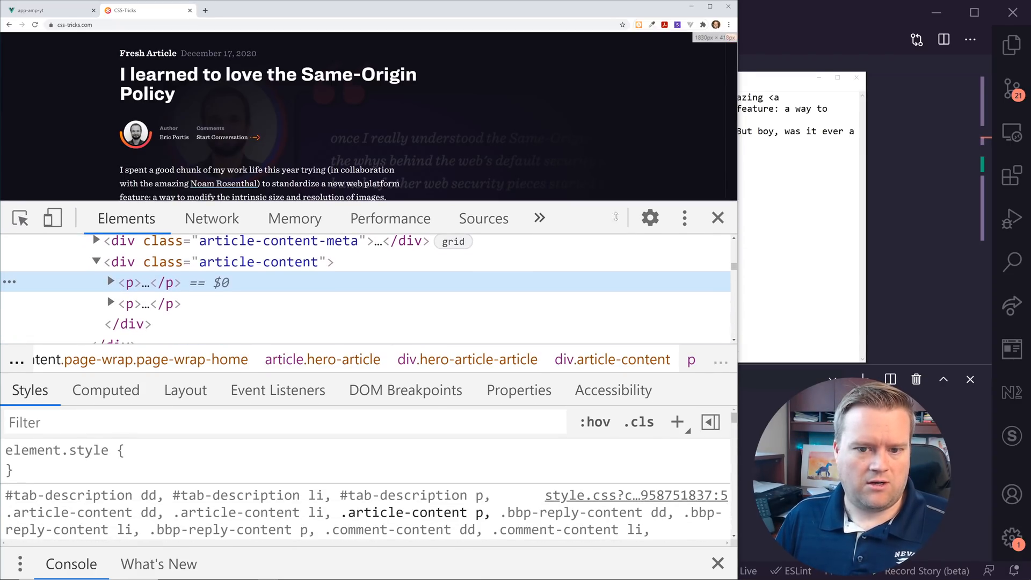
left_click(684, 218)
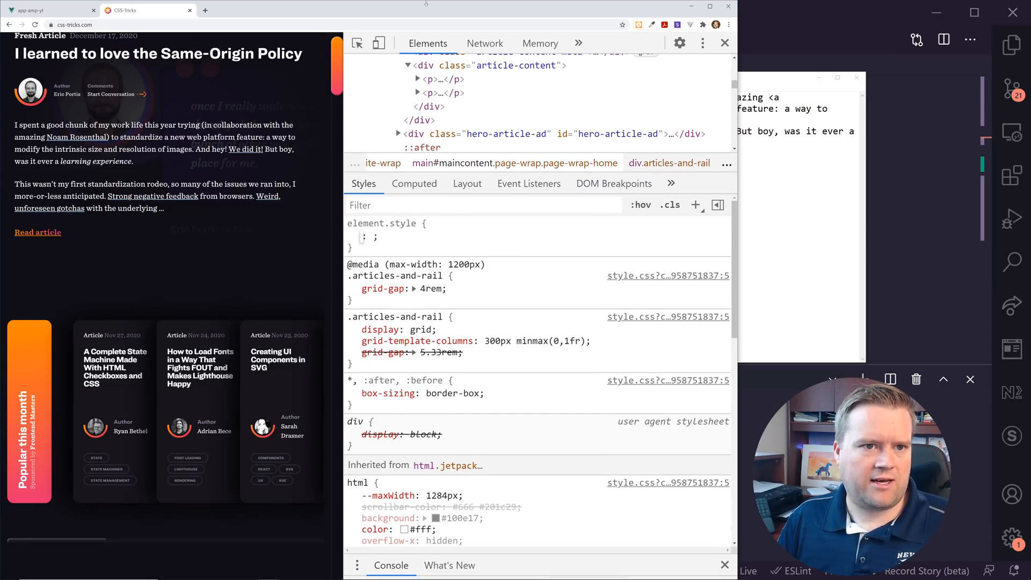
left_click(433, 103)
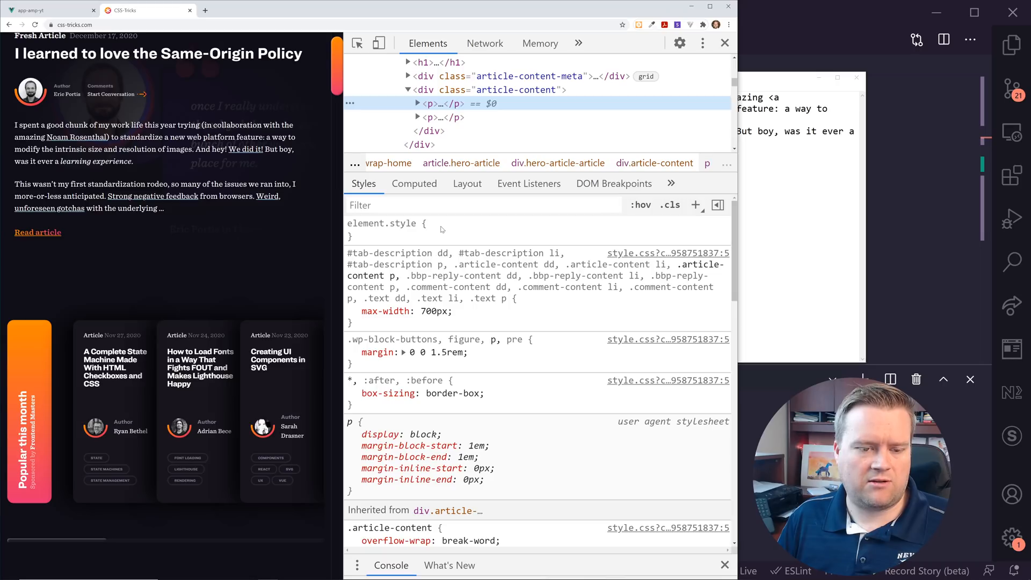
type("font-optical-sizing")
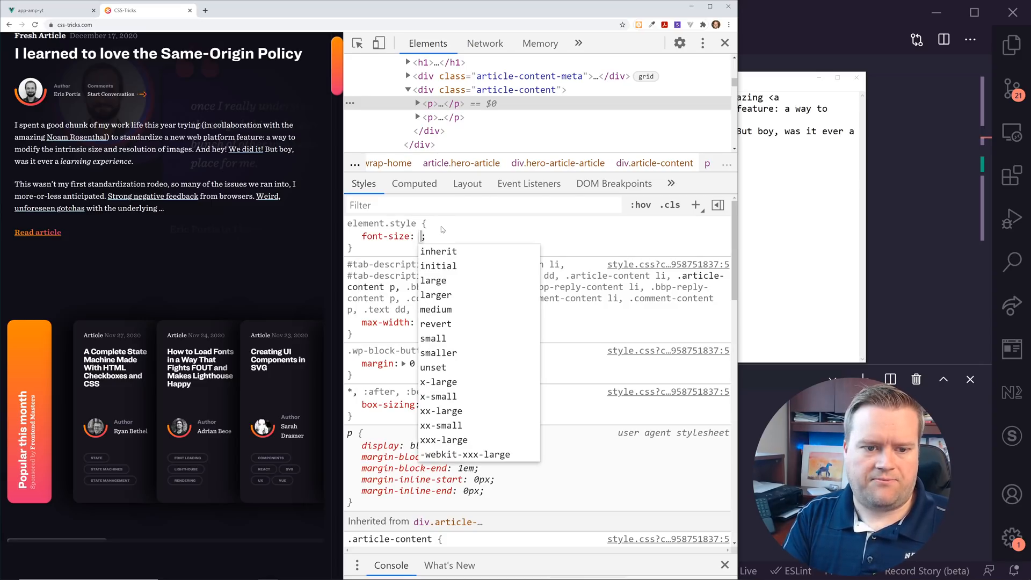
type("32px")
type("background")
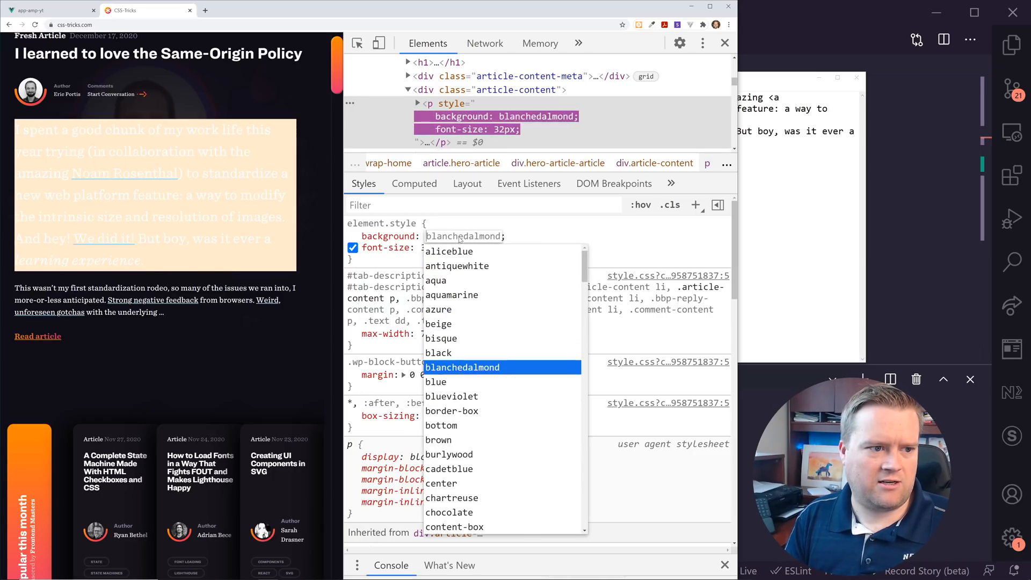
left_click(435, 382)
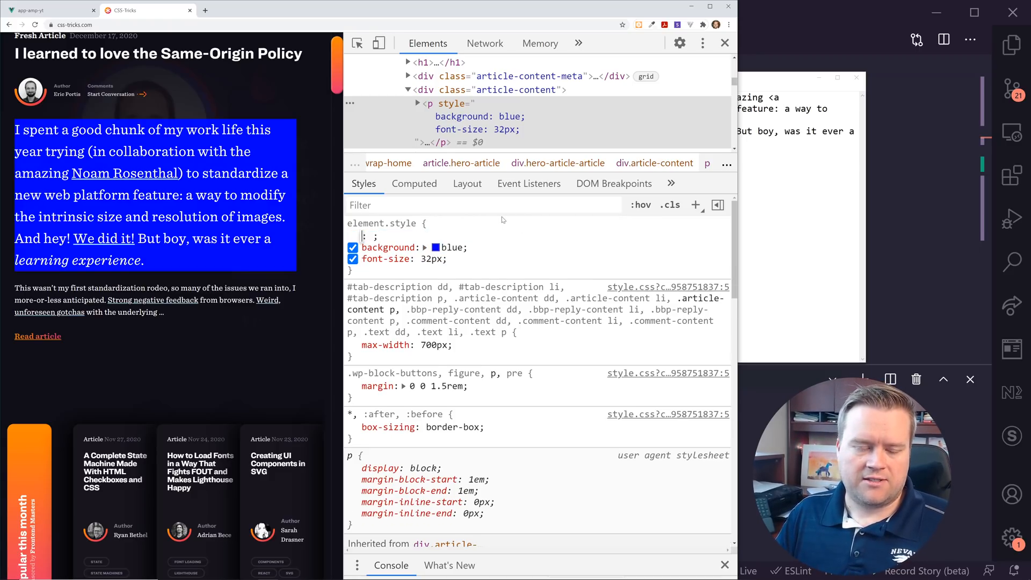
Disable the inline styles and add a p rule with background blue and font-size 32px
left_click(353, 247)
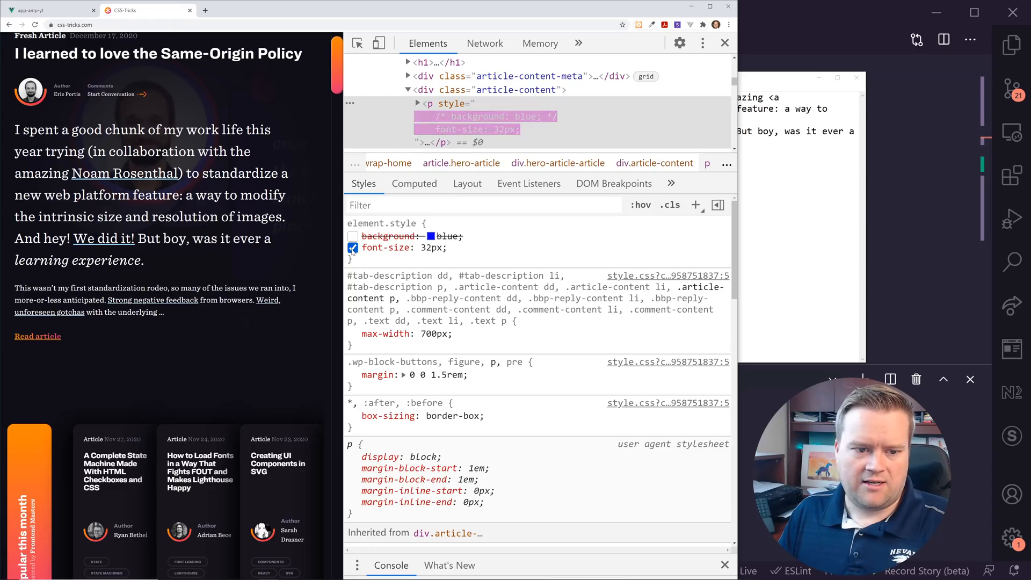
left_click(353, 247)
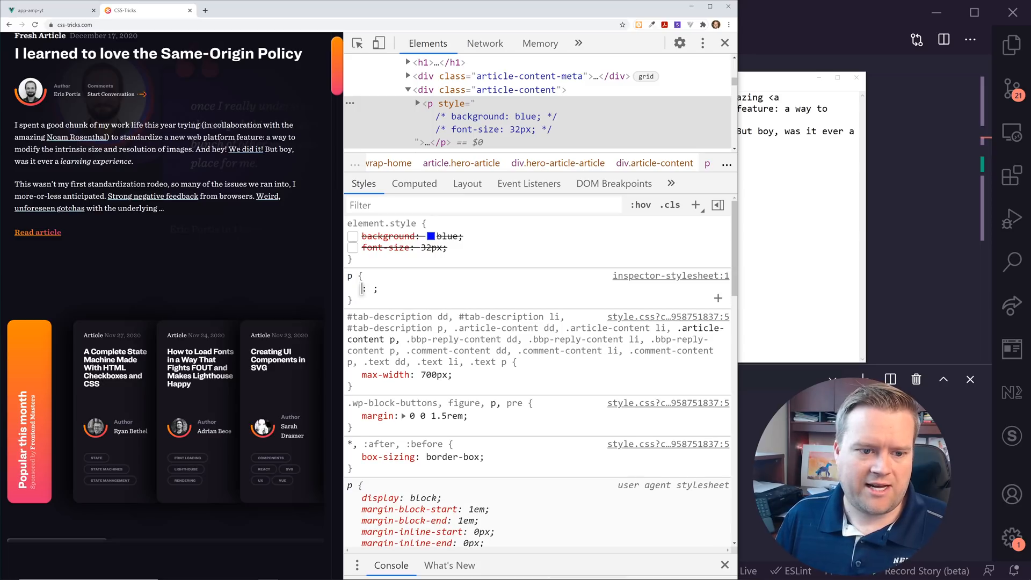
type("background")
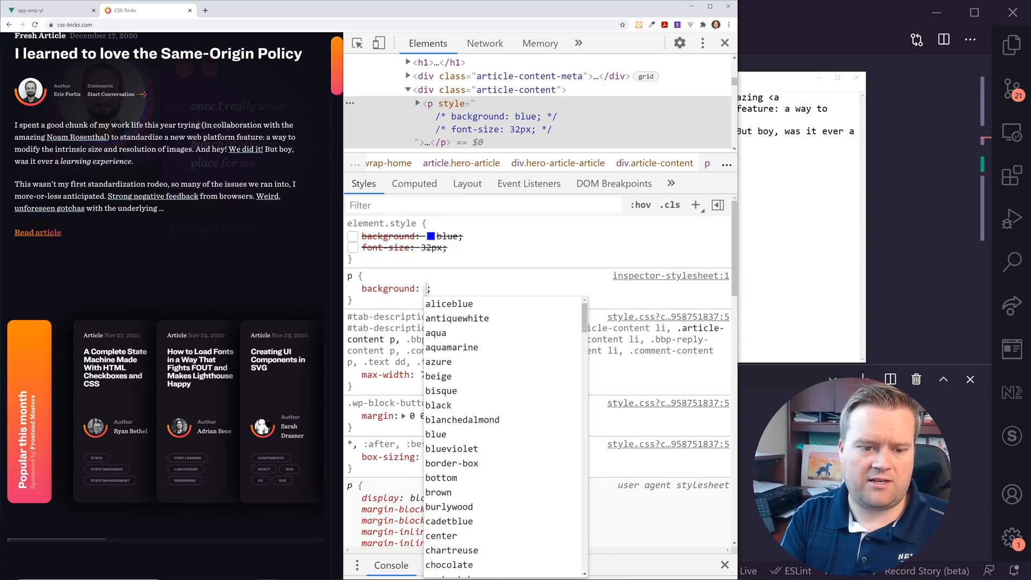
type("ba")
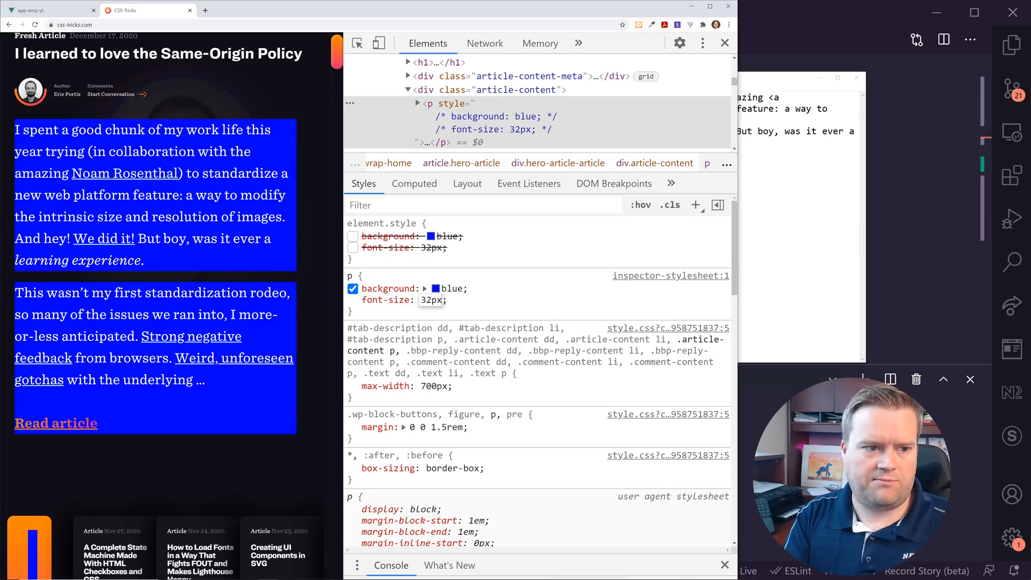
Add an a rule with font-size 22px on the headline link and view the inspector stylesheet source
left_click(353, 299)
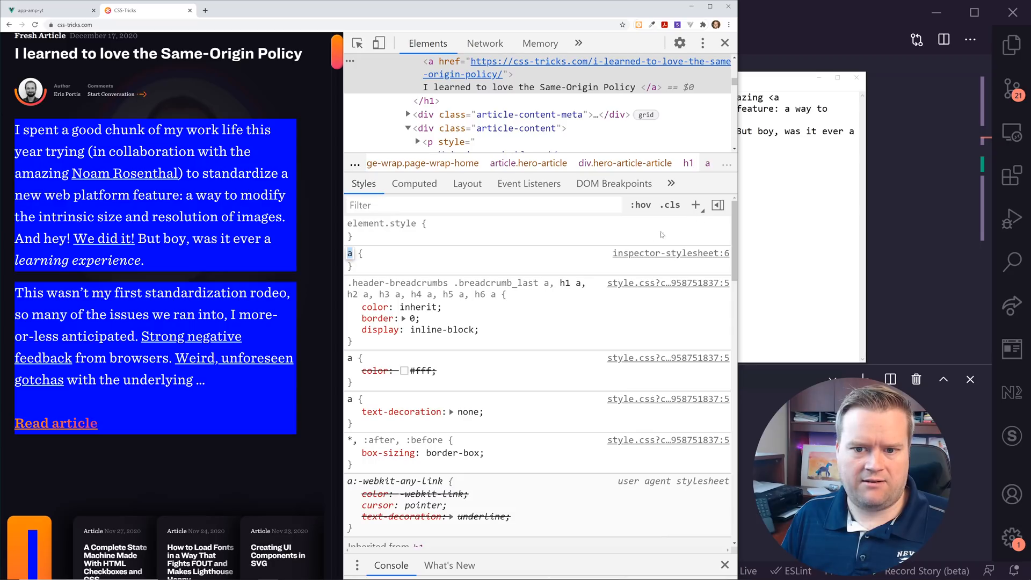
left_click(368, 268)
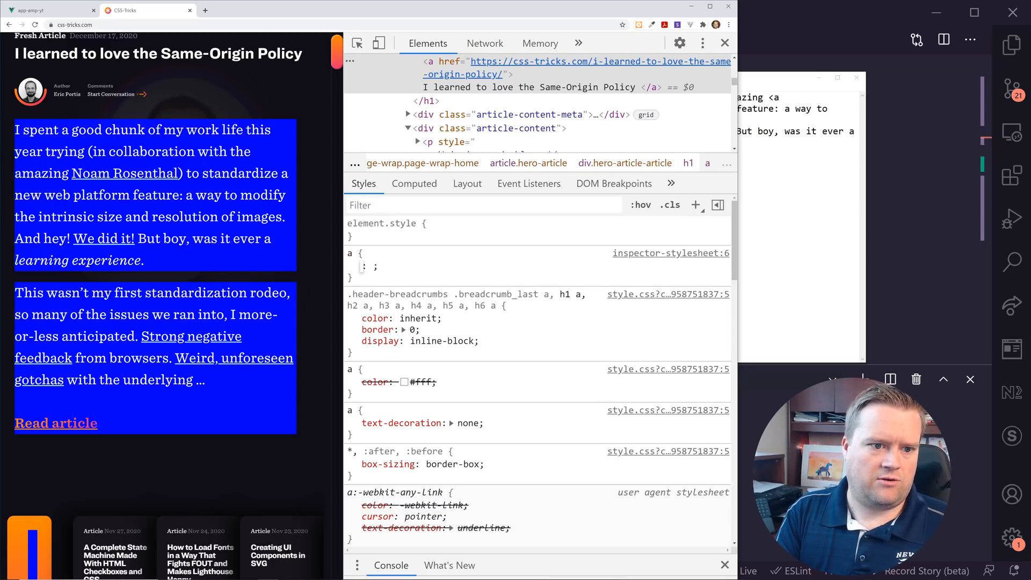
type("font-size: 22px;")
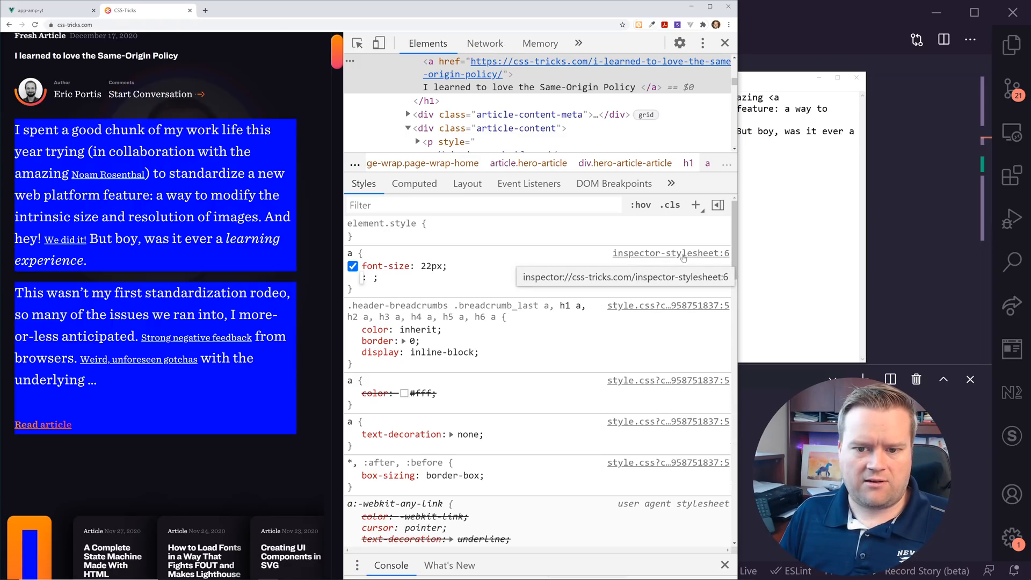
left_click(669, 253)
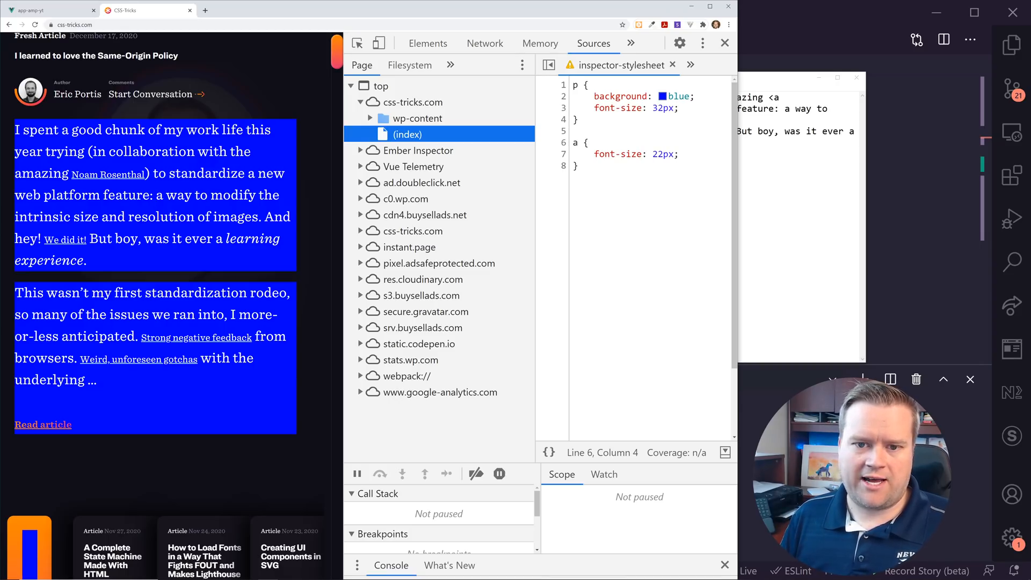
Select all rules in inspector-stylesheet, then bring App.vue in VS Code back to front
key("ctrl+a")
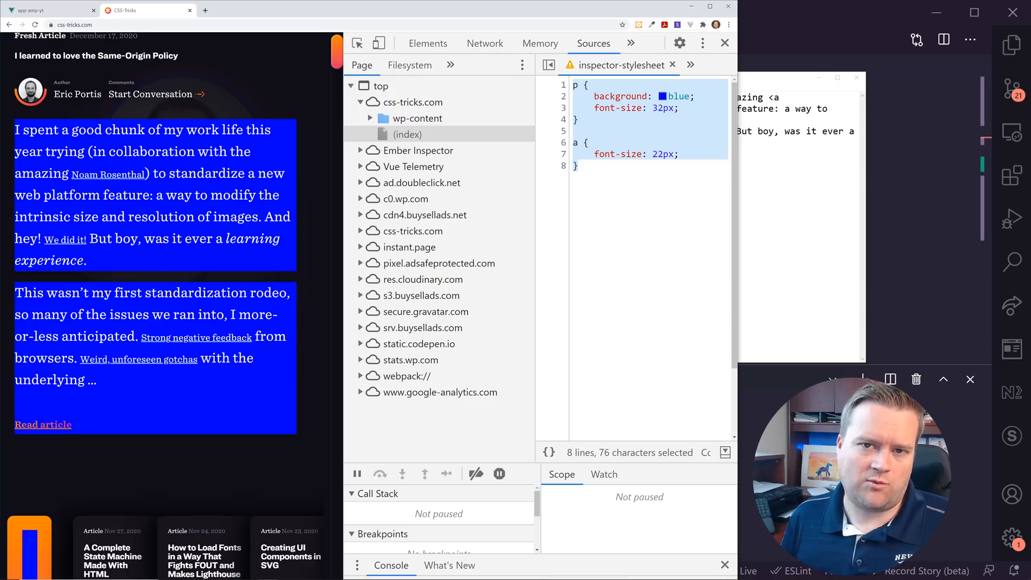
left_click(577, 166)
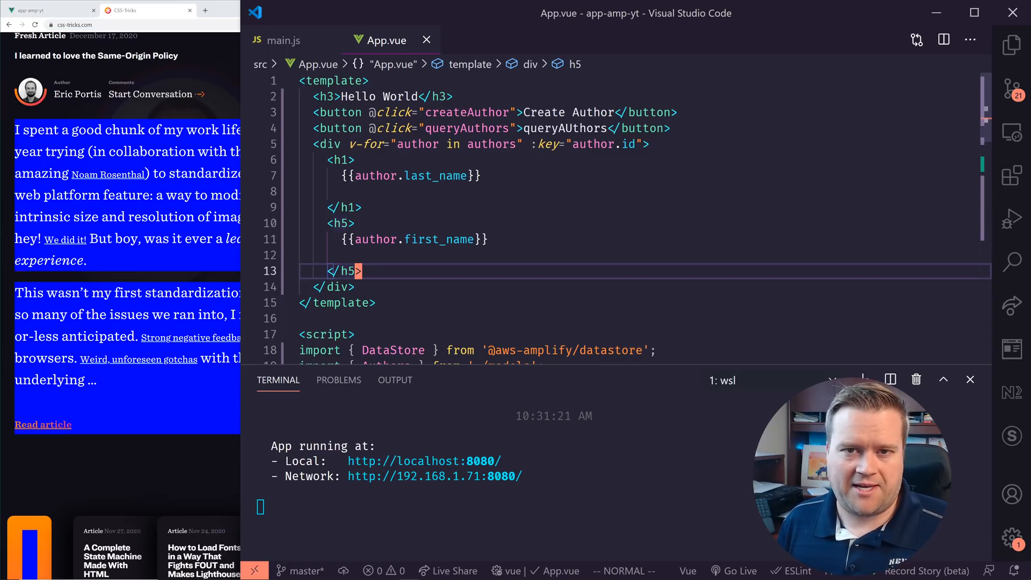
Scroll through App.vue's template and script and select the script block
scroll("down", 3)
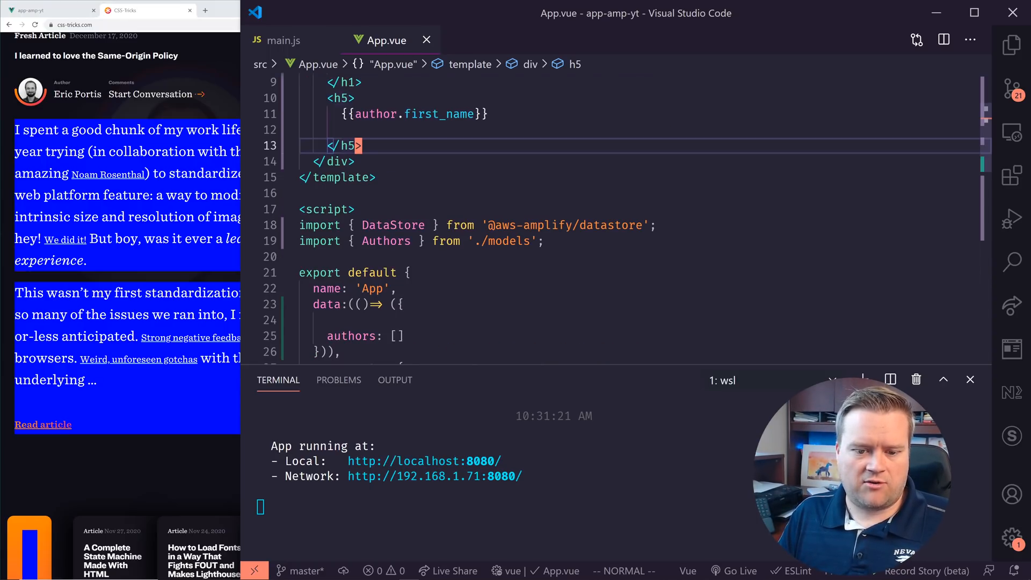
scroll("up", 3)
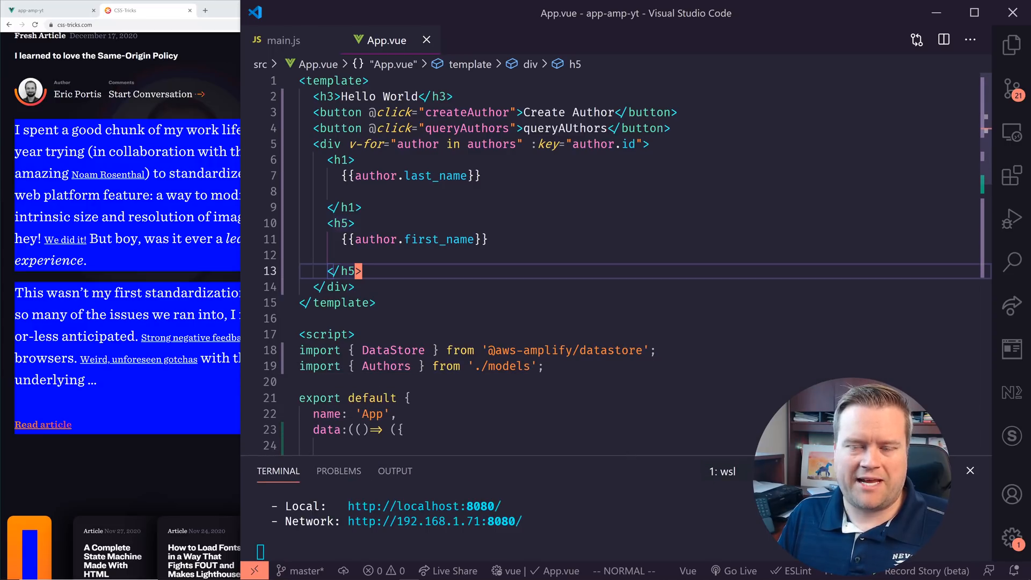
left_click(477, 128)
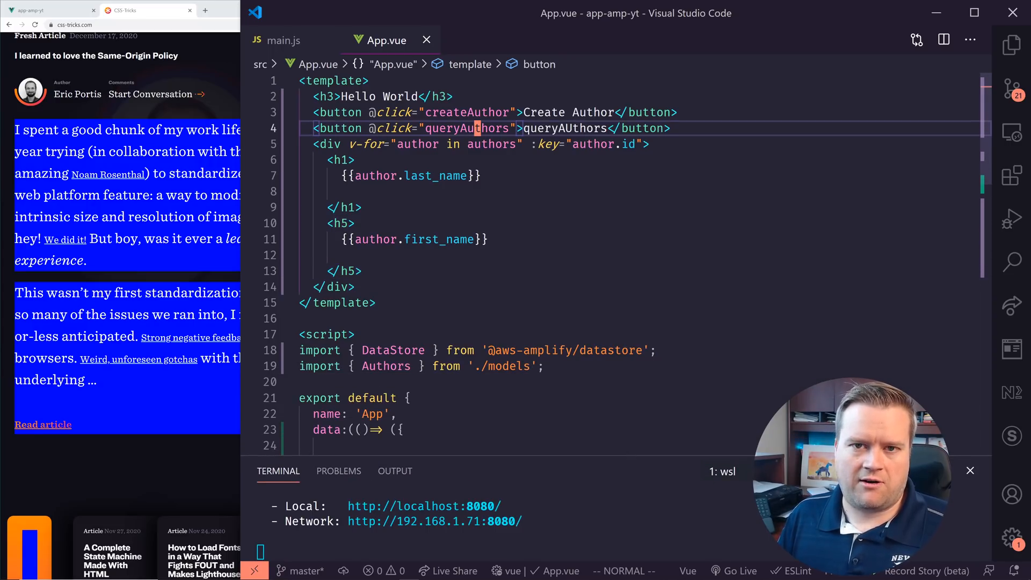
scroll("down", 3)
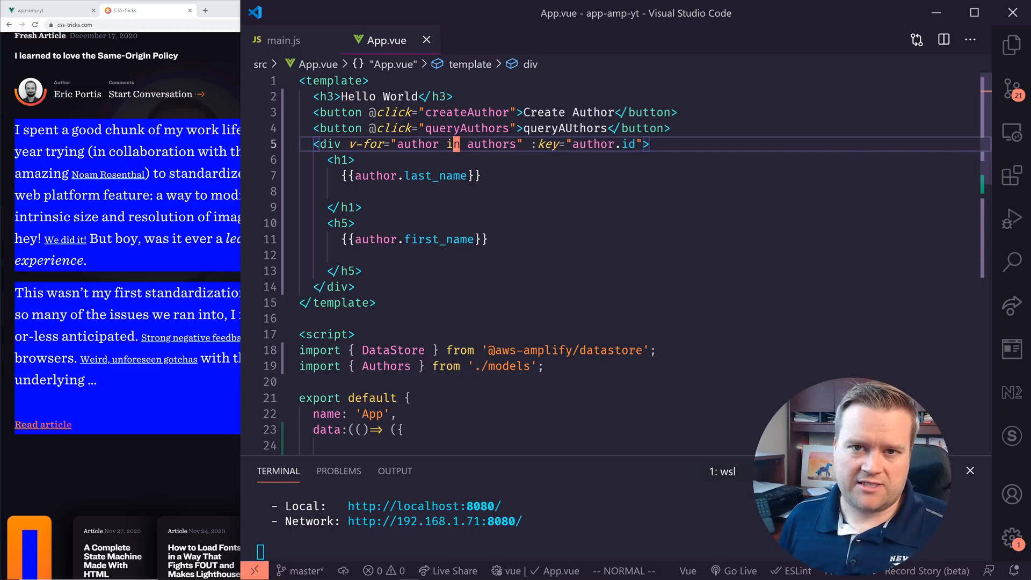
scroll("down", 3)
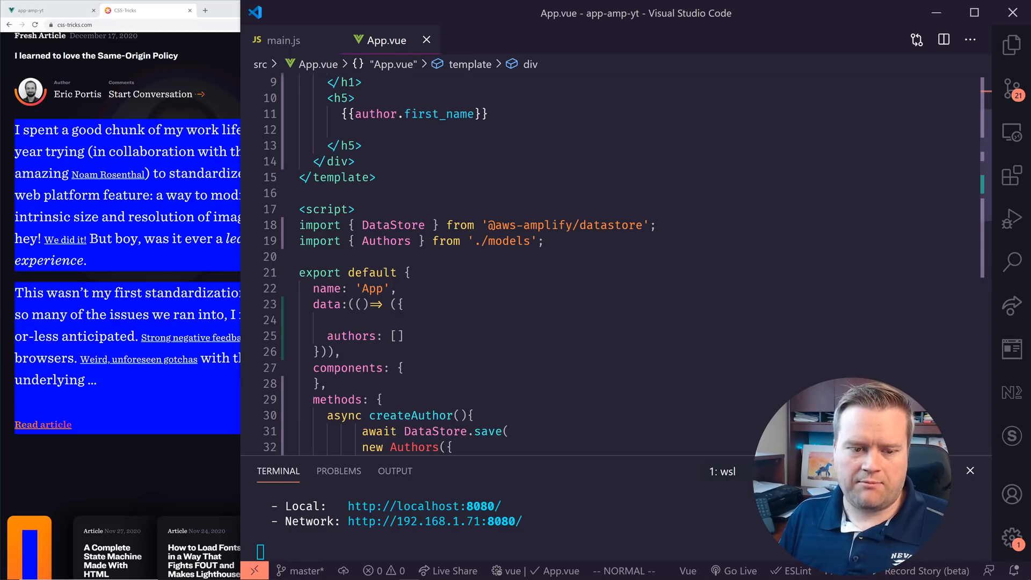
scroll("down", 3)
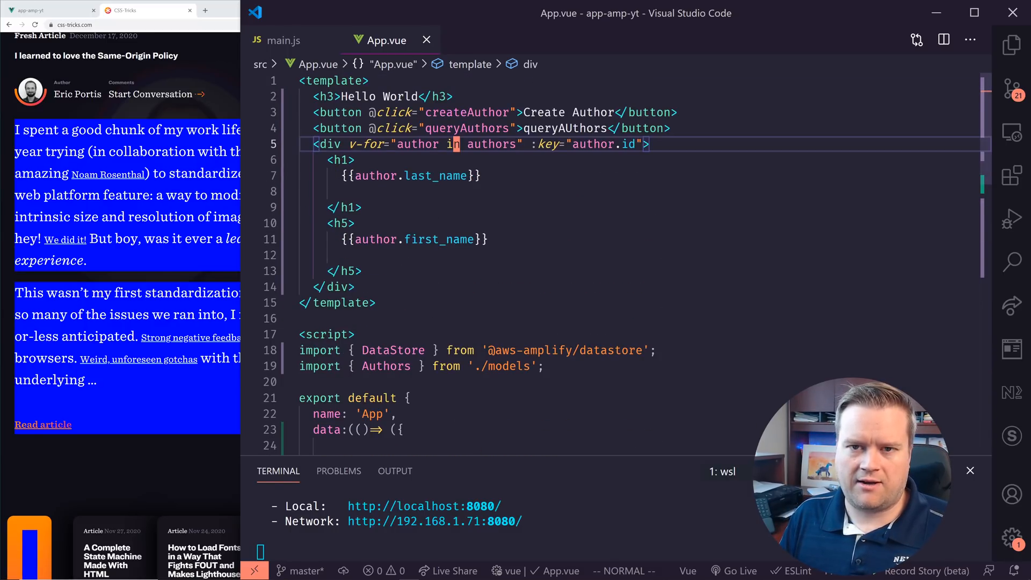
mouse_move(546, 144)
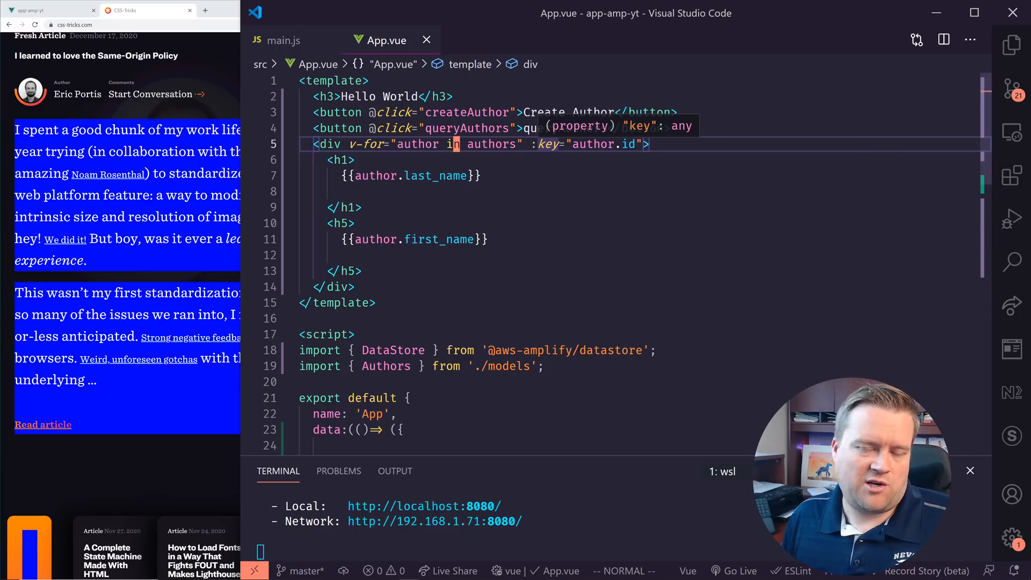
scroll("down", 3)
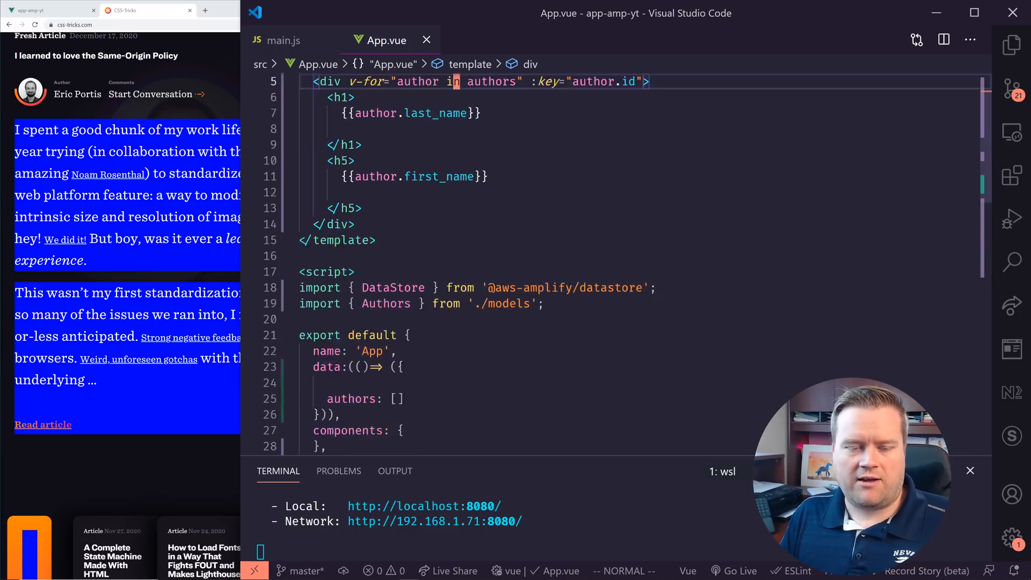
scroll("up", 3)
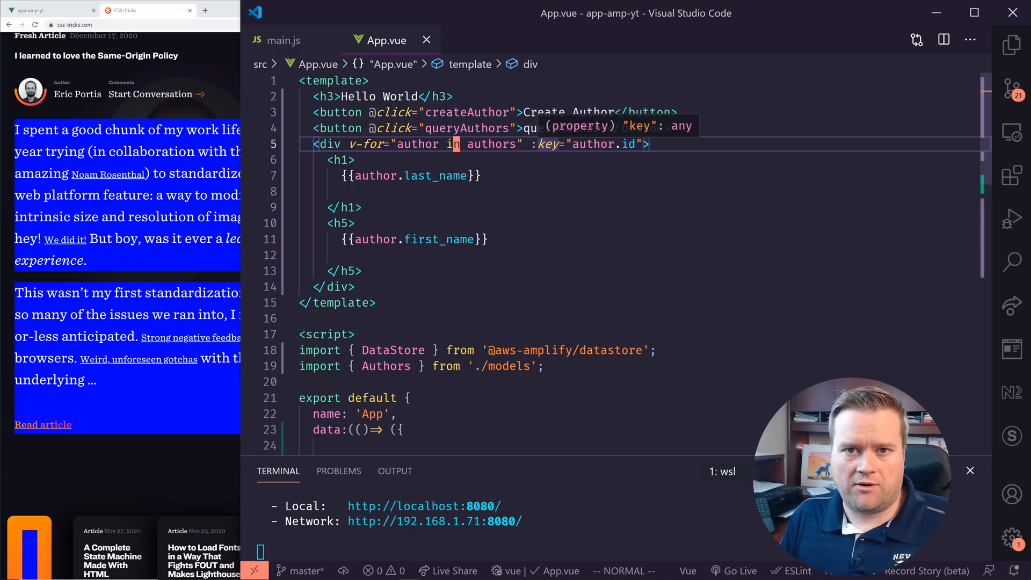
scroll("down", 3)
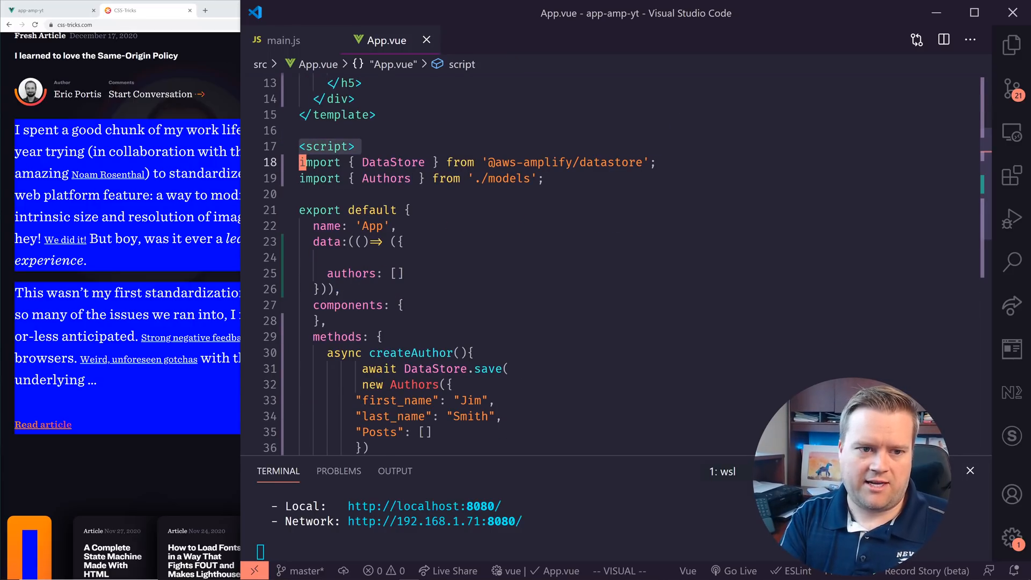
scroll("down", 3)
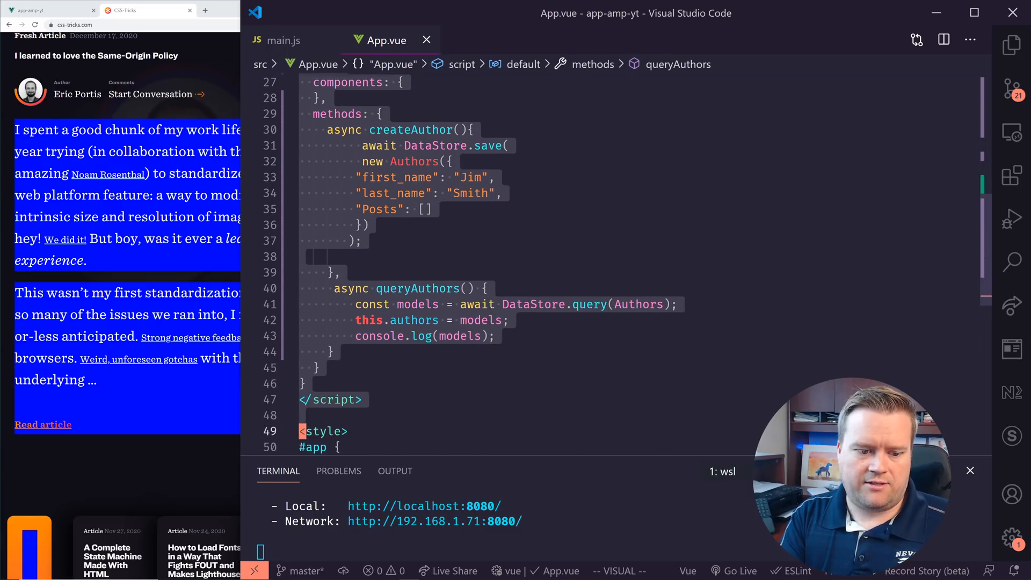
scroll("down", 3)
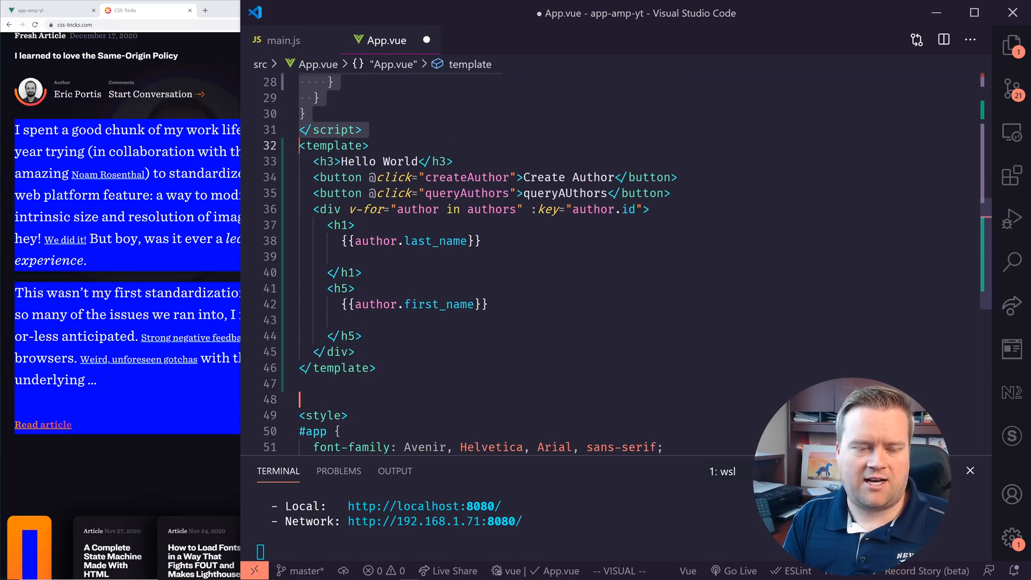
left_click(361, 304)
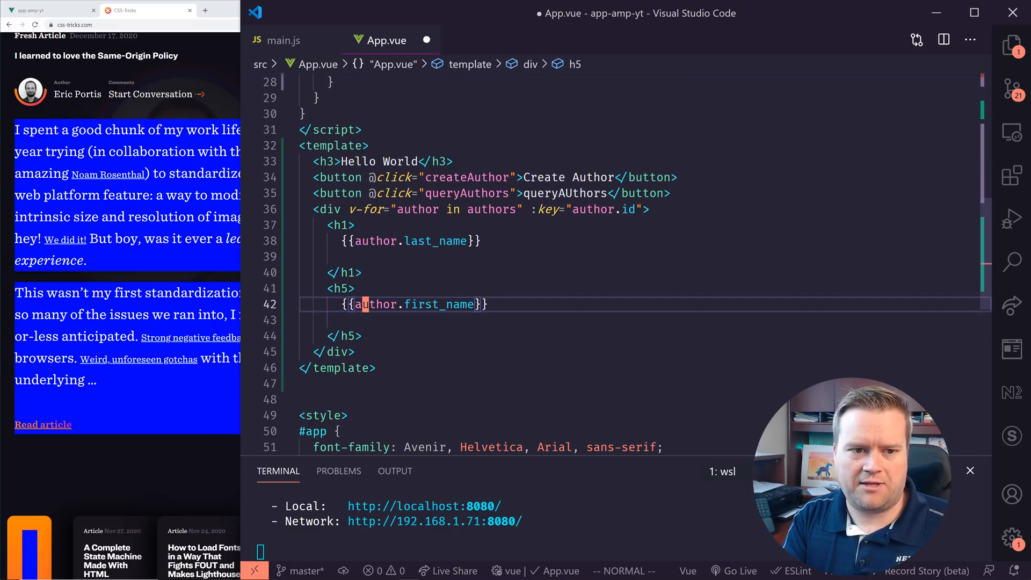
key("ctrl+s")
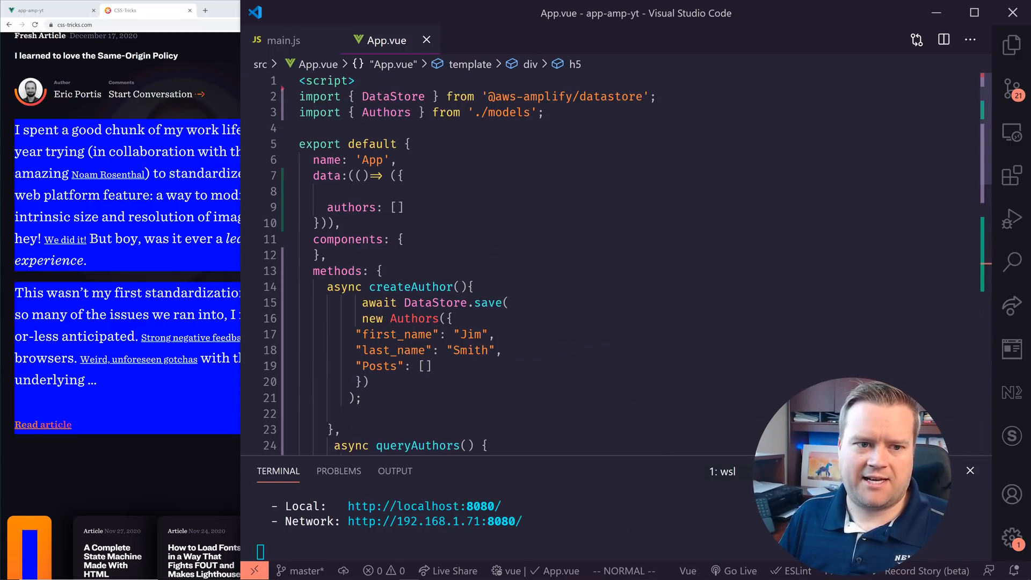
scroll("down", 3)
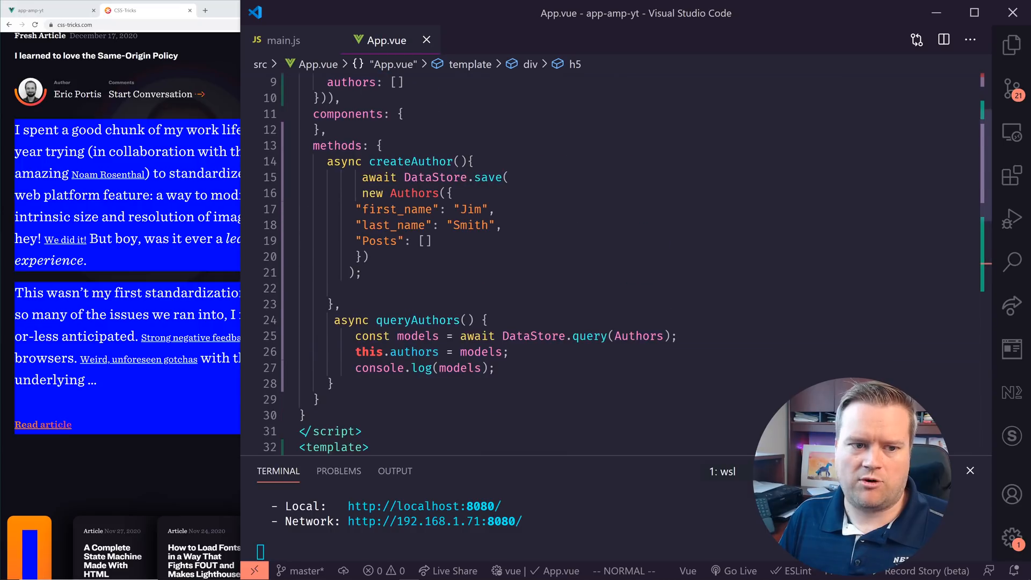
scroll("up", 3)
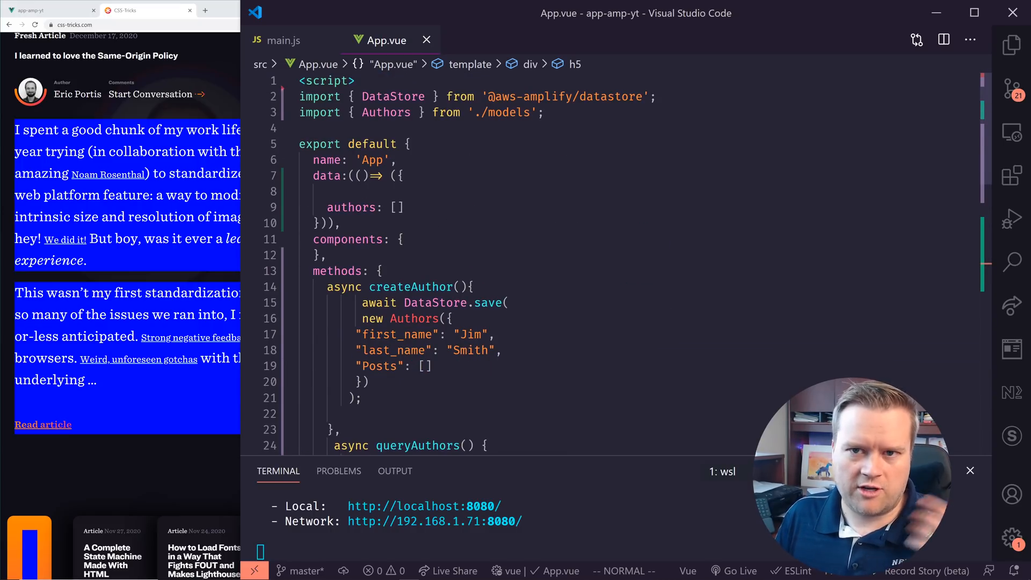
scroll("down", 3)
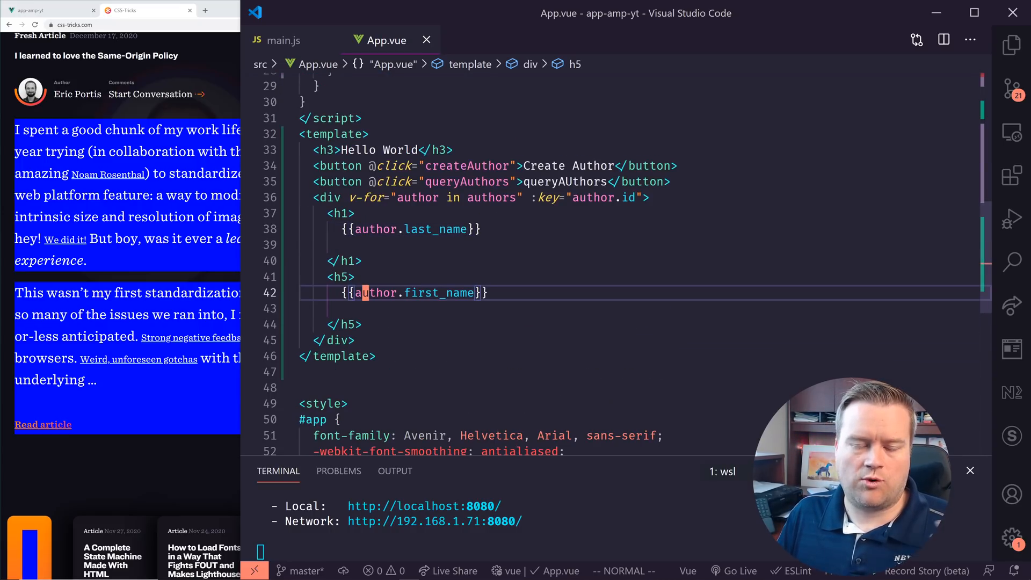
scroll("down", 3)
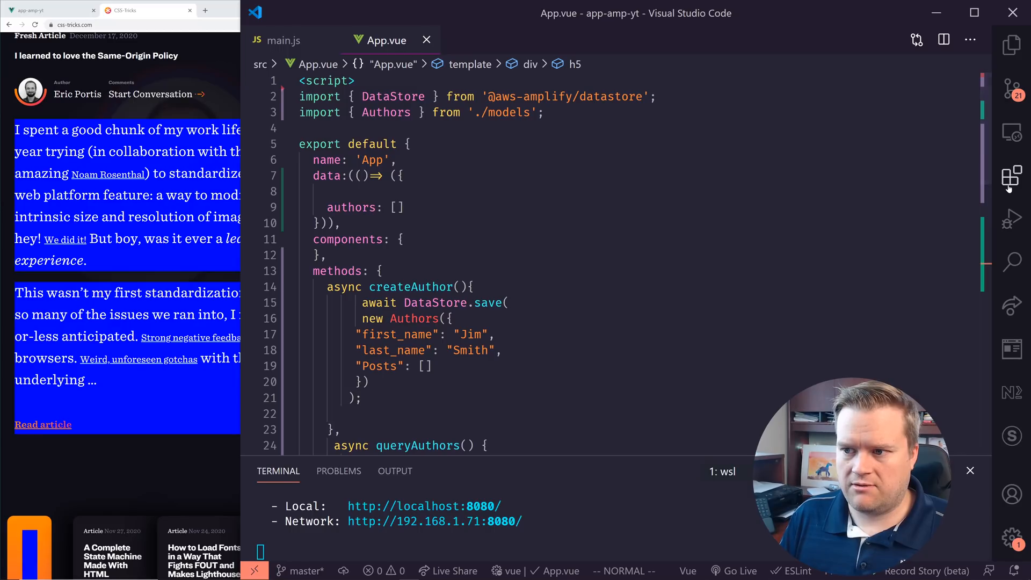
left_click(1011, 178)
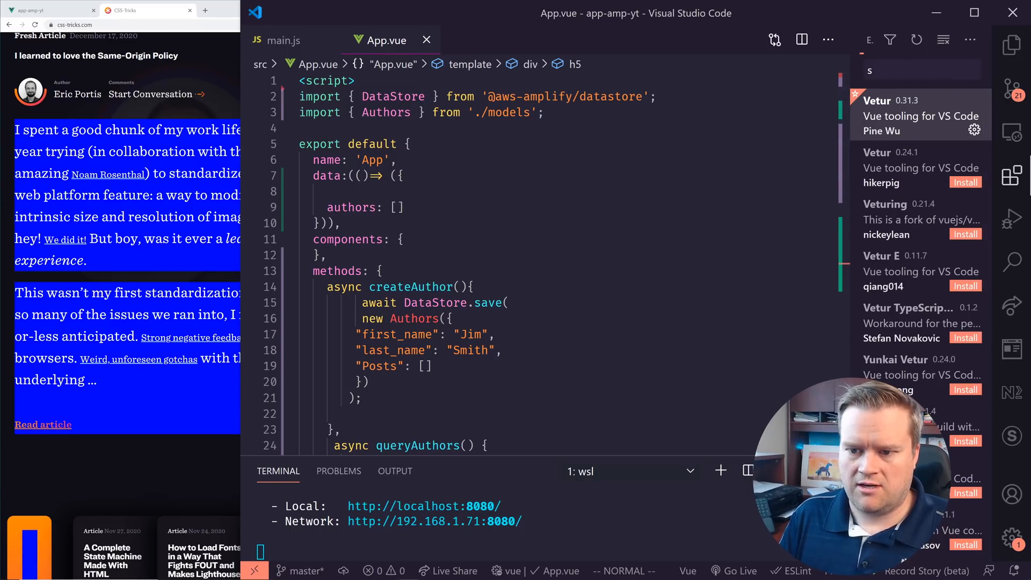
type("vue snipp")
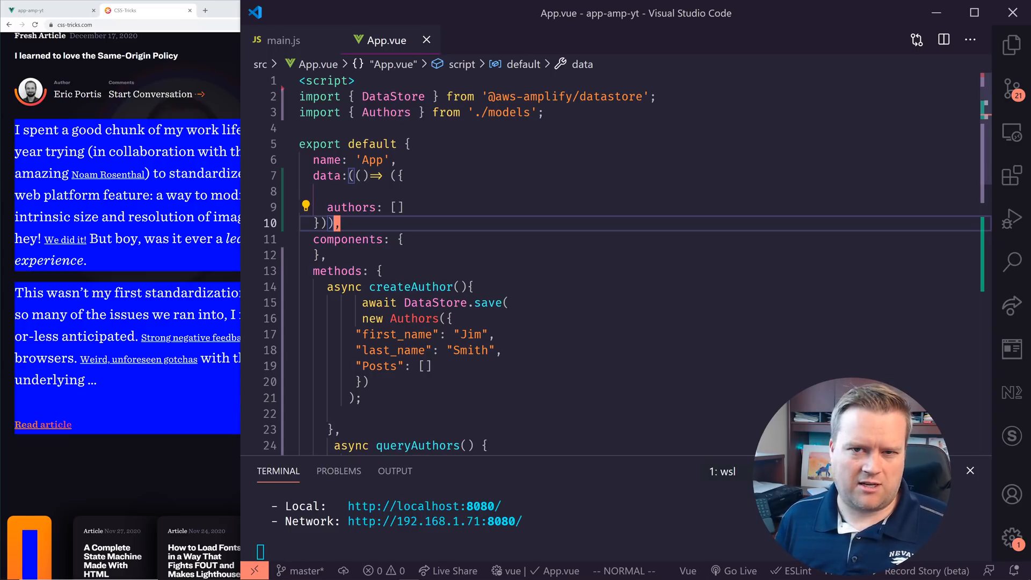
scroll("down", 3)
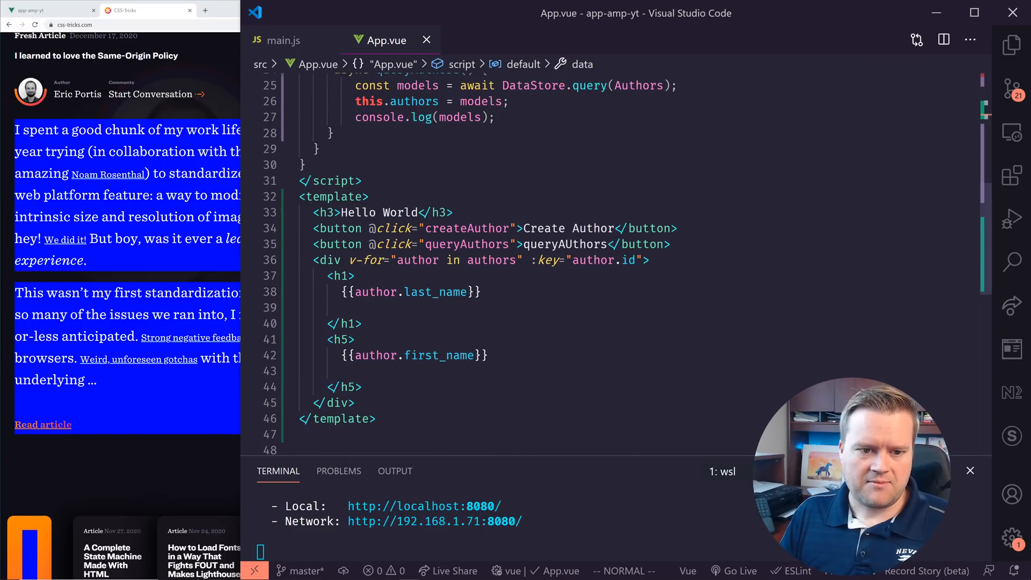
scroll("up", 3)
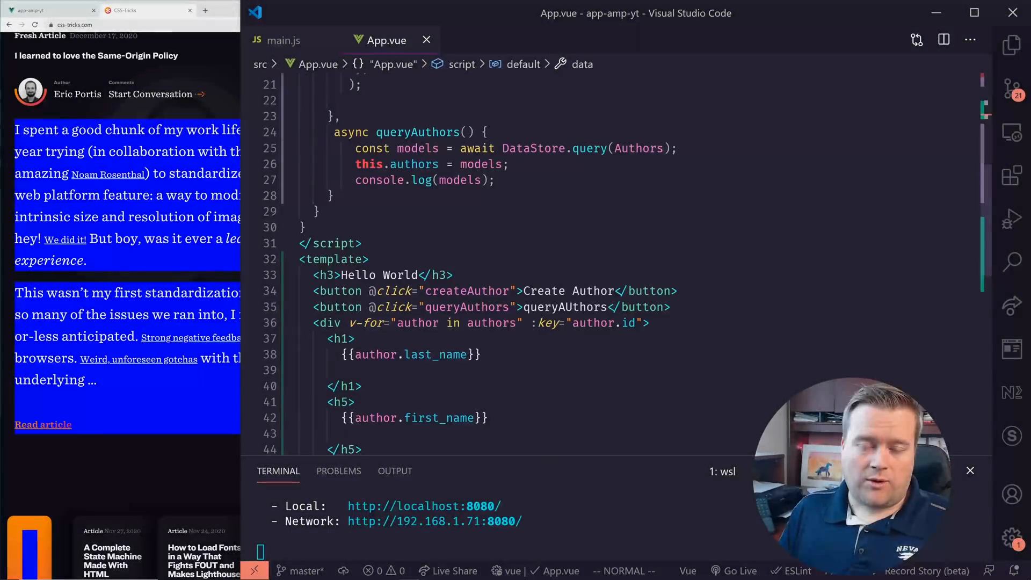
scroll("up", 3)
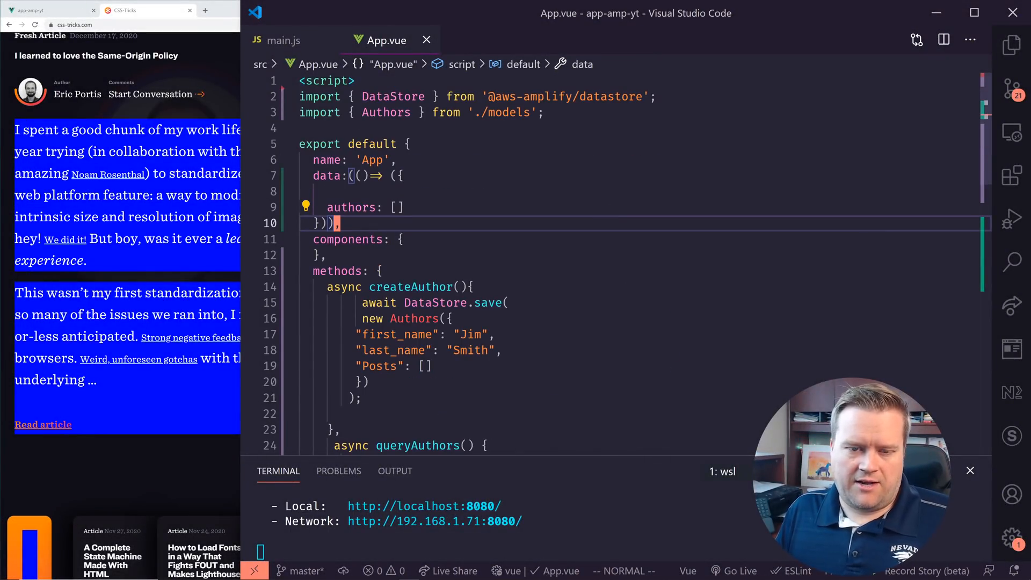
Bring the Chrome tab at localhost:8080 forward to view the Hello World page and buttons
left_click(49, 9)
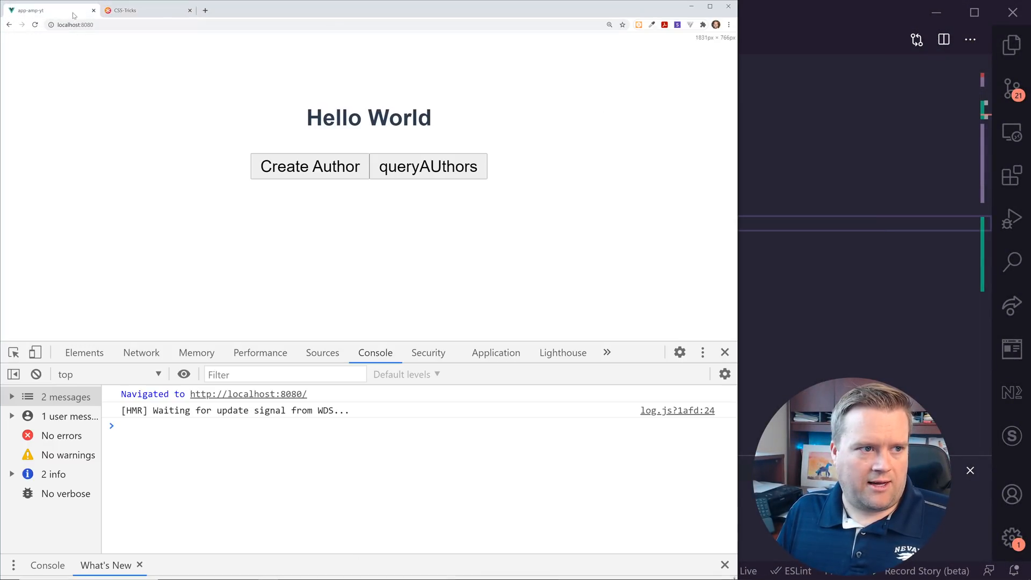
left_click(189, 10)
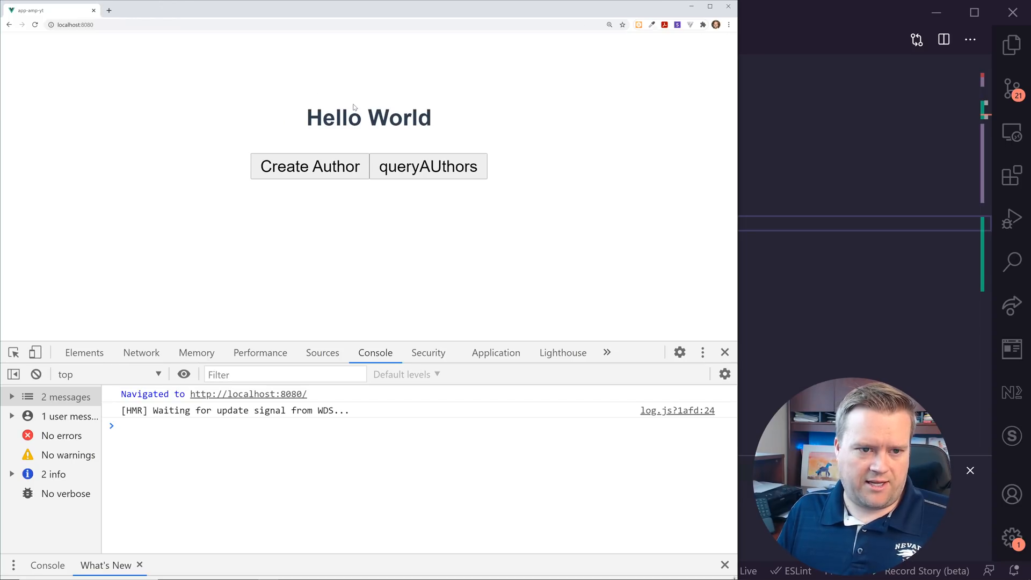
mouse_move(623, 177)
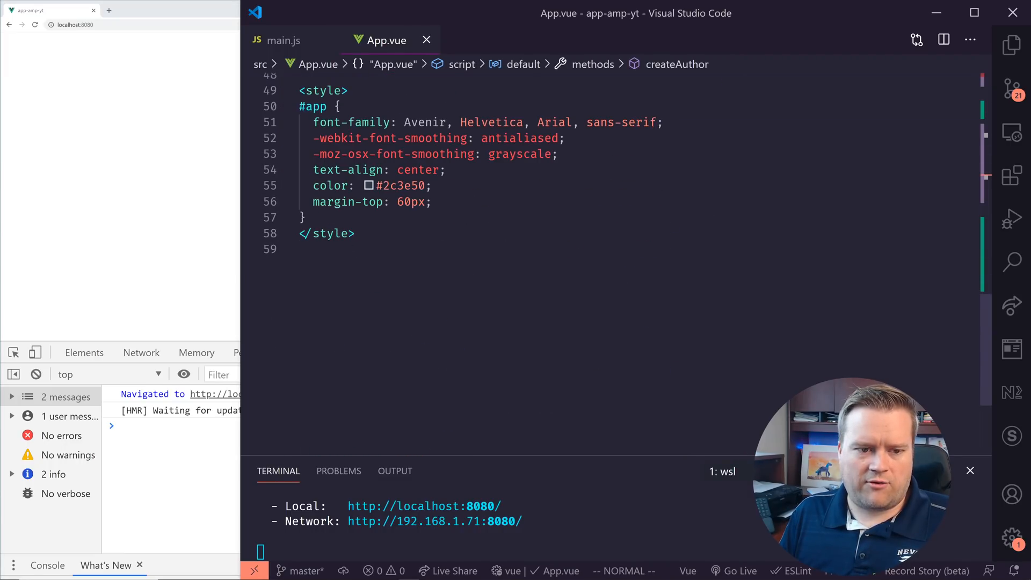
Make App.vue's <style> block scoped and save so the app recompiles
scroll("up", 3)
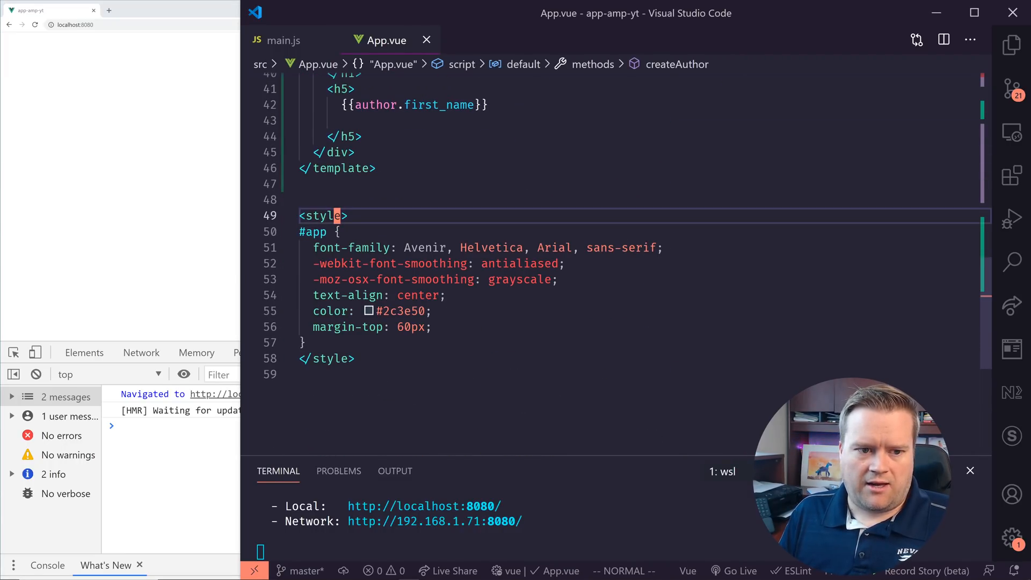
left_click(427, 310)
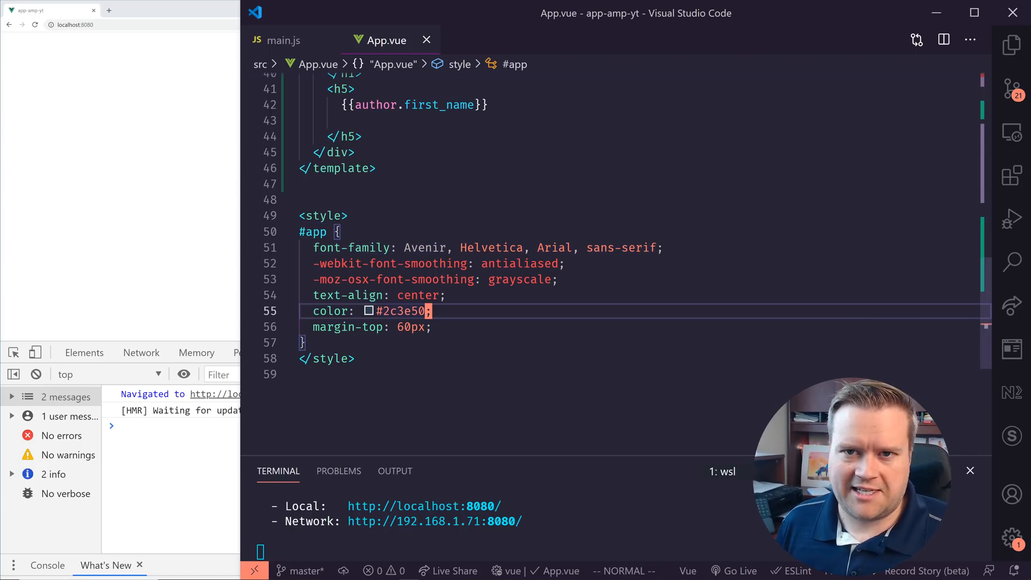
left_click(329, 216)
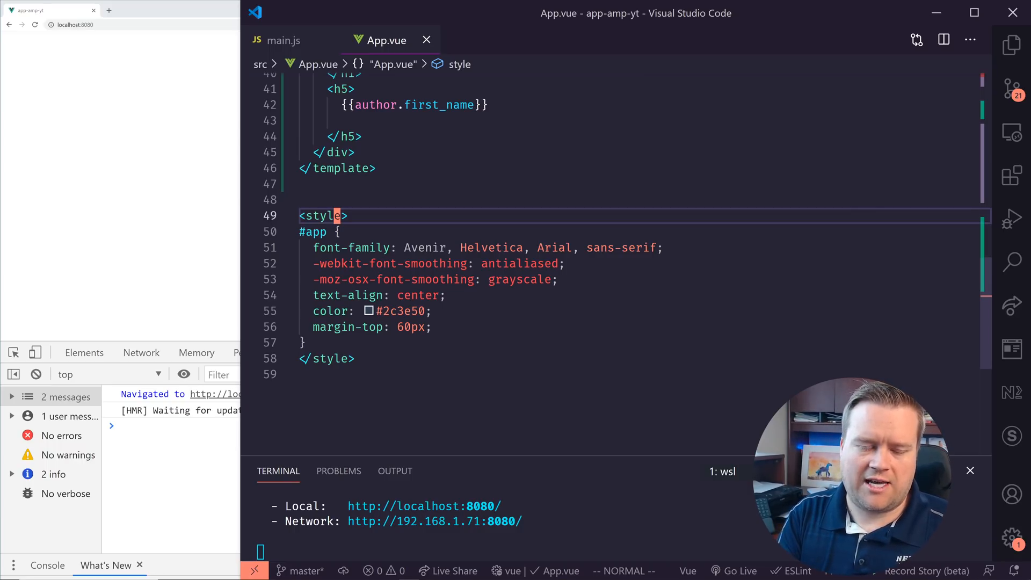
type("scoped")
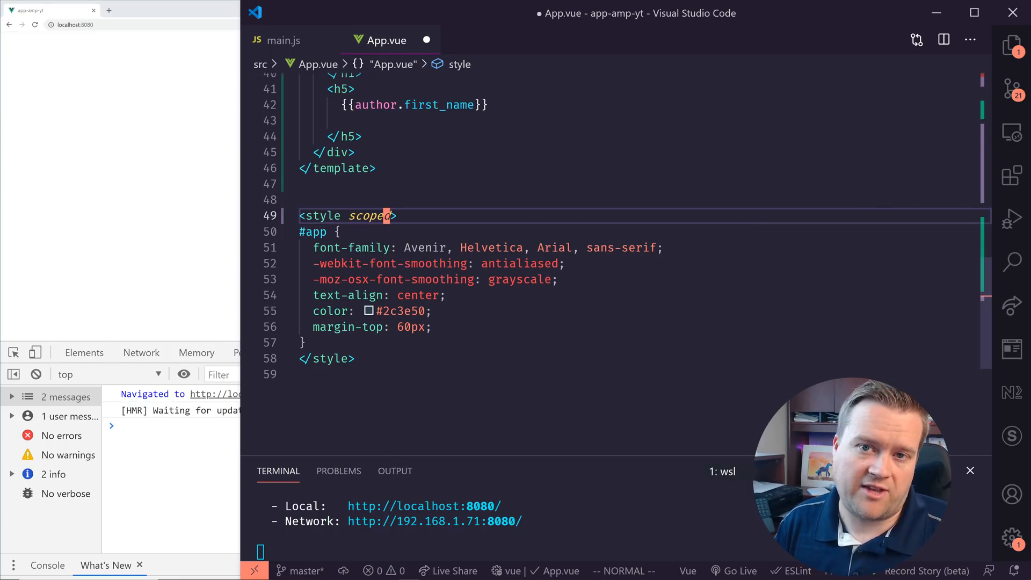
key("ctrl+s")
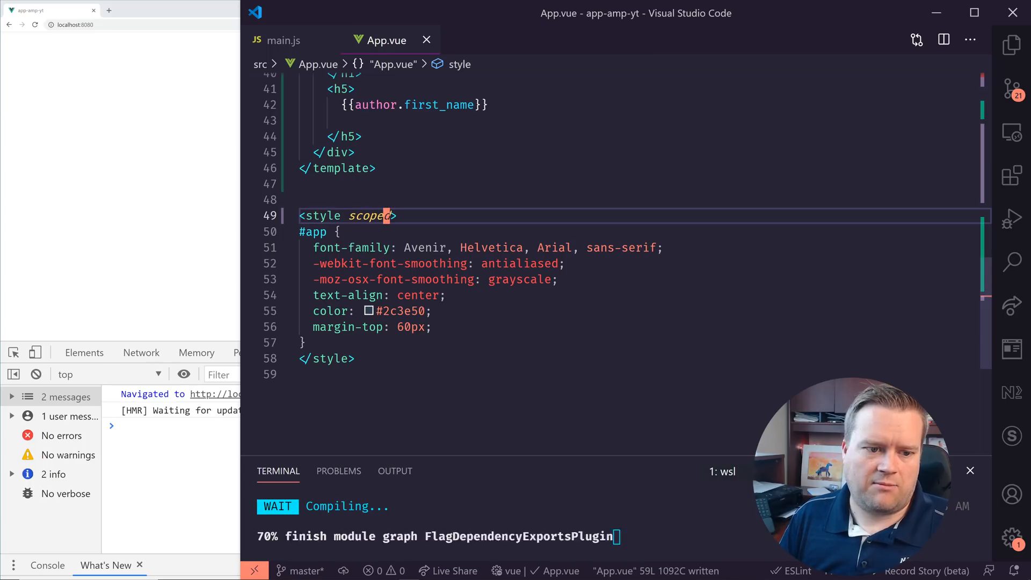
Change the #app selector to .app and give the Hello World <h3> class="app"
left_click(289, 232)
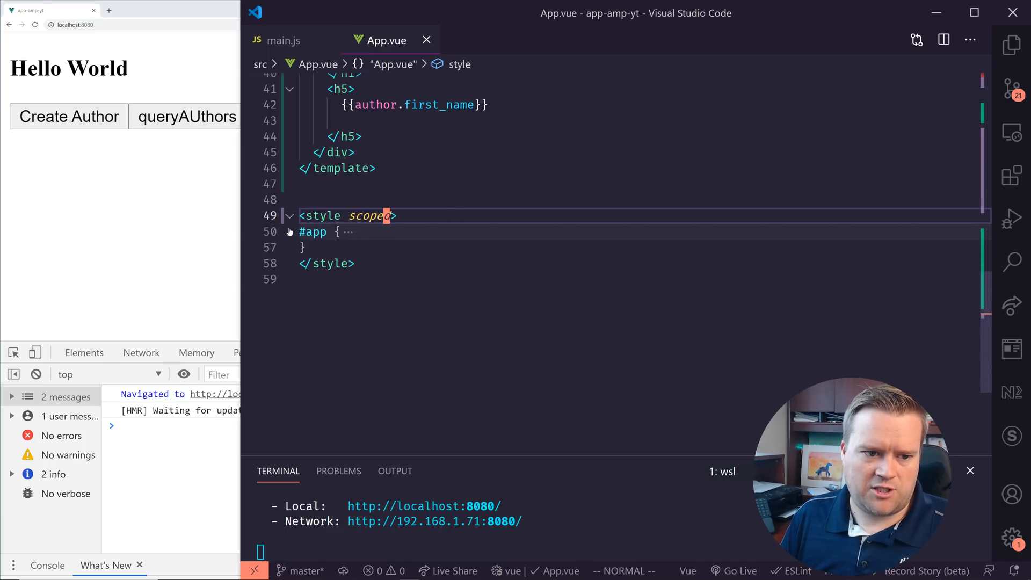
left_click(287, 231)
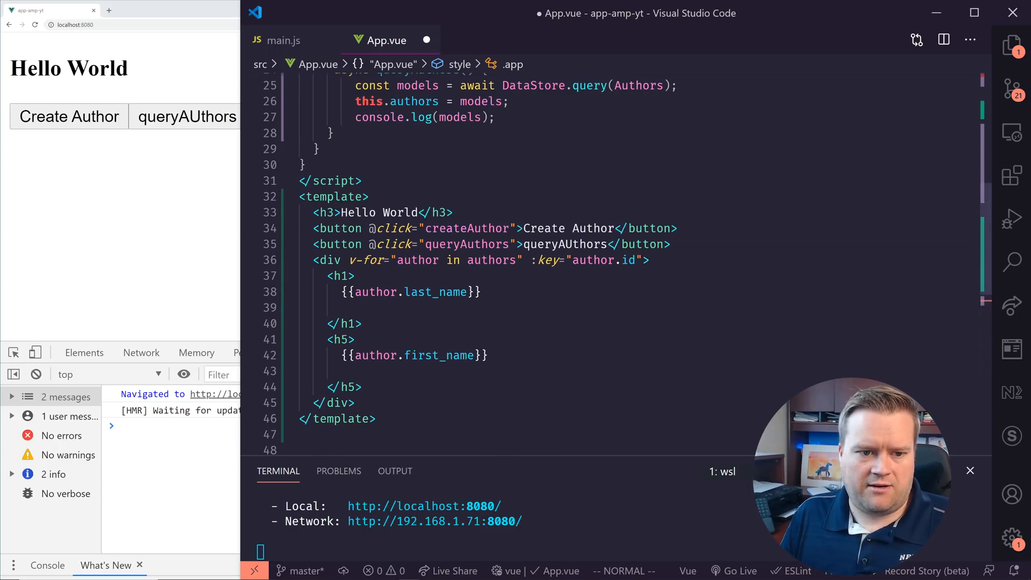
left_click(335, 212)
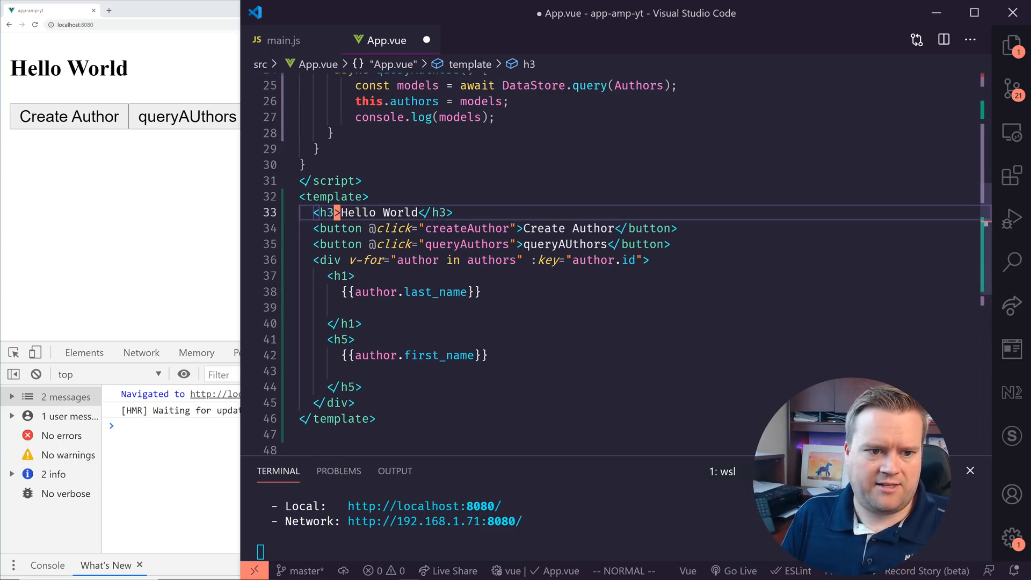
type("class=")
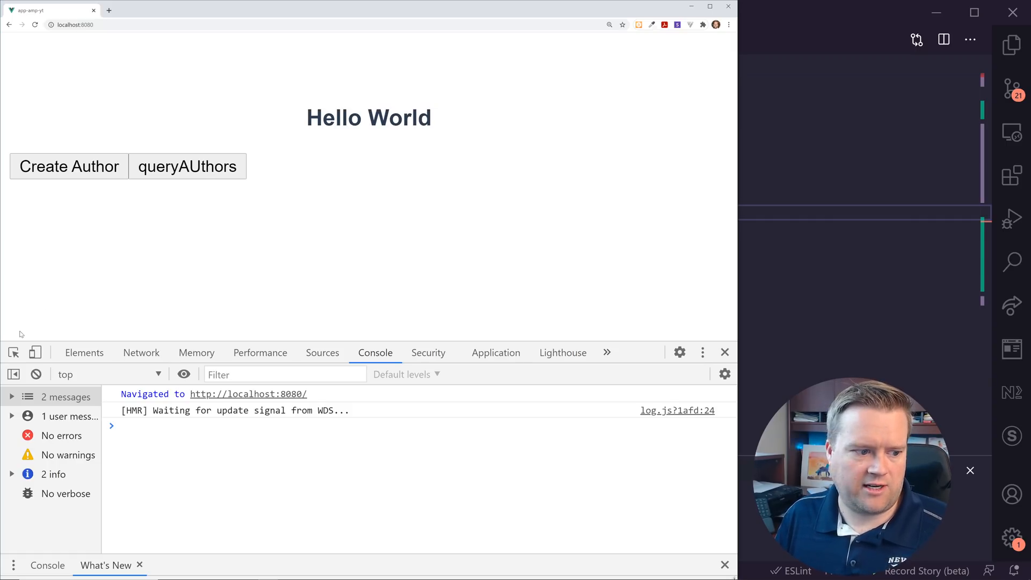
Inspect the h3 in DevTools and select its scoped .app[data-v-…] rule in Styles
left_click(84, 352)
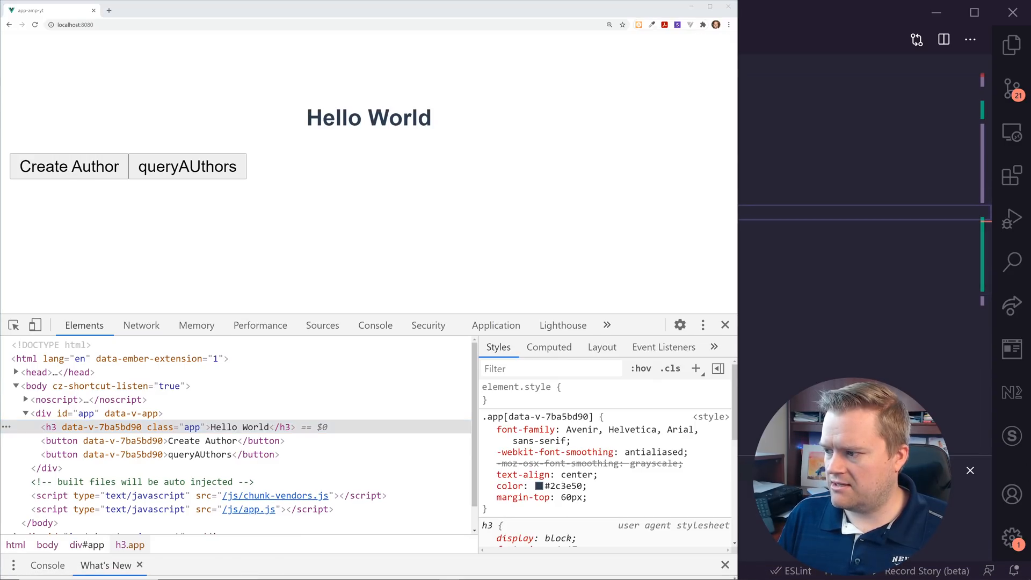
mouse_move(327, 316)
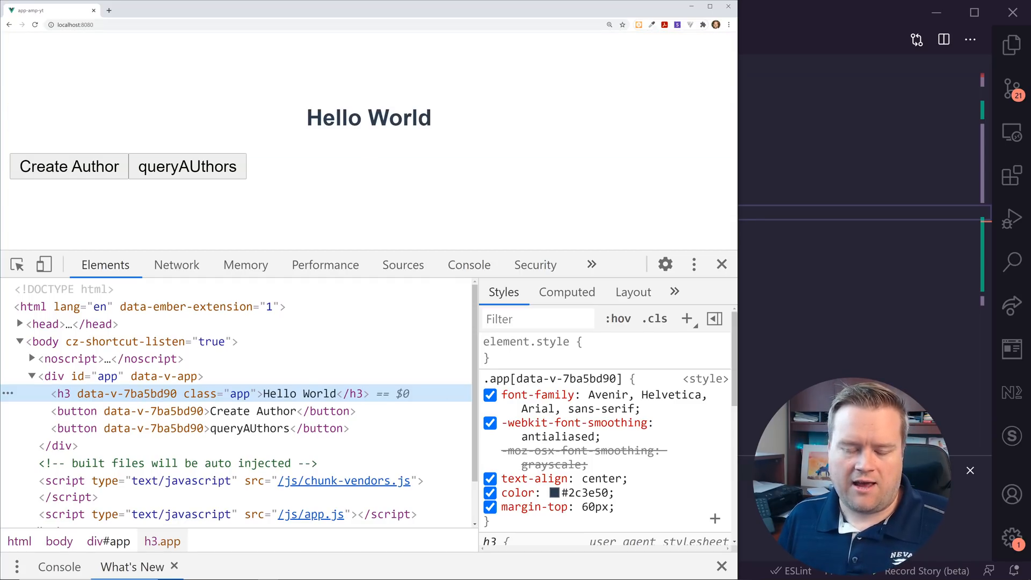
double_click(552, 379)
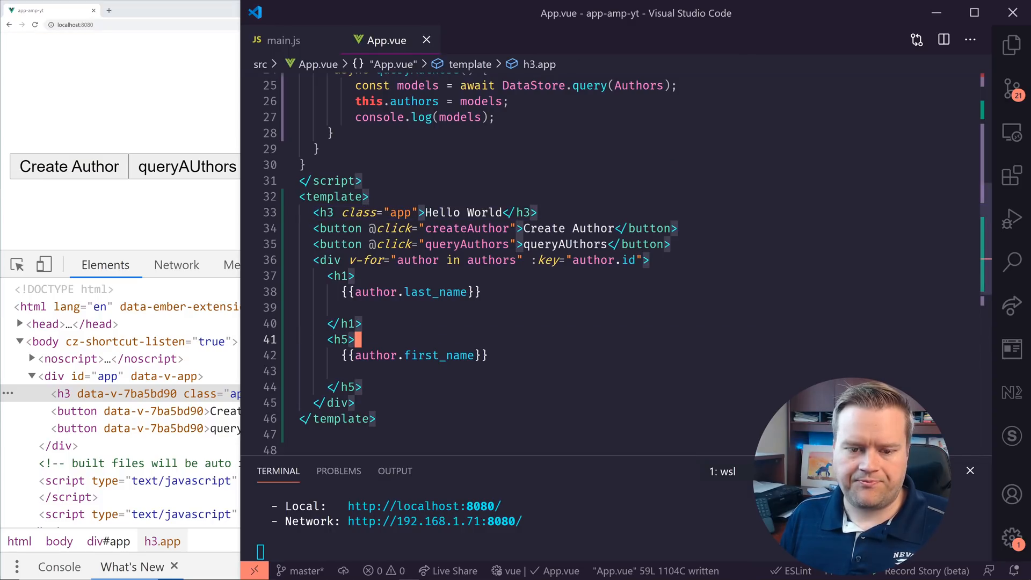
Switch <style scoped> to <style module>, bind the h3 with :class="$style.app", and save
scroll("down", 3)
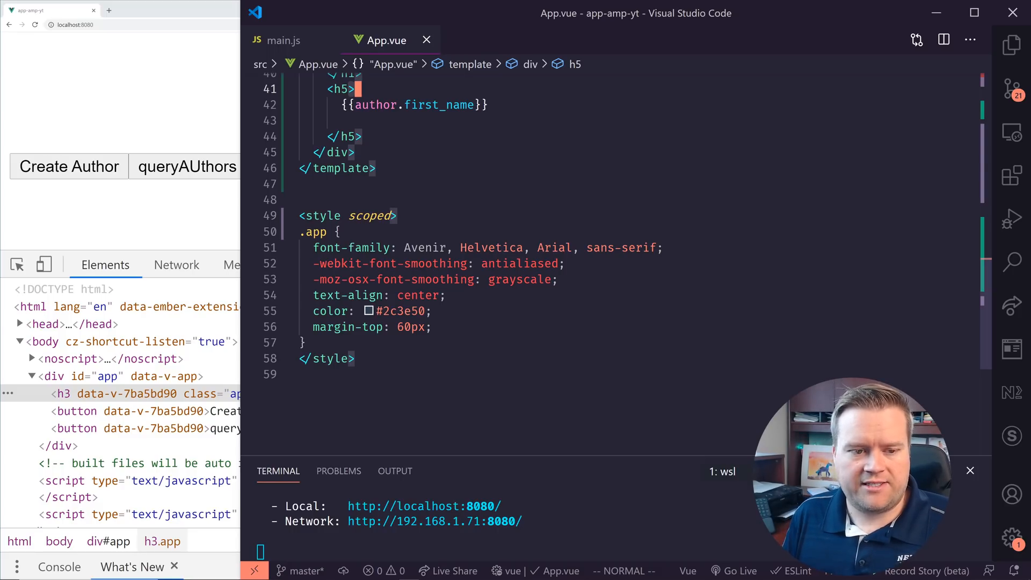
left_click(358, 216)
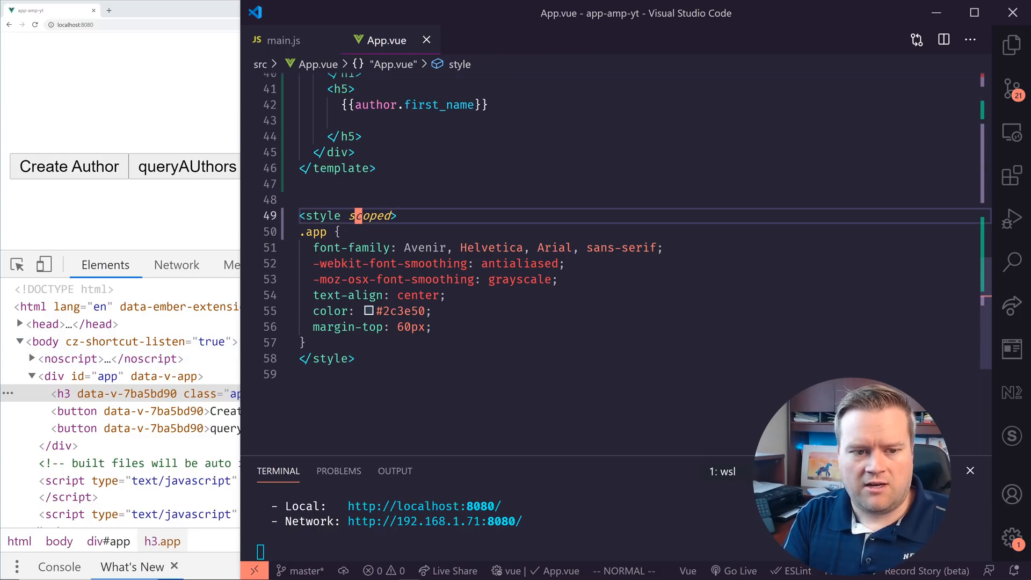
type("module")
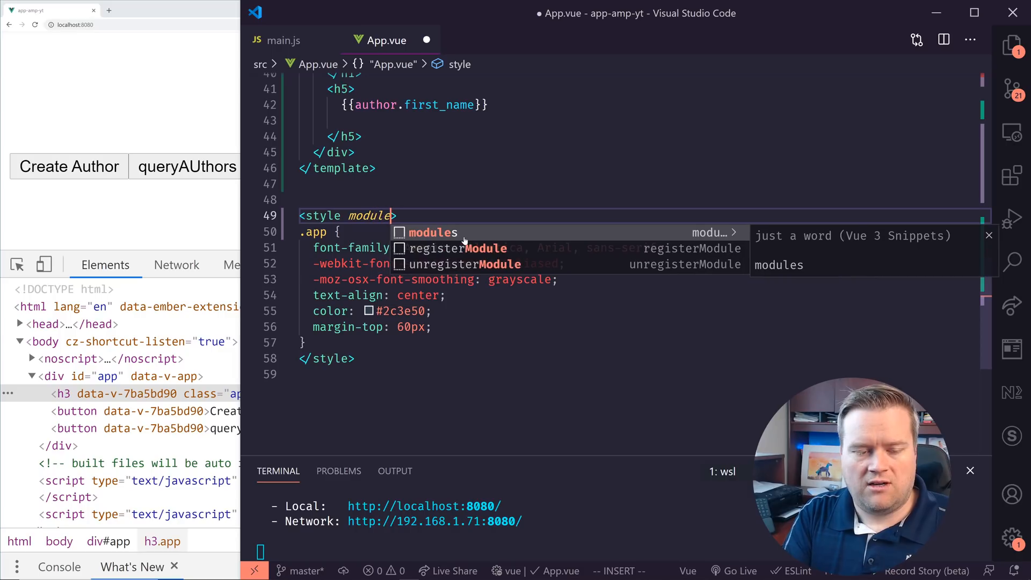
key("Escape")
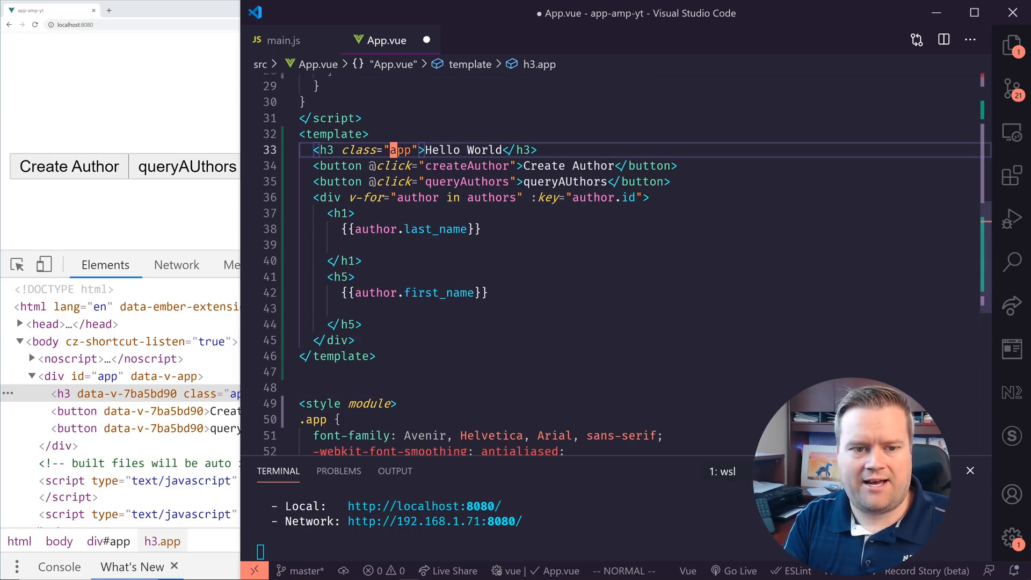
type("$style.")
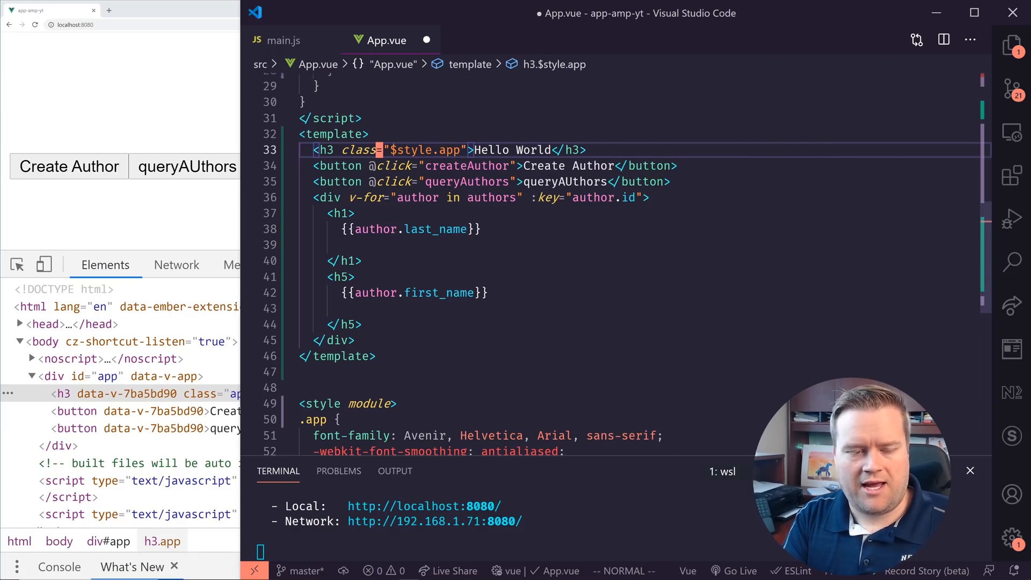
key("ctrl+s")
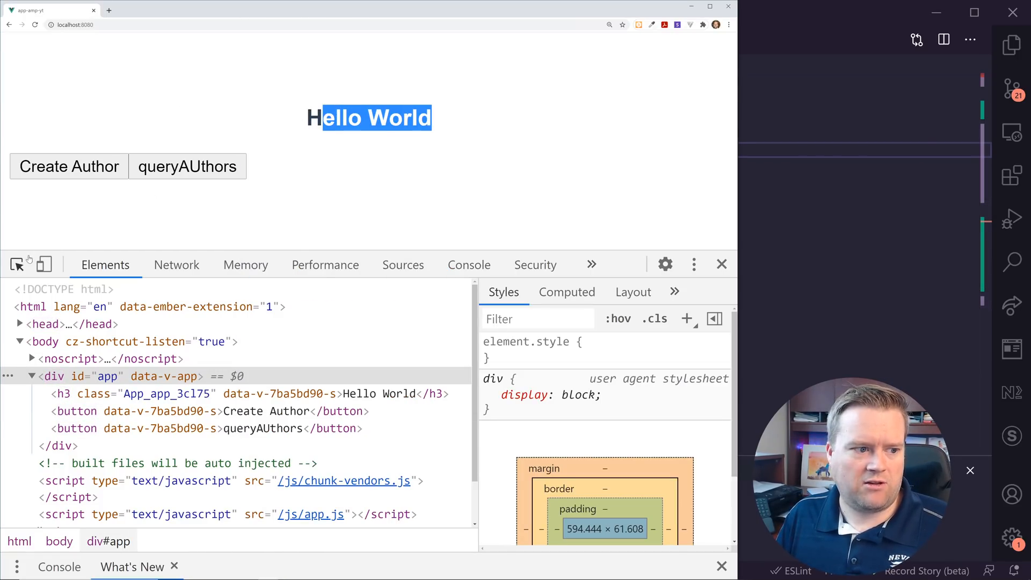
Select the h3 in DevTools and highlight its generated .App_app_3cl75 rule in Styles
left_click(197, 393)
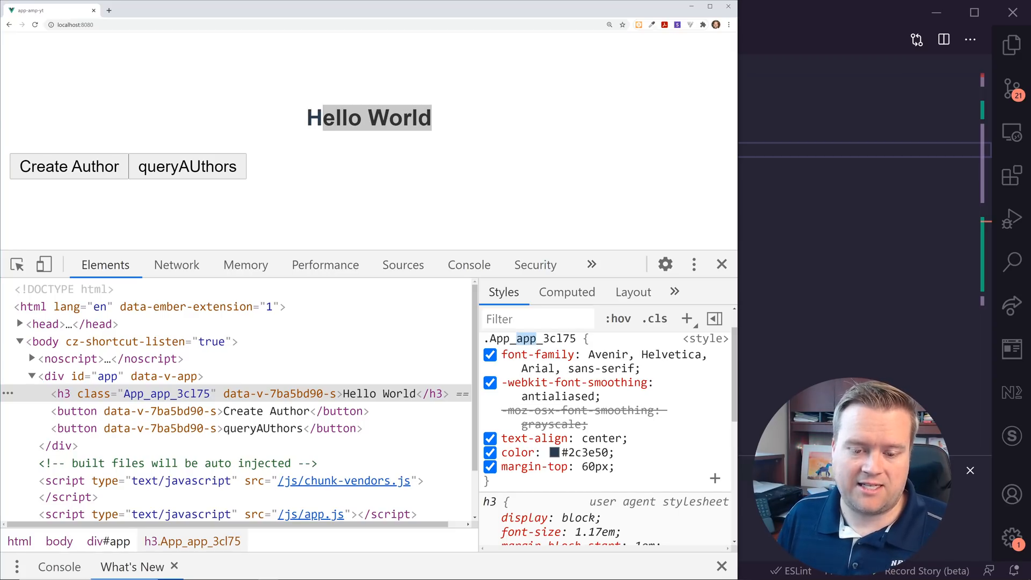
double_click(549, 338)
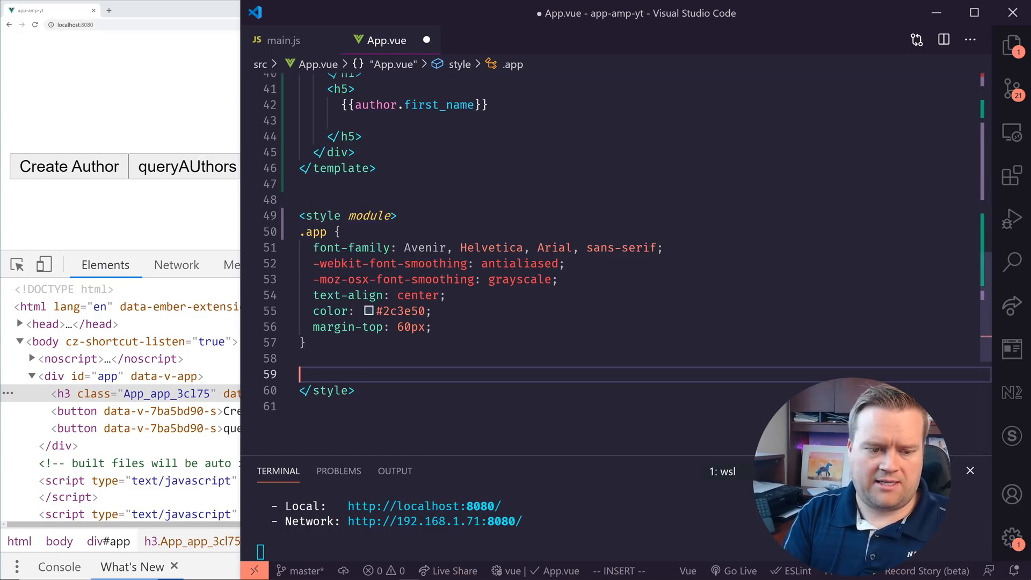
Add :export { sizeF: 12px; } inside the module style block
type(":export {")
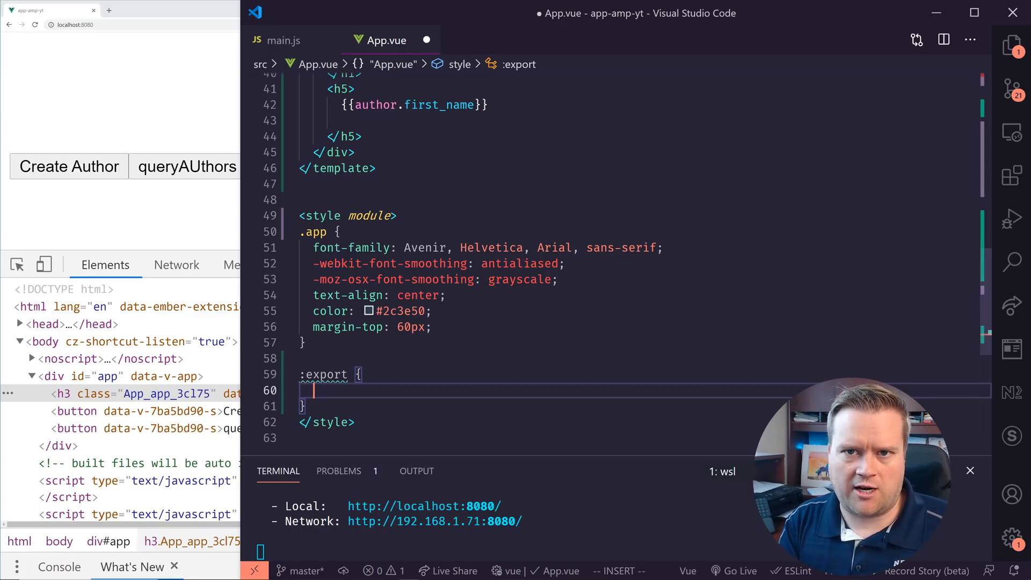
type("fontSize")
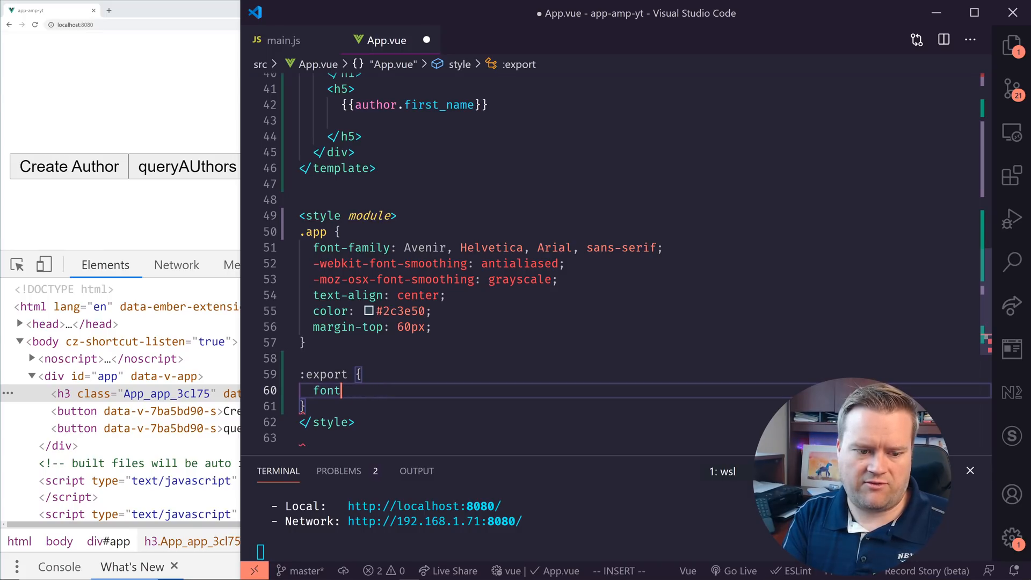
type("size")
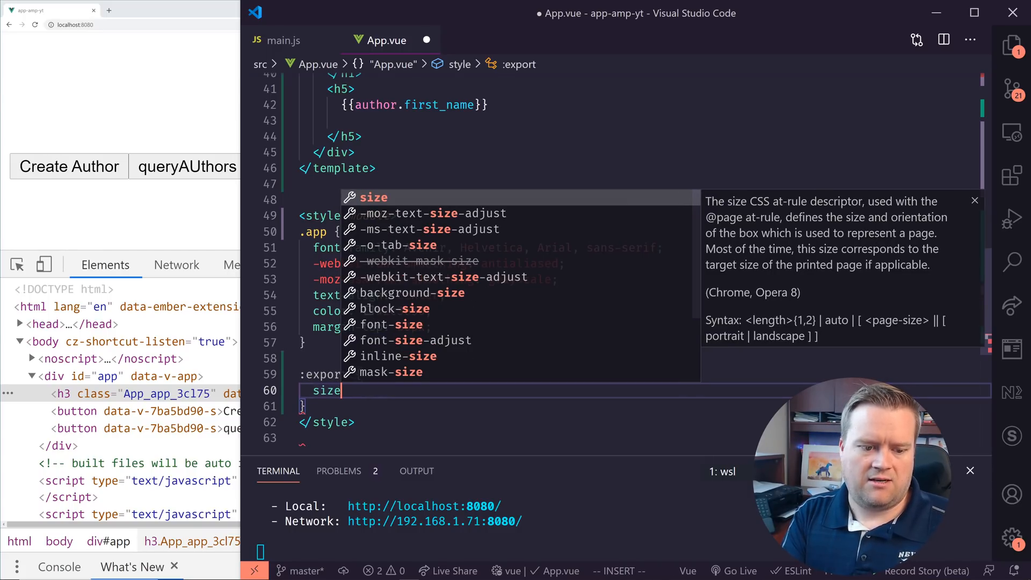
type("F: 12")
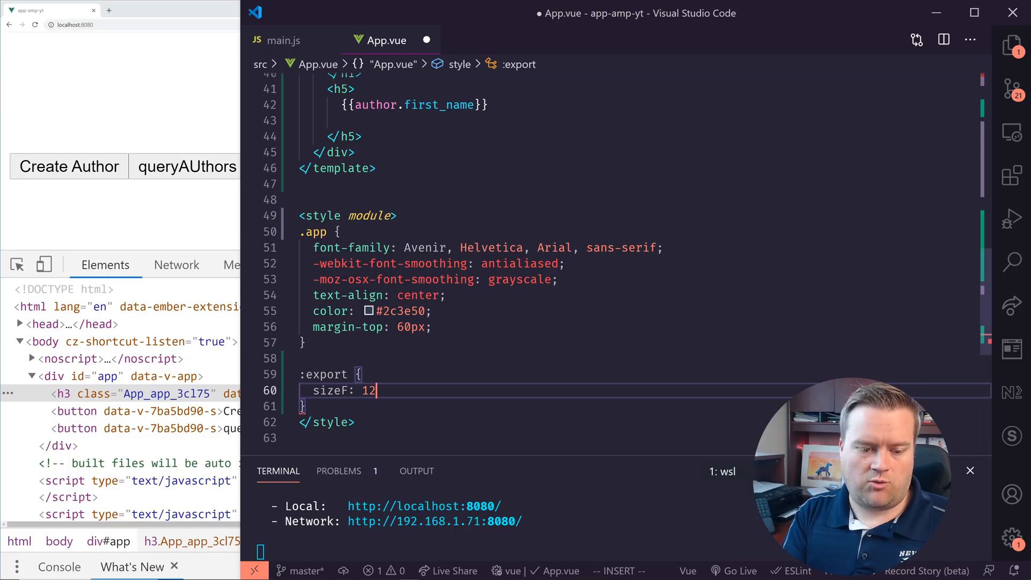
type("px;")
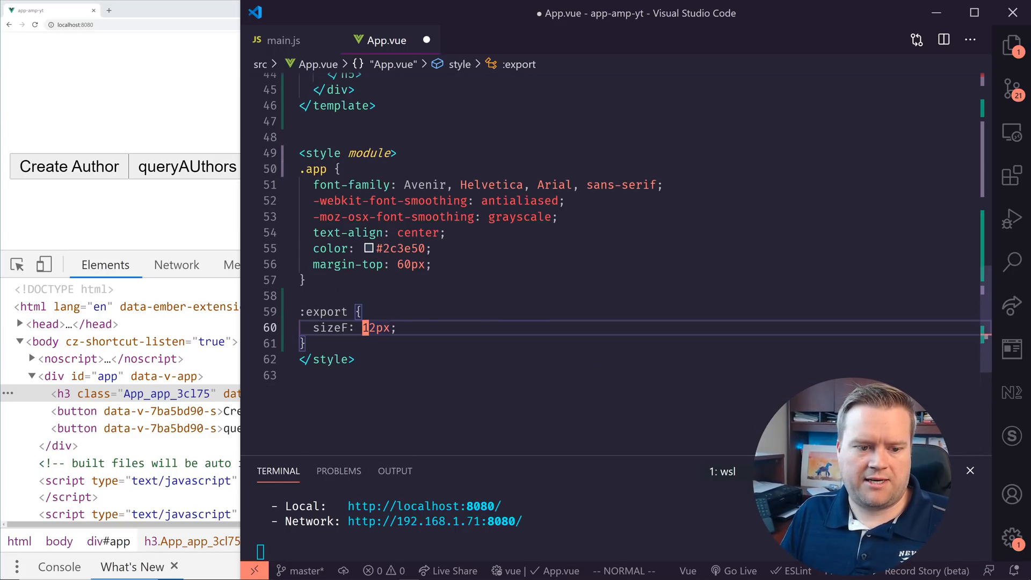
Print {{$style.sizeF}} in the template below the buttons and save
scroll("up", 3)
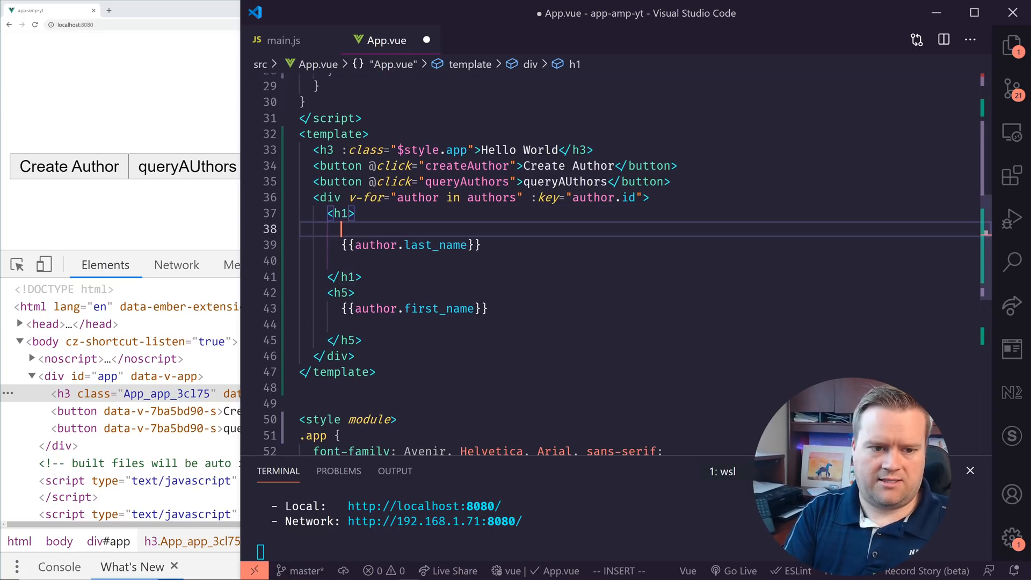
type("{{}}")
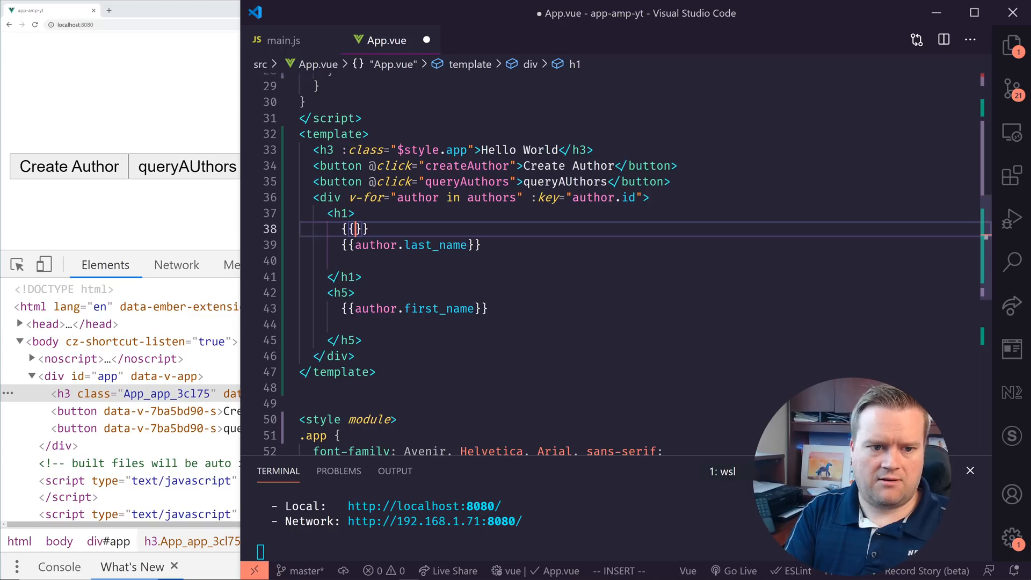
type("$style")
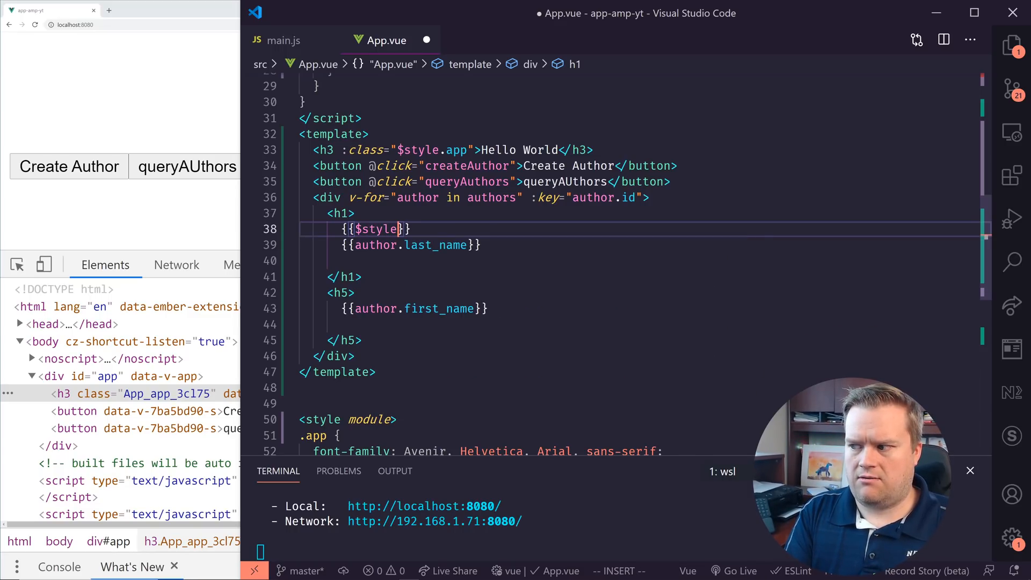
type(".fontF")
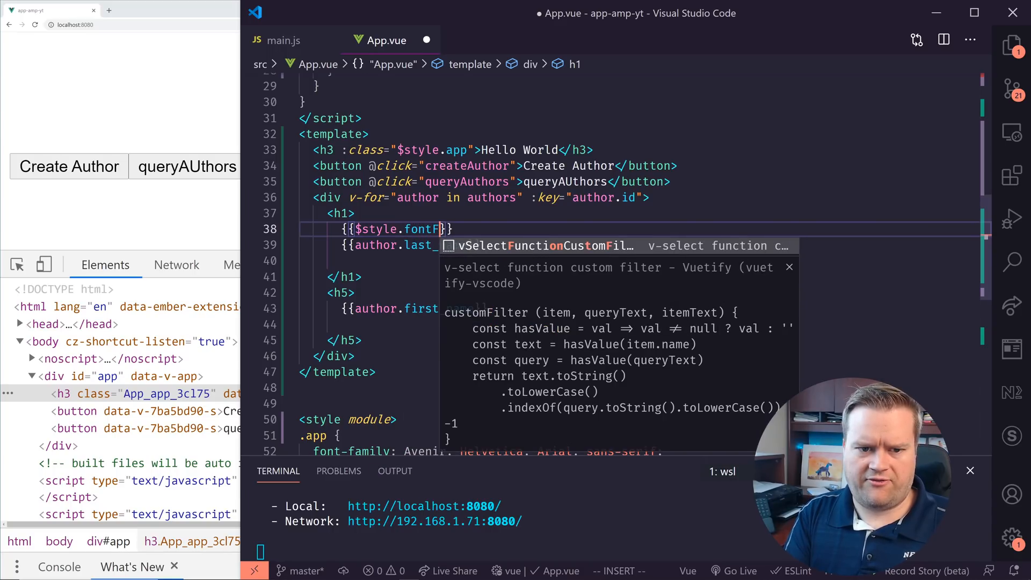
key("Escape")
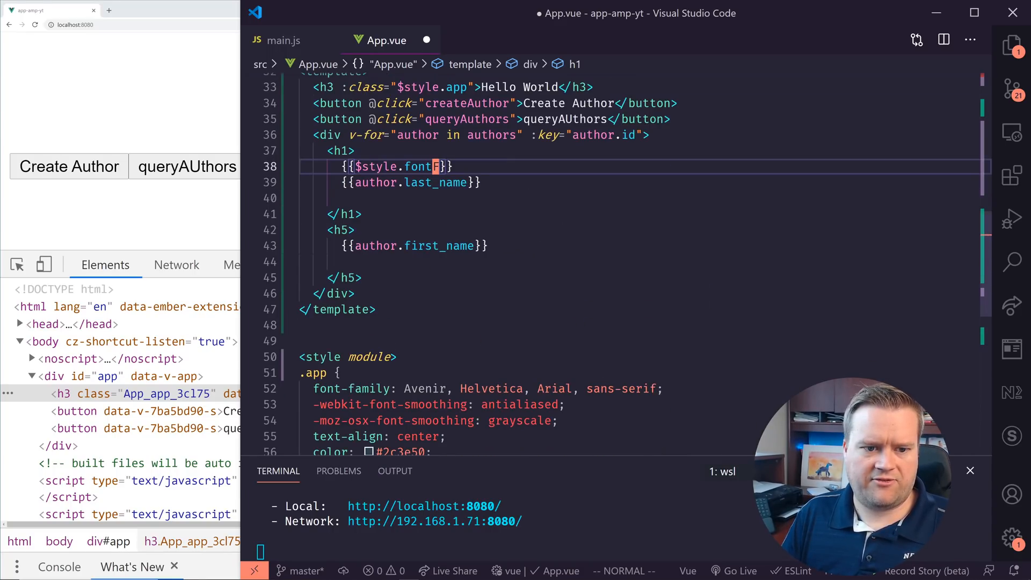
type("size")
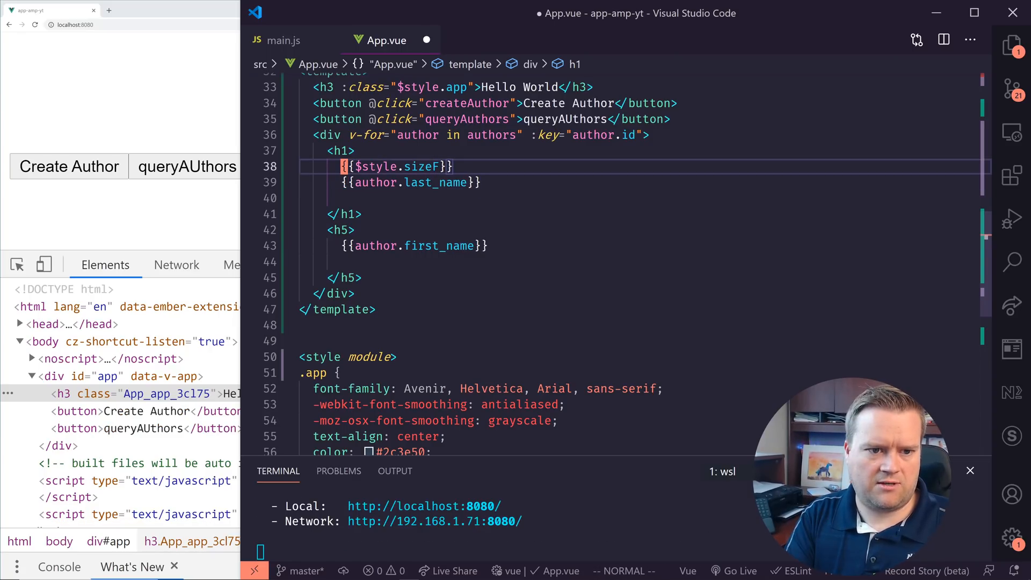
key("ctrl+s")
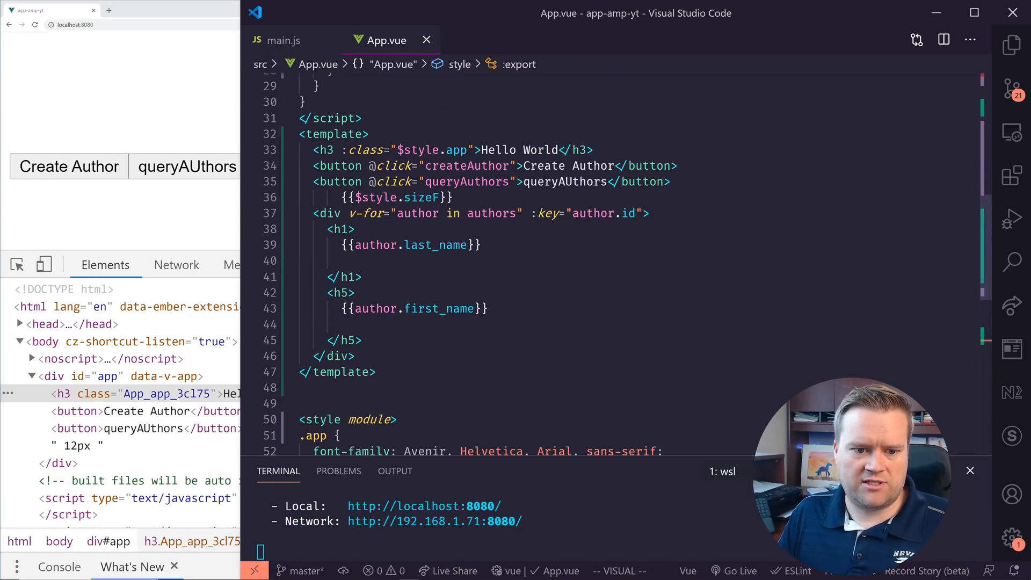
Give the queryAUthors button :style="{'font-size': $style.sizeF}" and raise sizeF to 32px
left_click(369, 197)
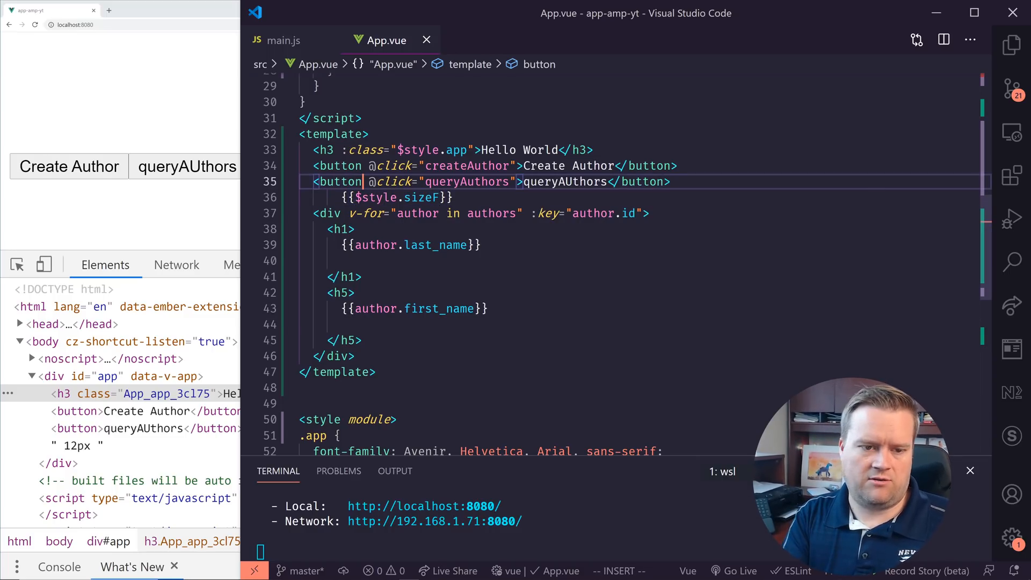
type(":style=\"font-si")
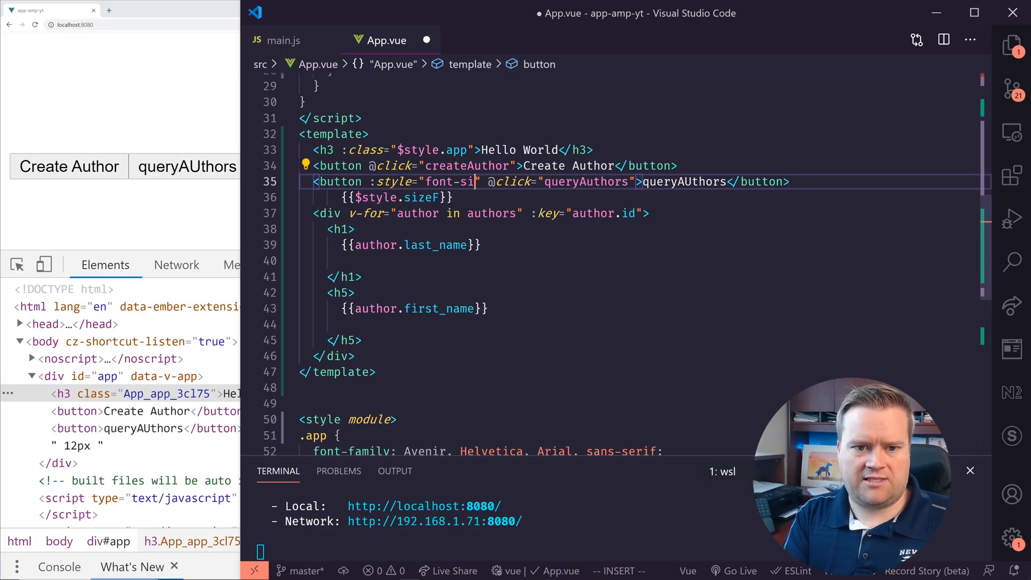
key("Backspace")
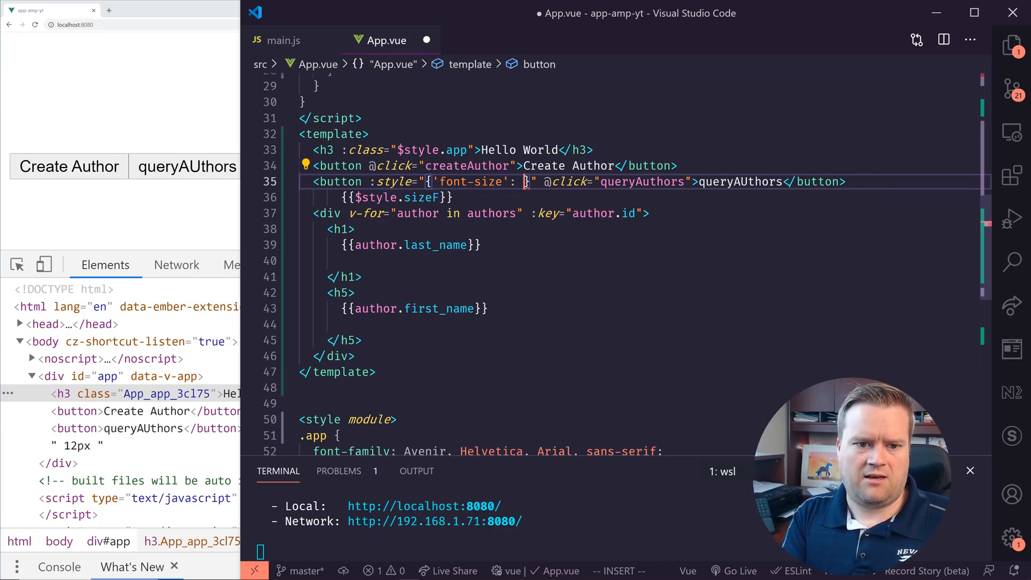
type("$style.")
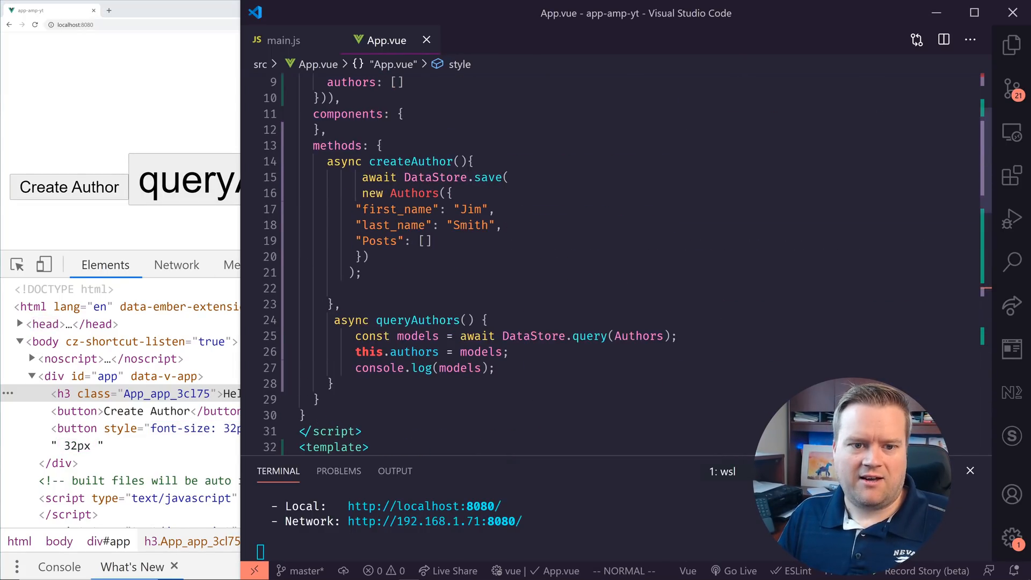
scroll("down", 3)
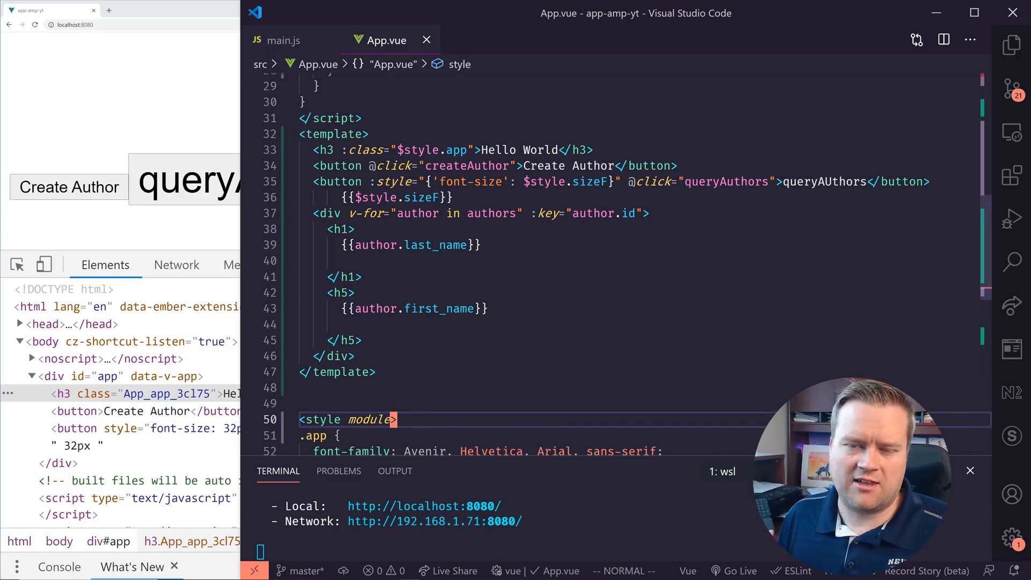
scroll("down", 3)
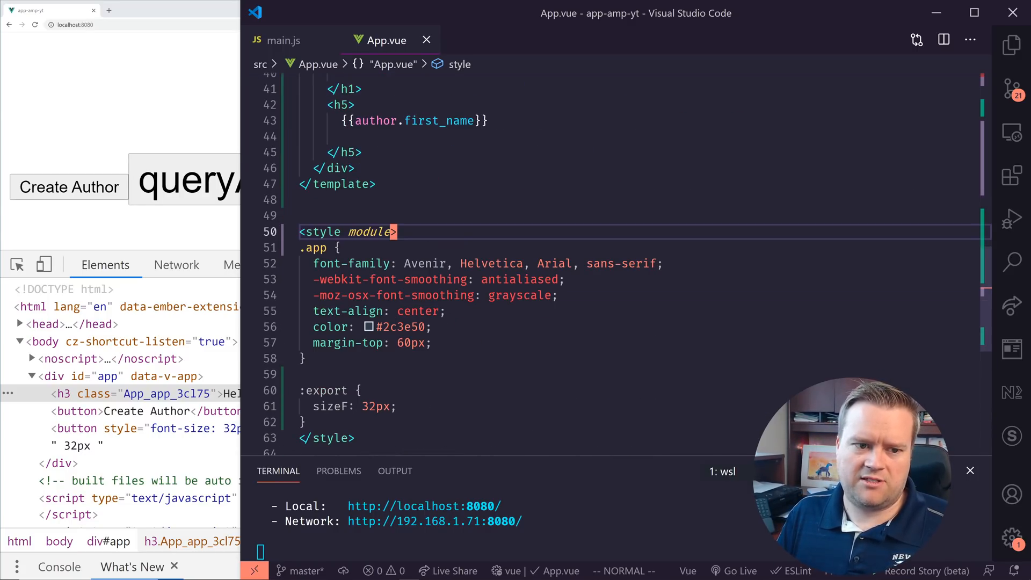
left_click(518, 279)
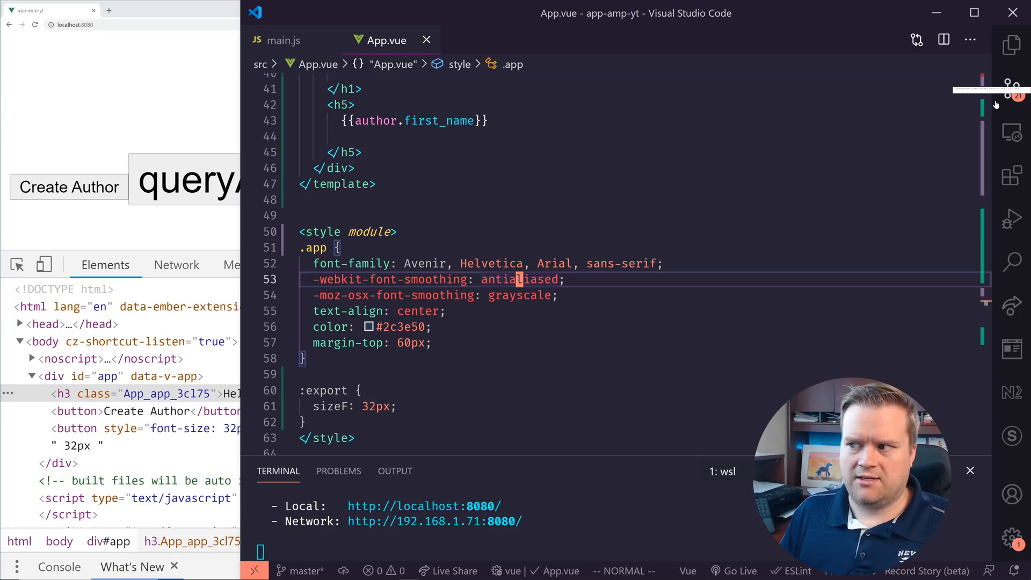
left_click(348, 89)
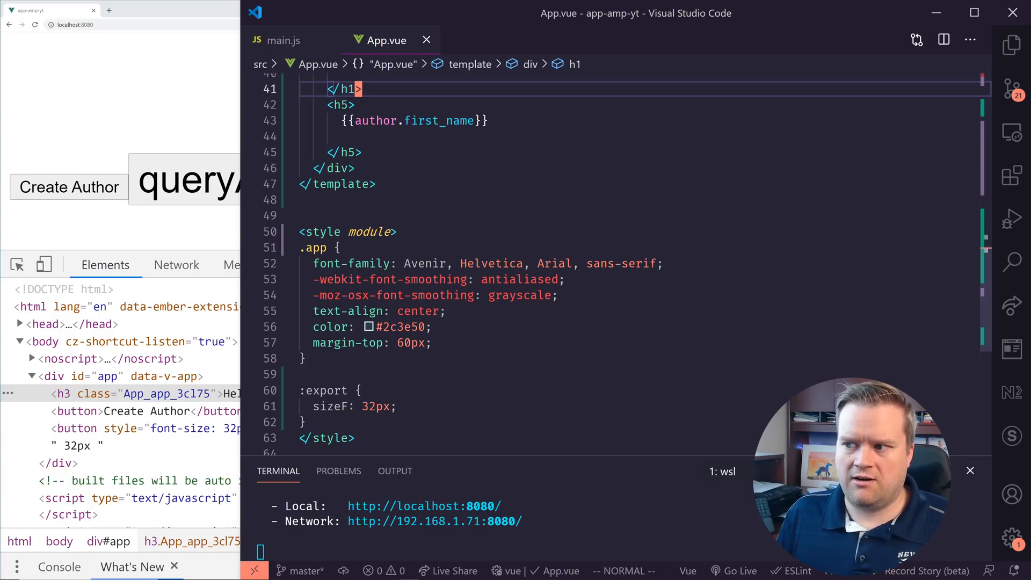
scroll("up", 3)
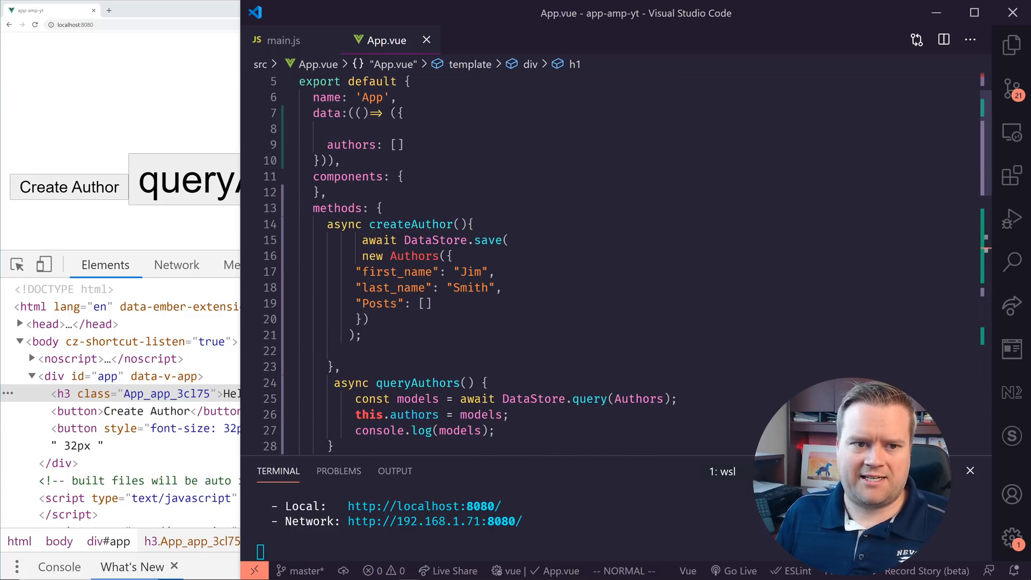
scroll("up", 3)
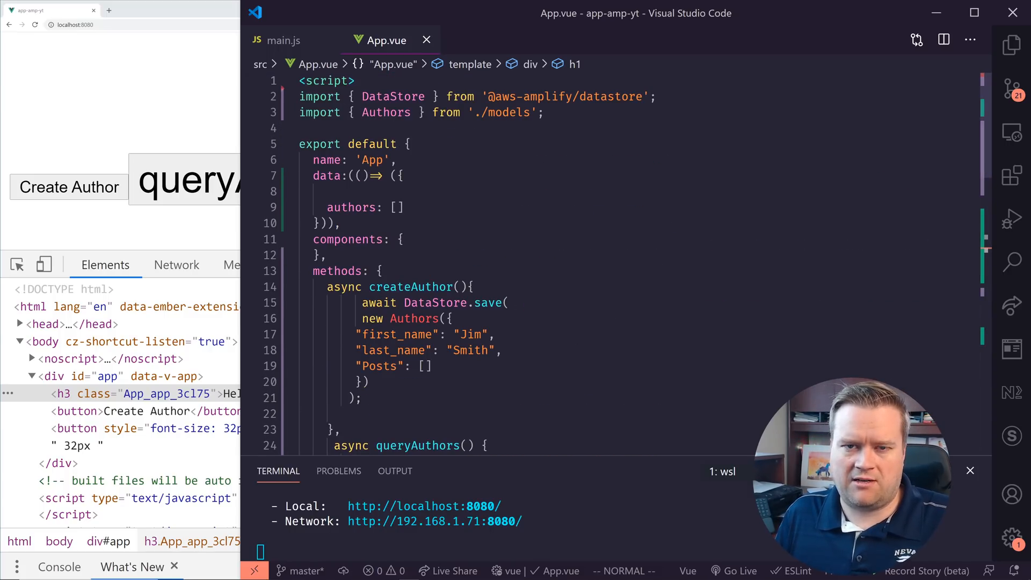